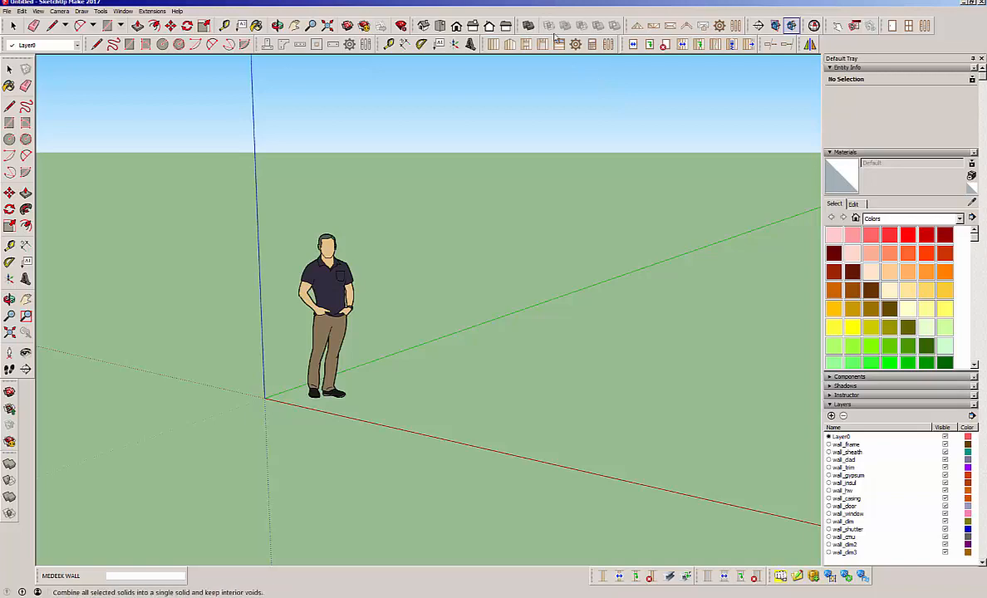
# - Start and cancel a wall placement, then bring up the Wall Assembly settings with default corner values
pyautogui.click(494, 43)
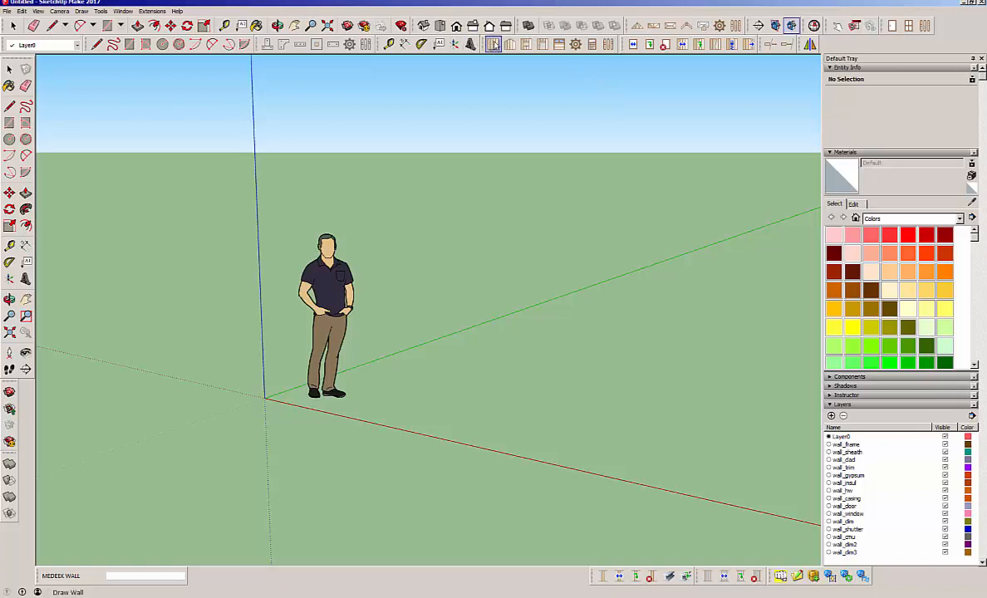
pyautogui.moveTo(558, 44)
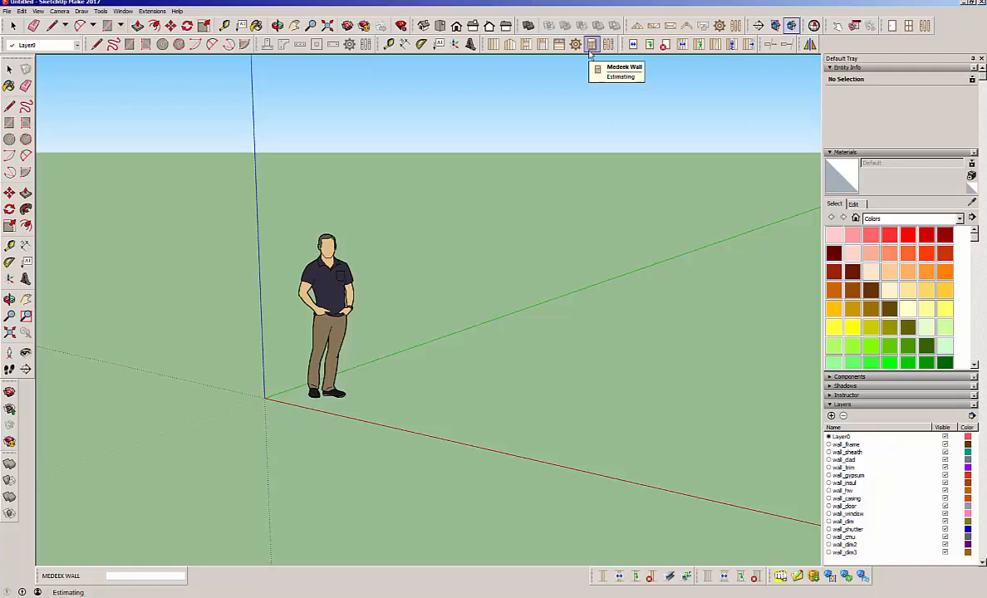
pyautogui.click(591, 43)
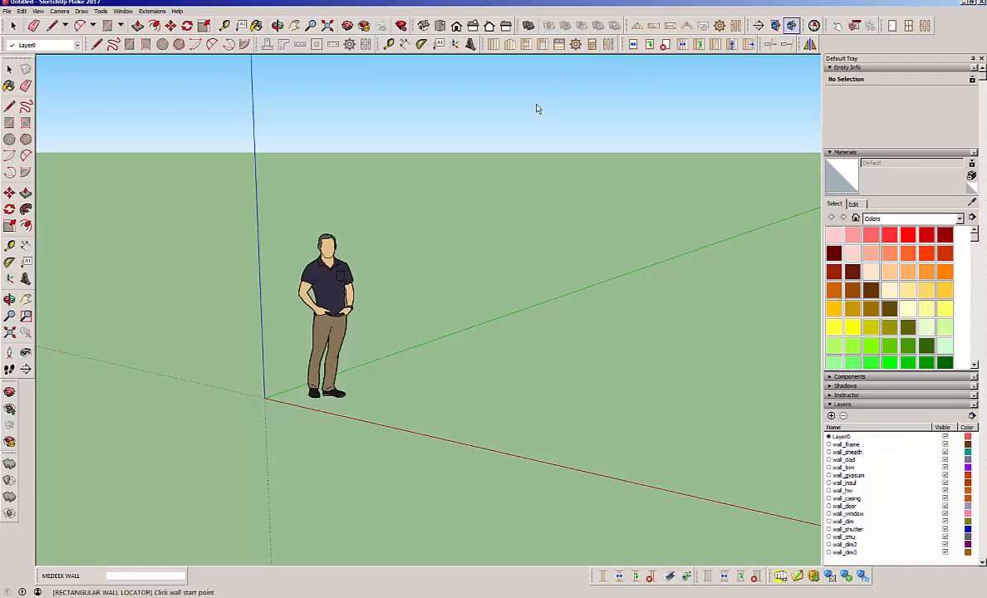
pyautogui.moveTo(523, 110)
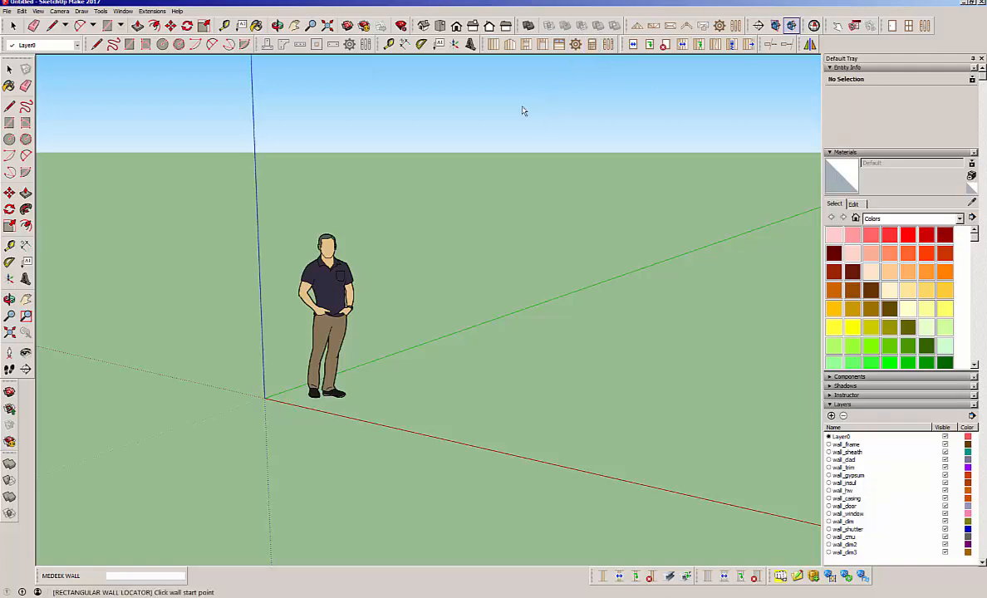
pyautogui.click(494, 43)
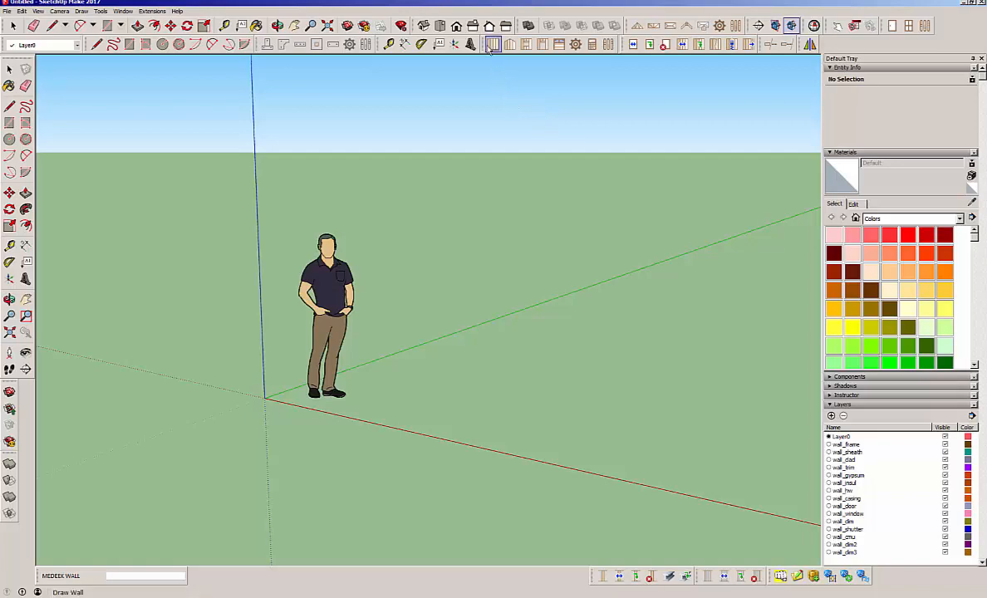
pyautogui.click(492, 43)
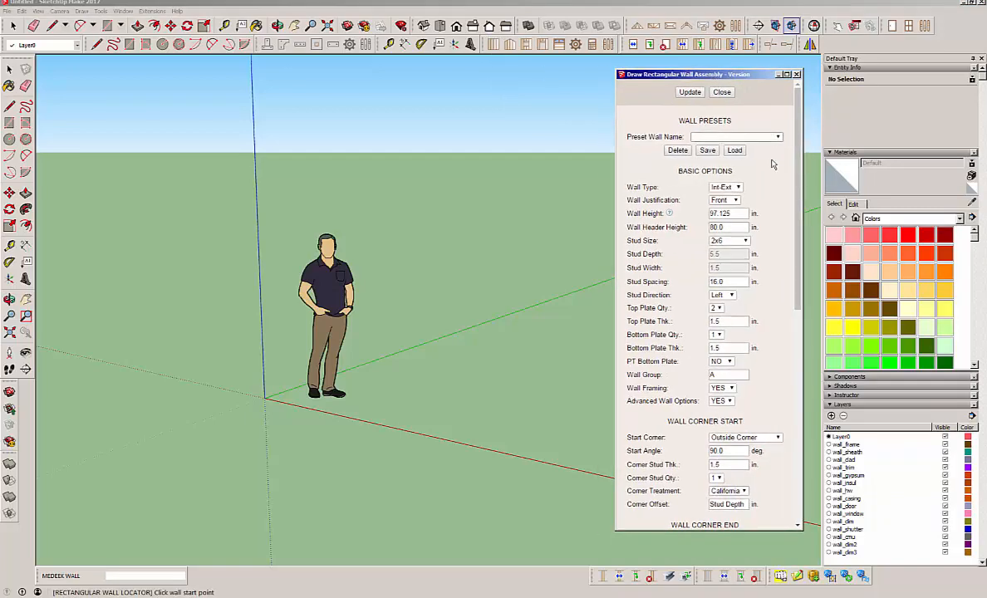
pyautogui.moveTo(767, 277)
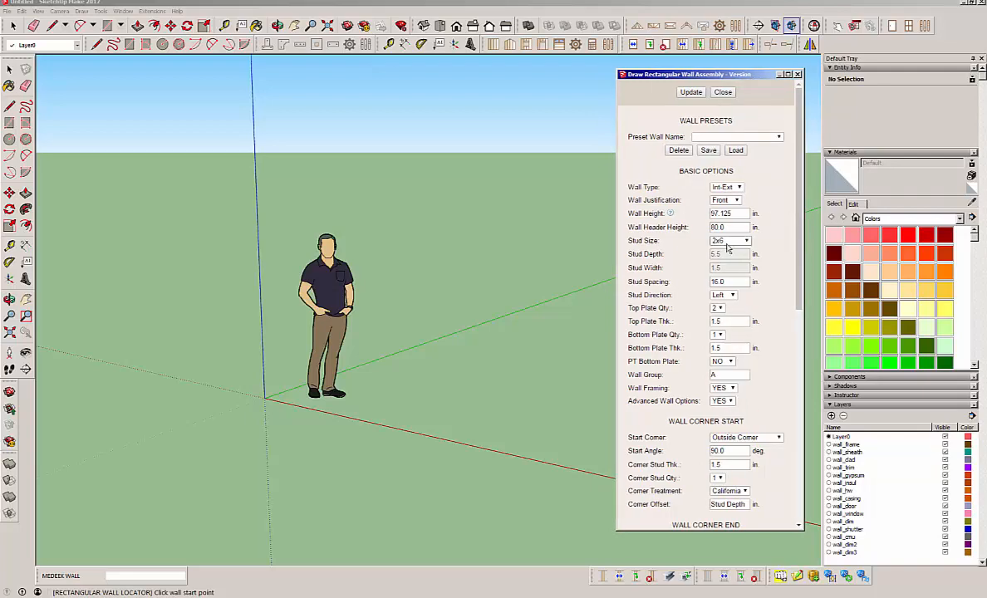
pyautogui.moveTo(431, 243)
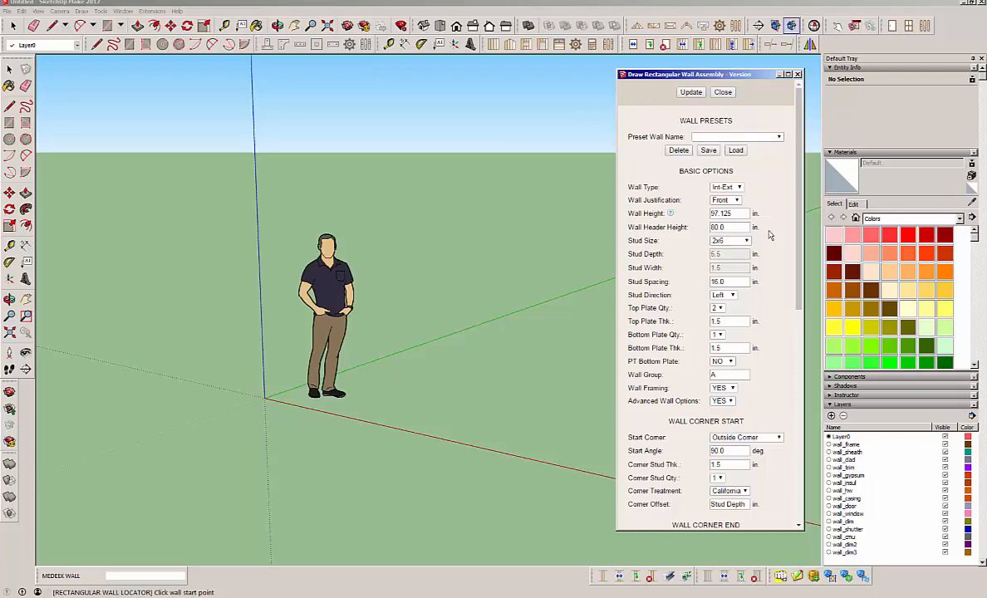
pyautogui.moveTo(751, 224)
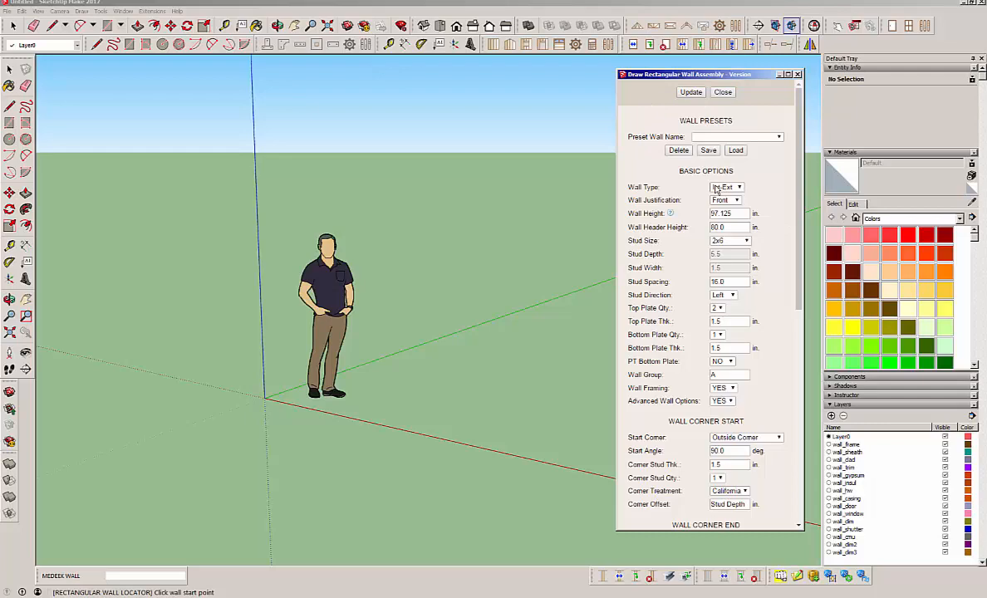
pyautogui.click(738, 186)
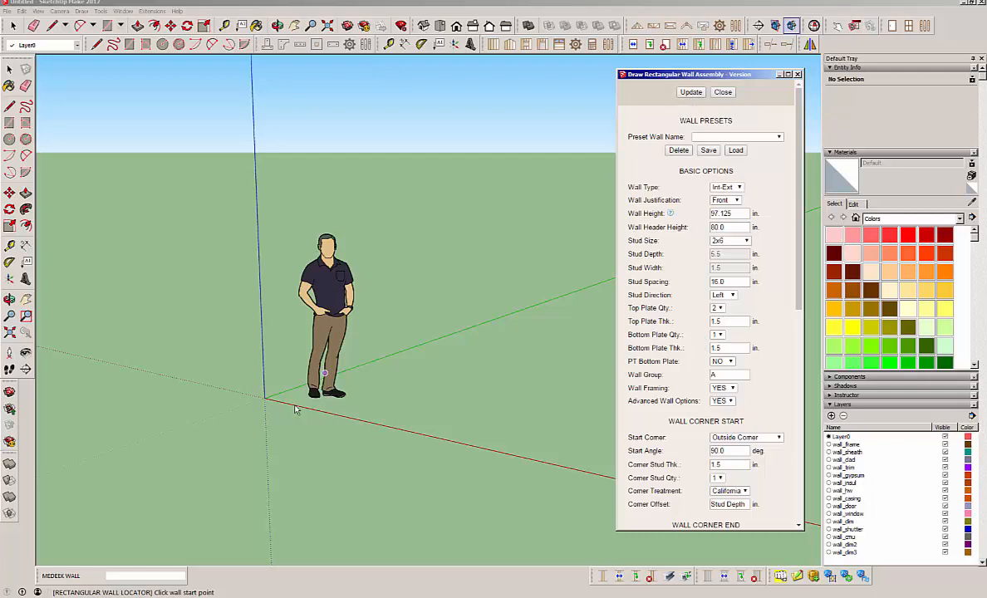
# - Draw a connected run of siding walls from a start point around the scale figure
pyautogui.click(521, 456)
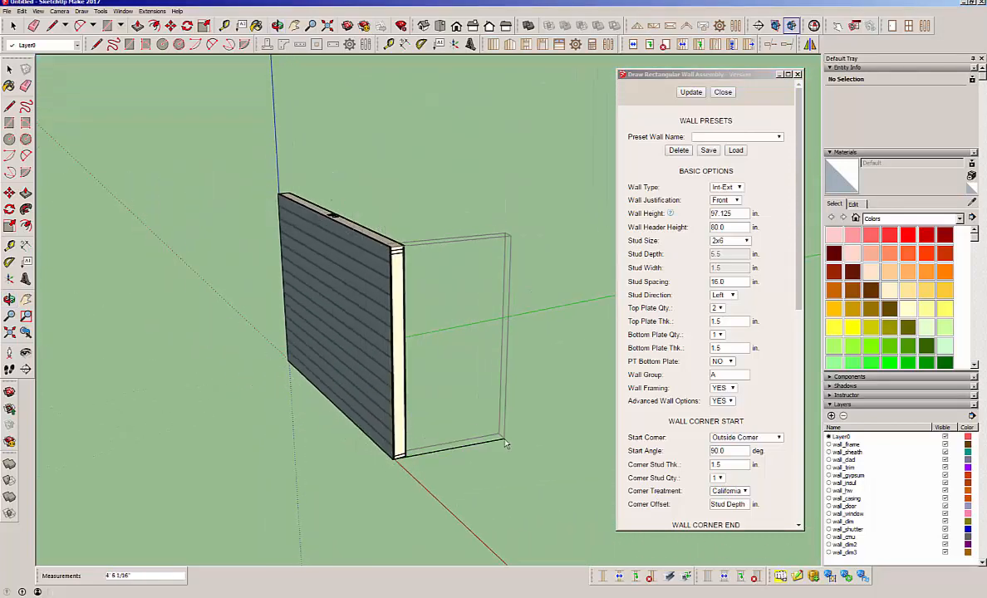
pyautogui.moveTo(507, 446); pyautogui.dragTo(535, 412)
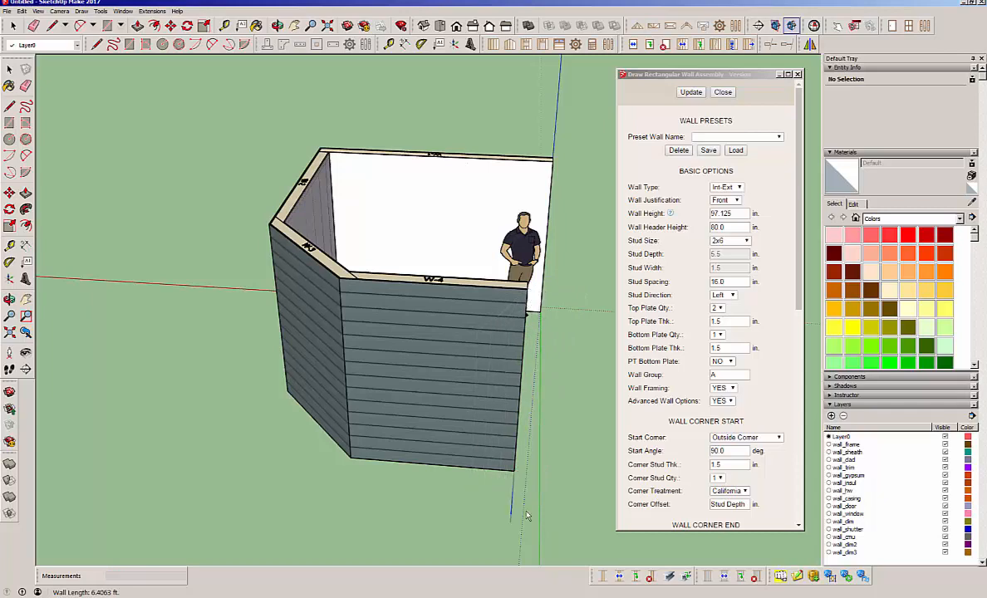
pyautogui.moveTo(530, 296); pyautogui.dragTo(532, 516)
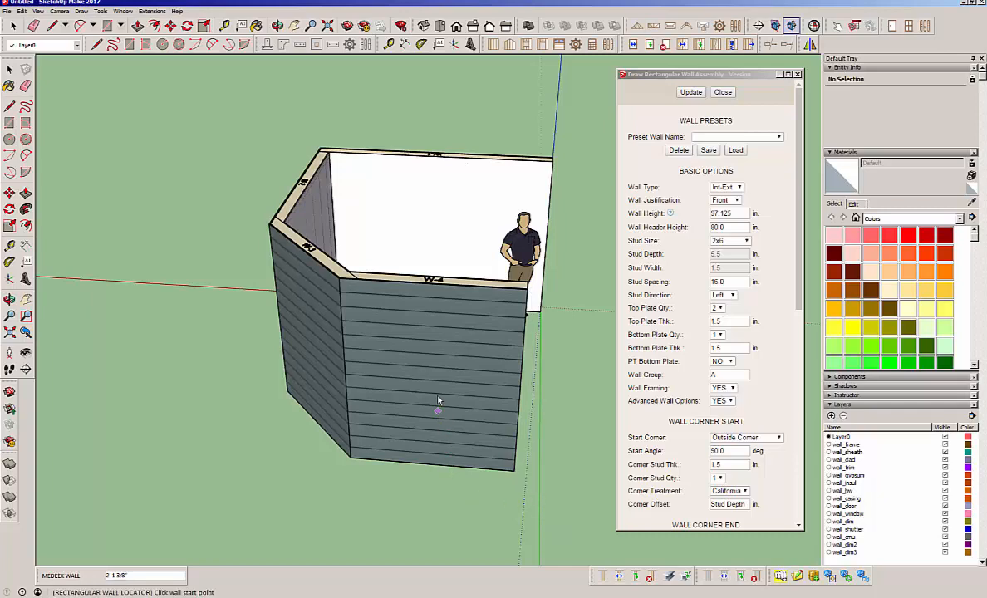
pyautogui.moveTo(507, 416)
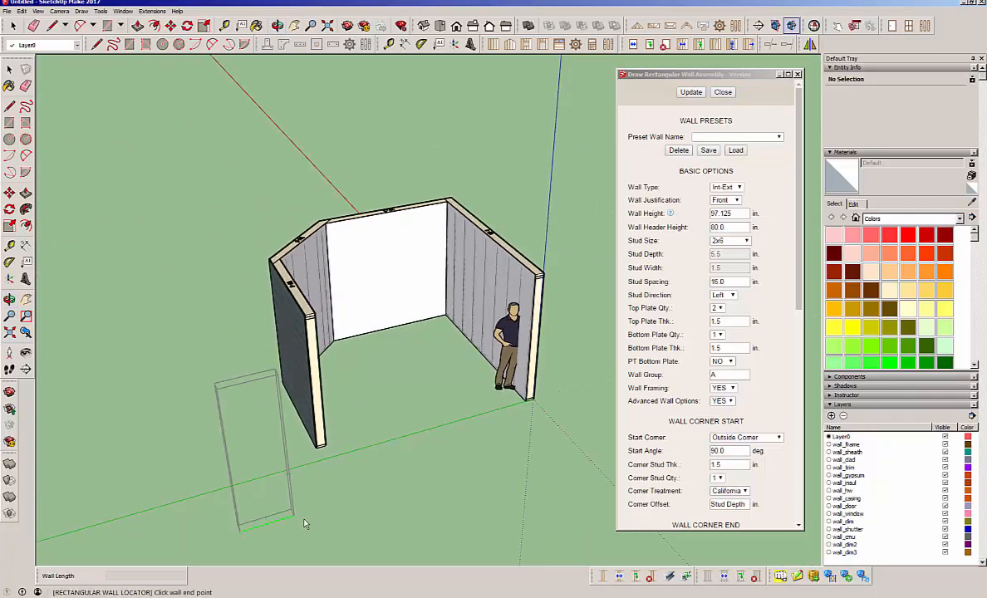
pyautogui.moveTo(425, 485)
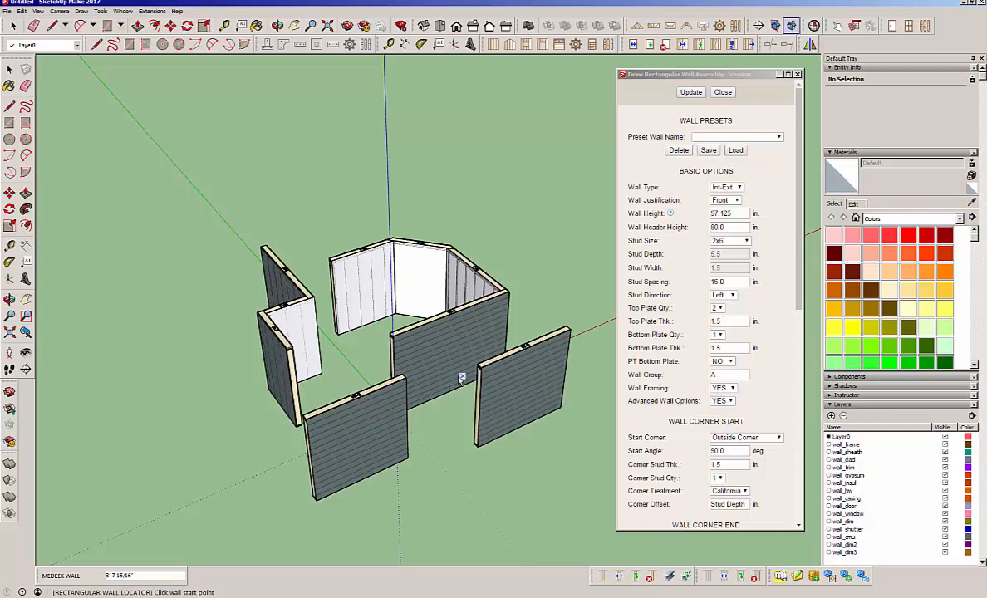
pyautogui.moveTo(493, 413)
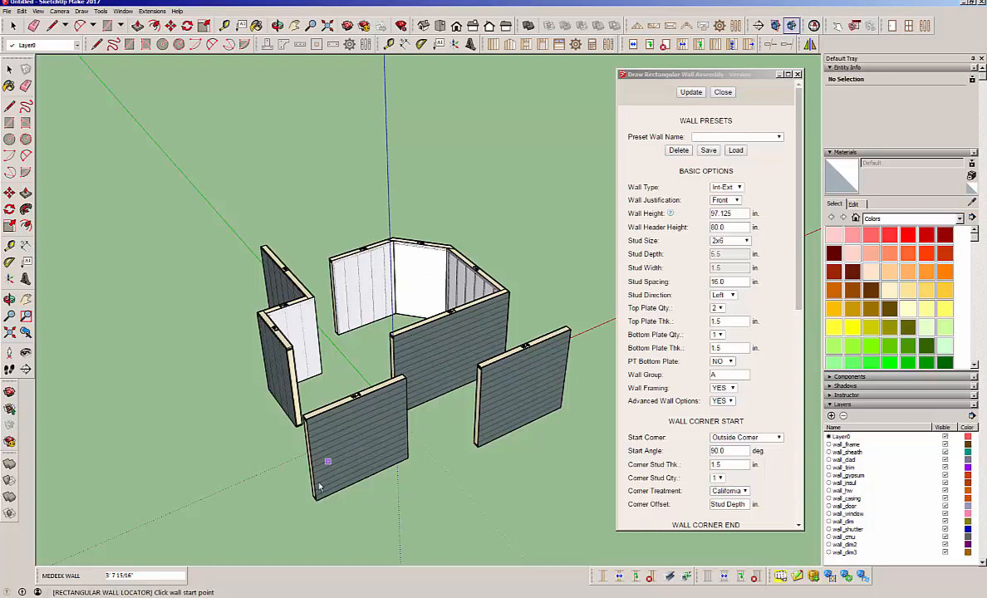
pyautogui.moveTo(334, 430)
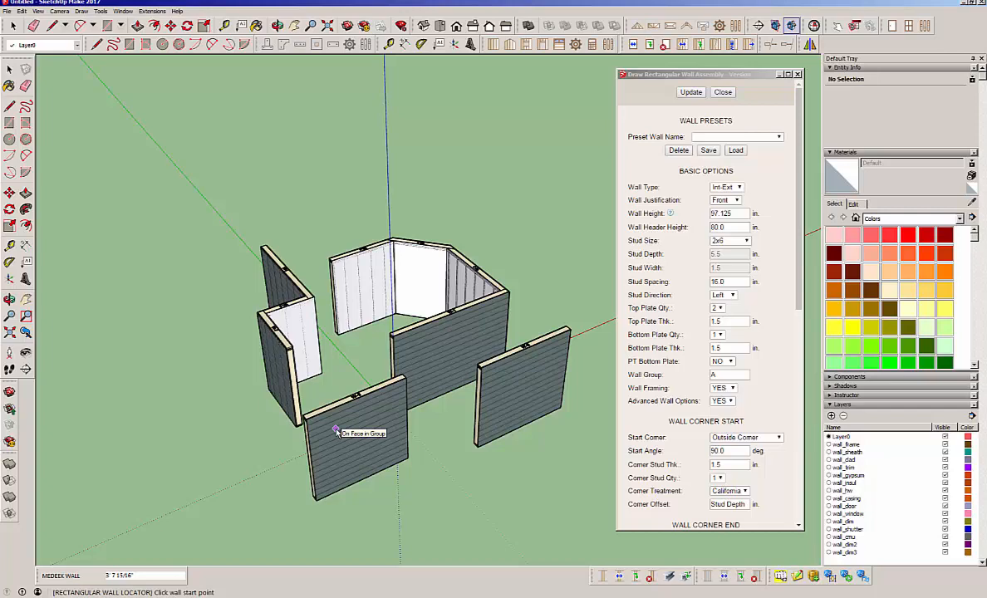
pyautogui.moveTo(535, 282)
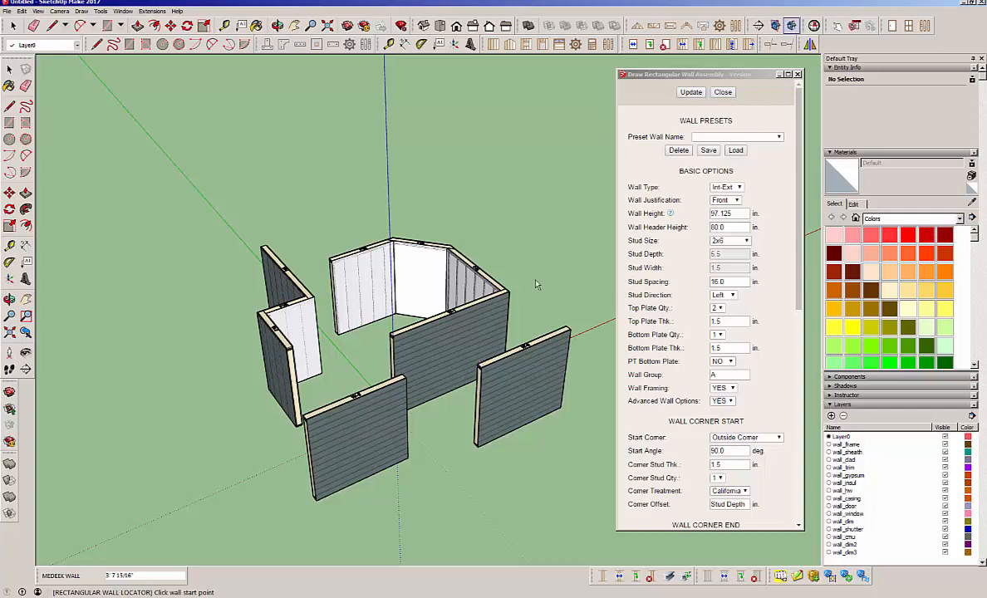
pyautogui.moveTo(619, 83)
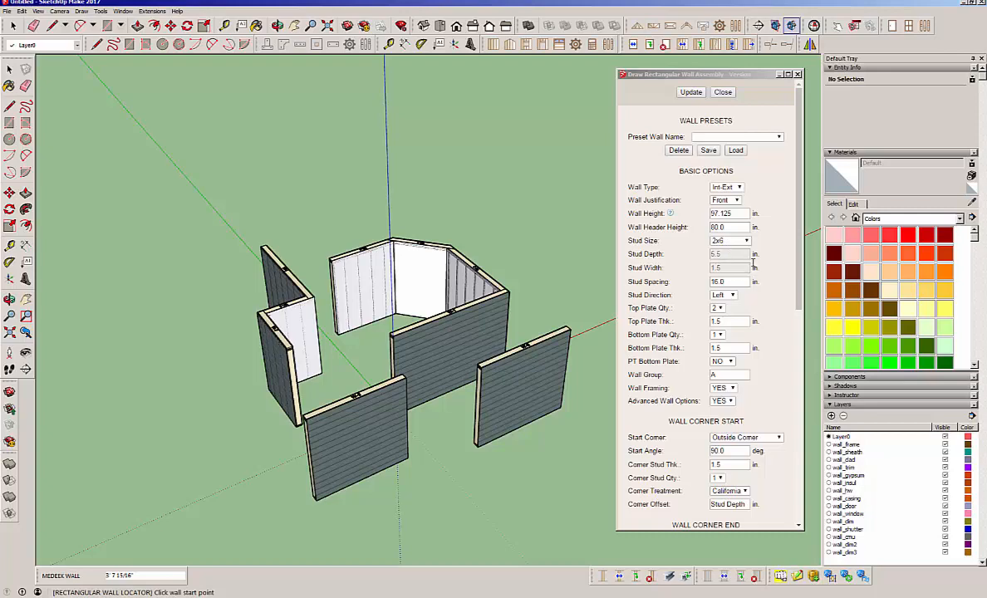
# - Choose the Int-Int wall type and draw a zigzag run of plain white interior walls
pyautogui.click(736, 186)
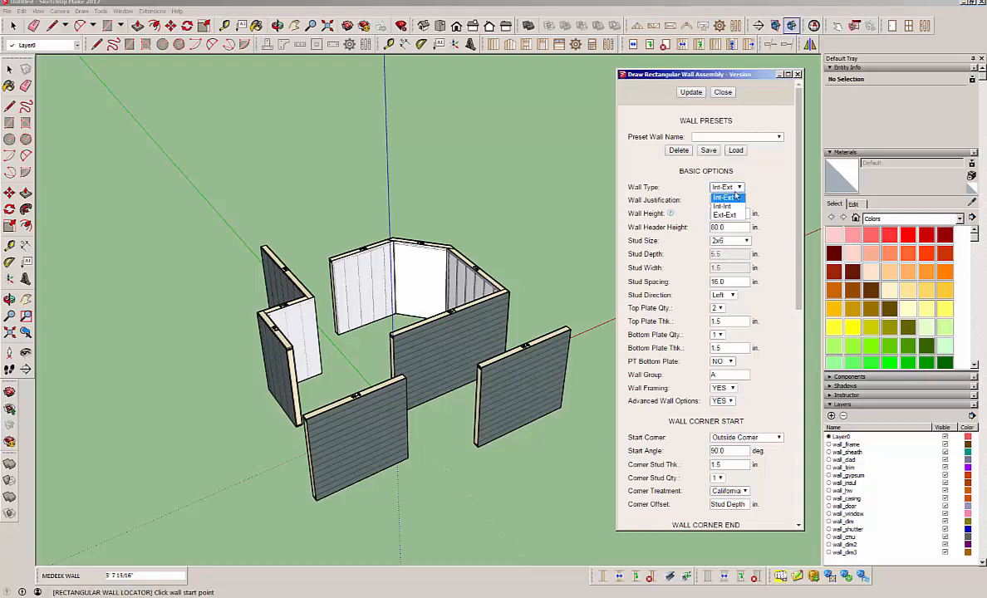
pyautogui.click(723, 206)
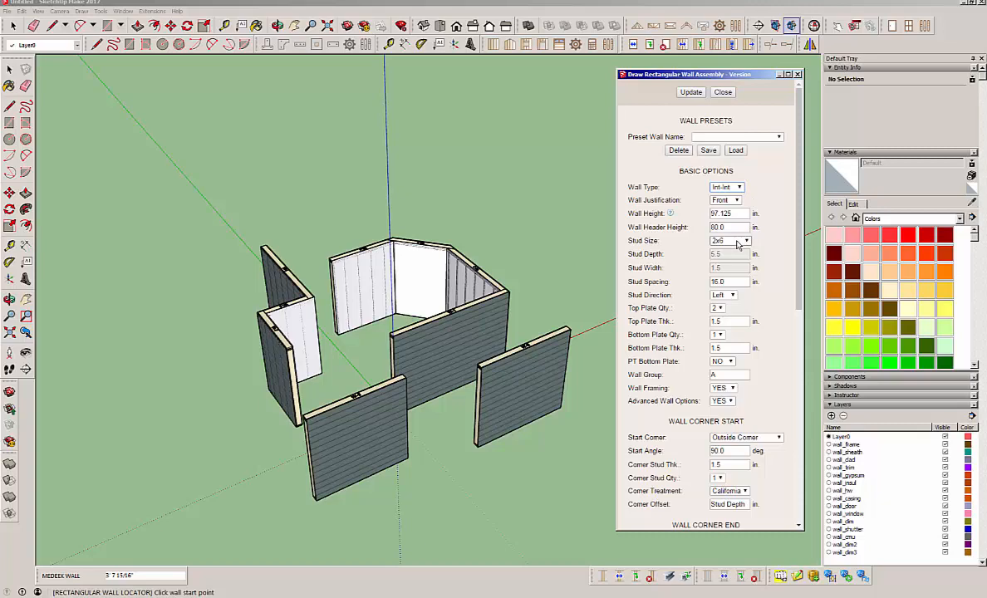
pyautogui.click(745, 241)
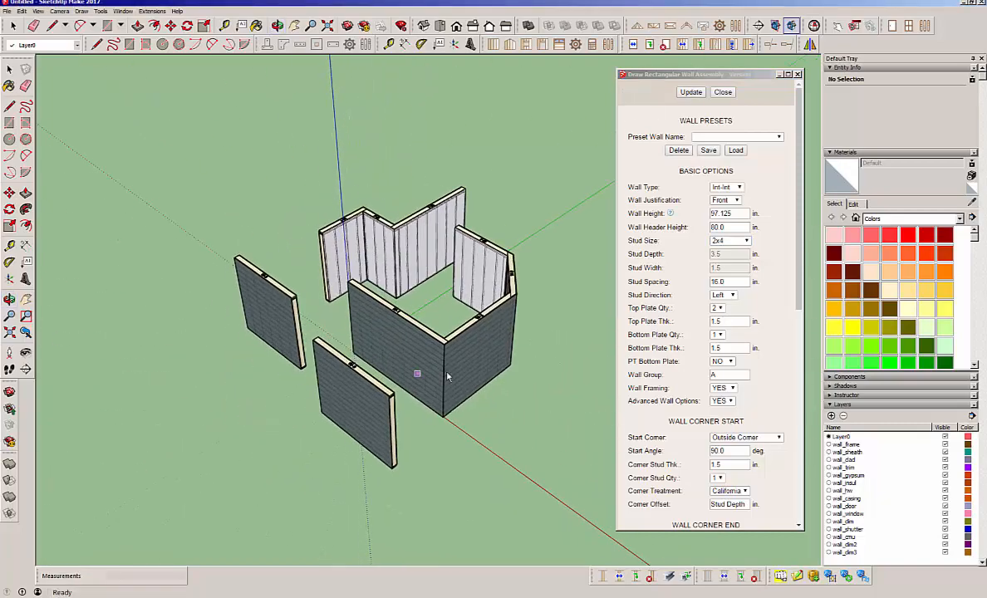
pyautogui.moveTo(448, 374); pyautogui.dragTo(383, 428)
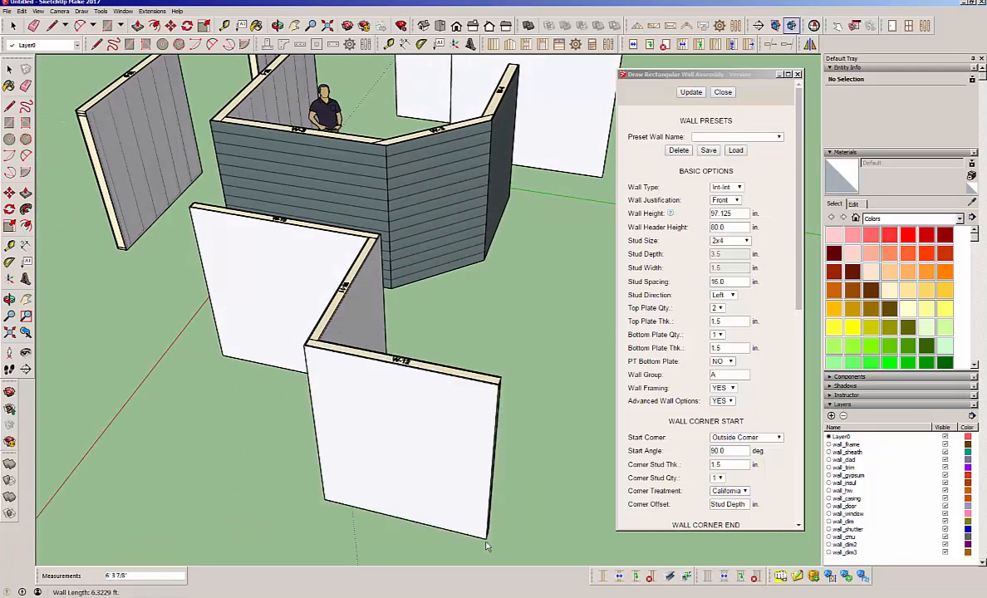
pyautogui.moveTo(485, 379); pyautogui.dragTo(530, 551)
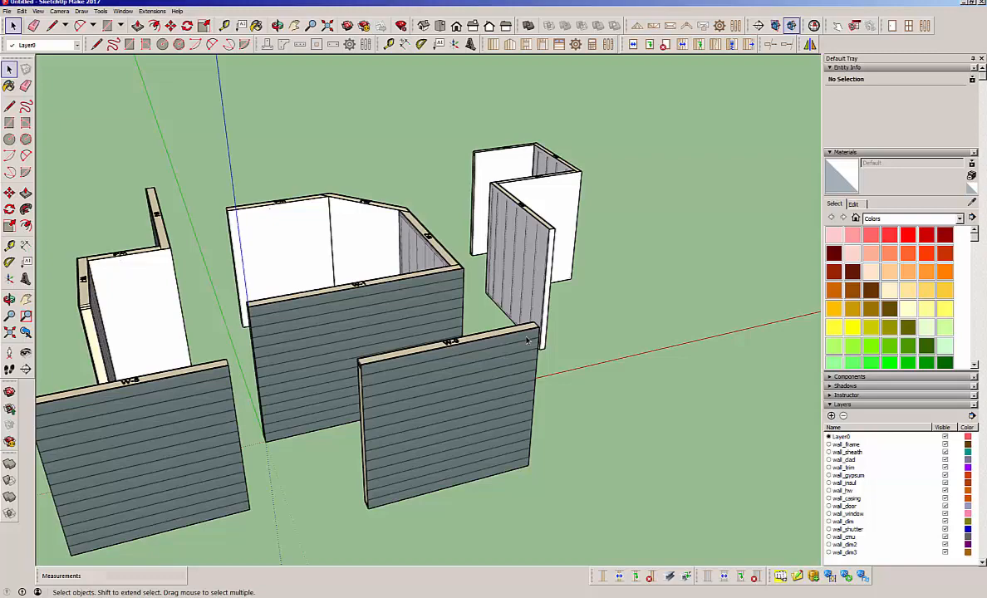
# - Orbit around the wall layout to view the labeled assemblies W-1, W-9, W-10 and W-11
pyautogui.moveTo(525, 341); pyautogui.dragTo(407, 371)
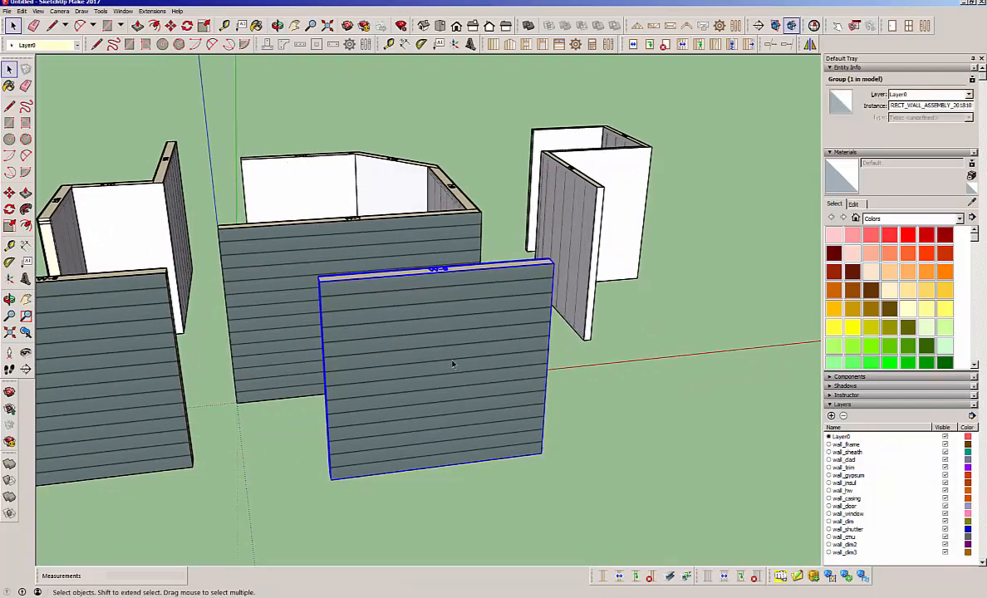
pyautogui.moveTo(339, 486)
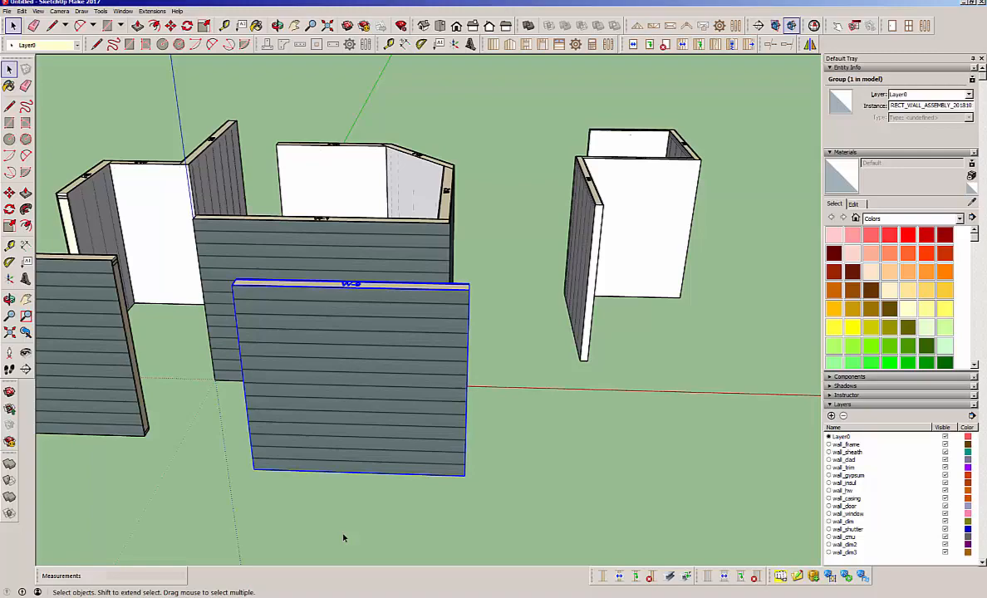
pyautogui.moveTo(691, 244)
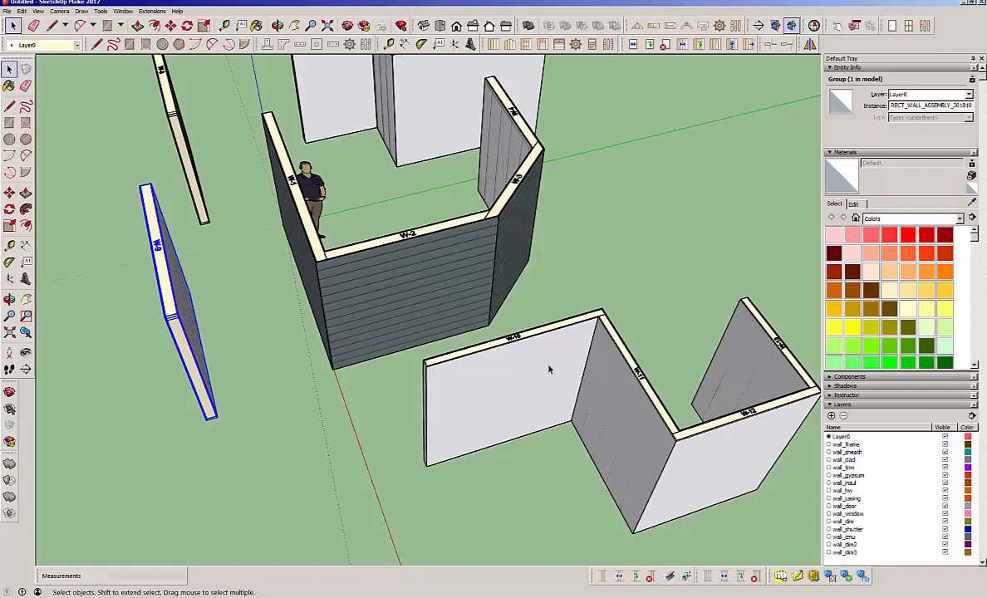
pyautogui.moveTo(188, 286)
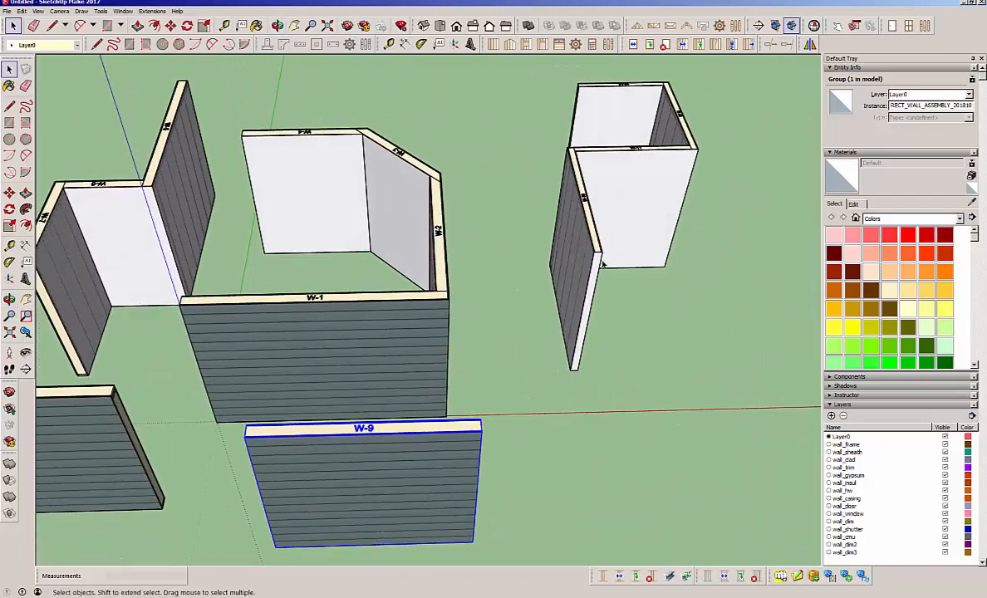
pyautogui.moveTo(642, 286)
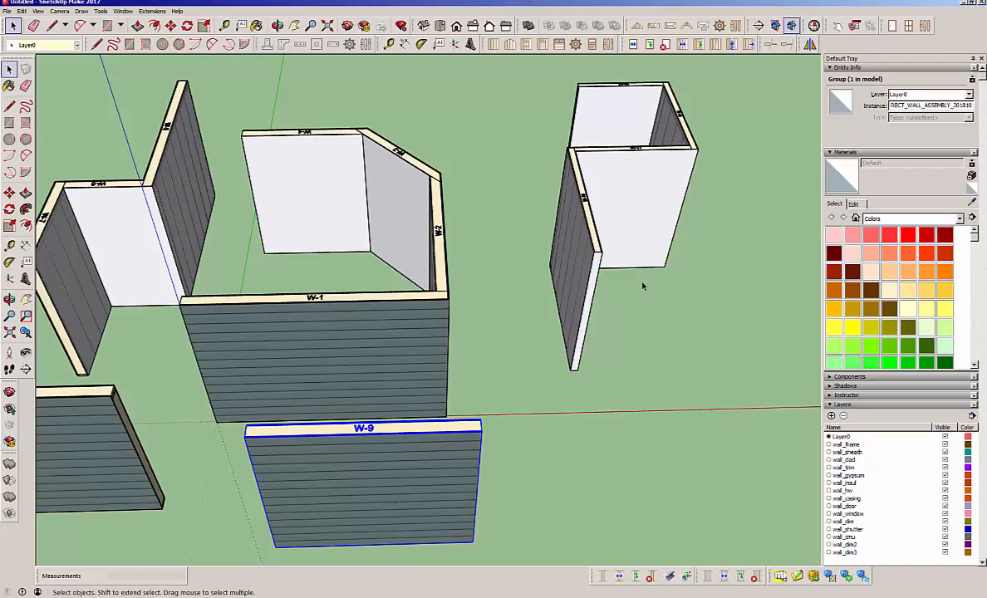
pyautogui.moveTo(641, 286); pyautogui.dragTo(592, 411)
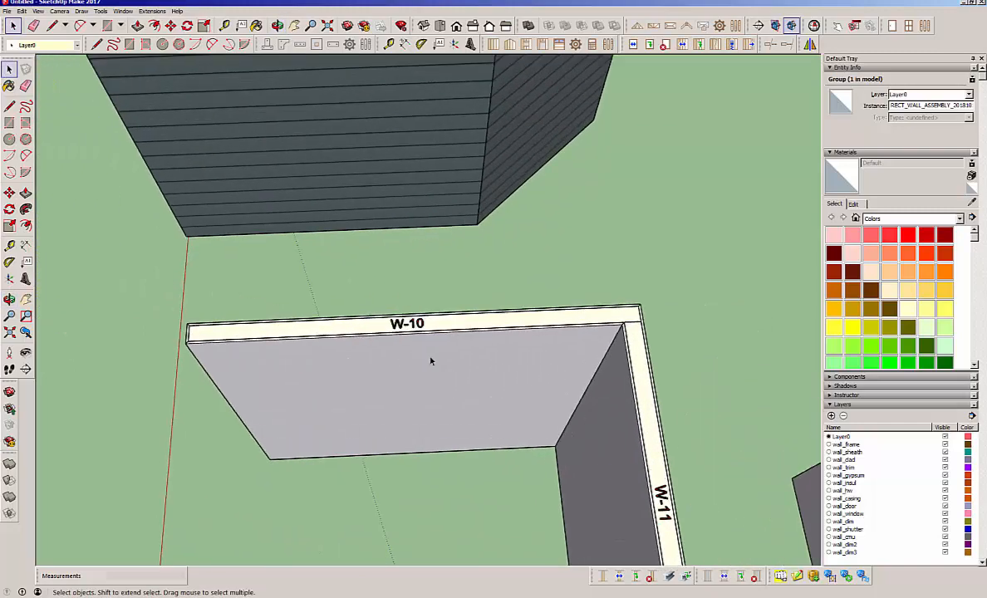
pyautogui.moveTo(372, 336)
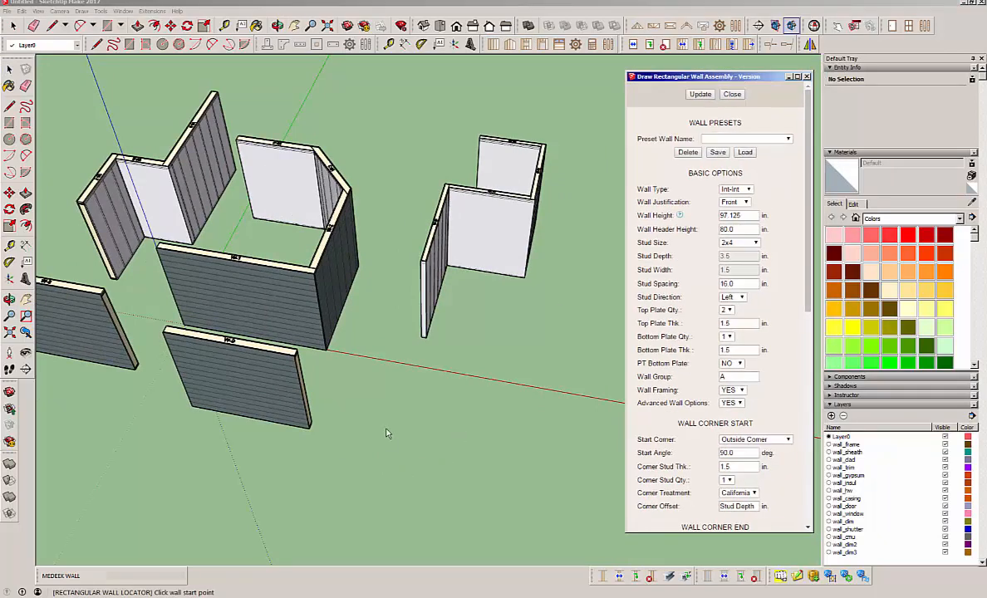
pyautogui.click(385, 359)
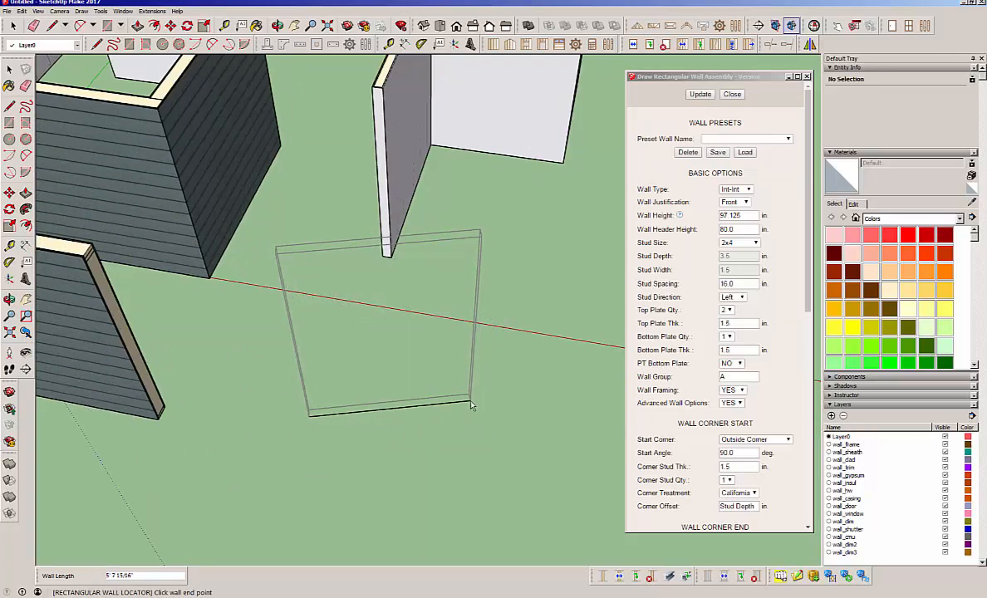
pyautogui.moveTo(491, 469)
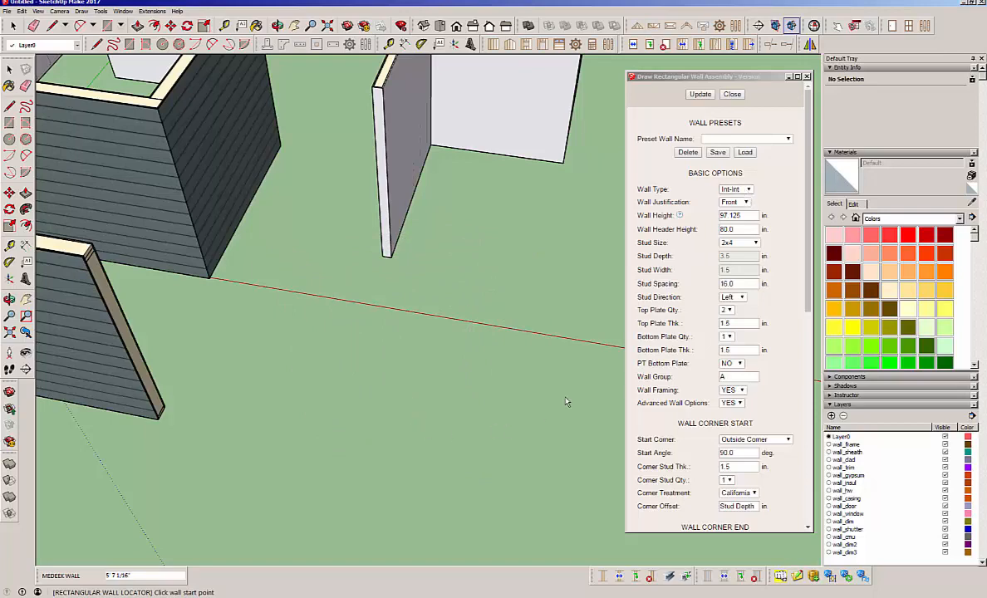
pyautogui.moveTo(690, 228)
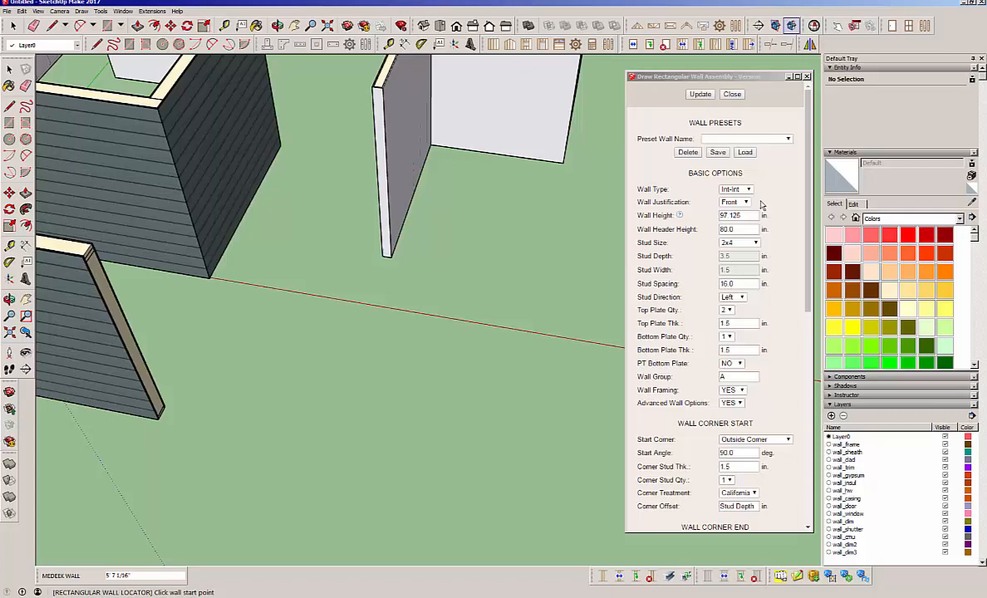
# - Set wall type Int-Ext with 2x6 studs and draw the first wall of the rectangular enclosure
pyautogui.click(748, 189)
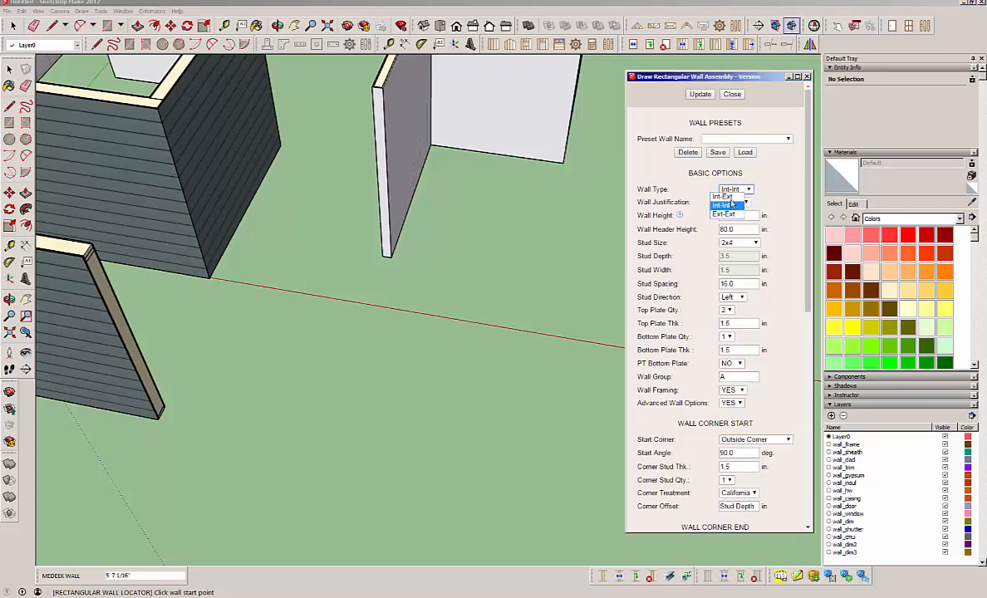
pyautogui.click(722, 196)
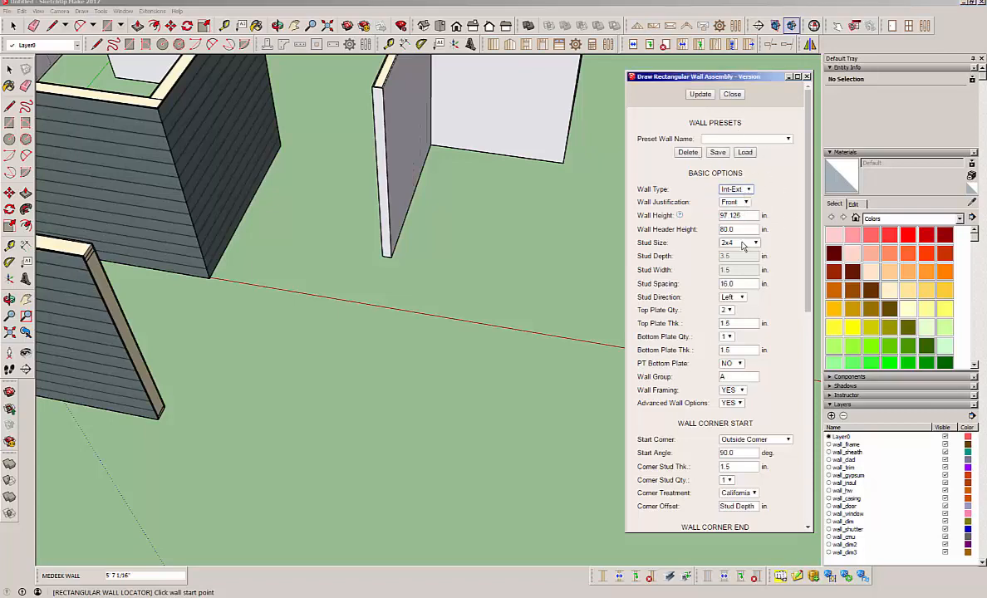
pyautogui.click(755, 243)
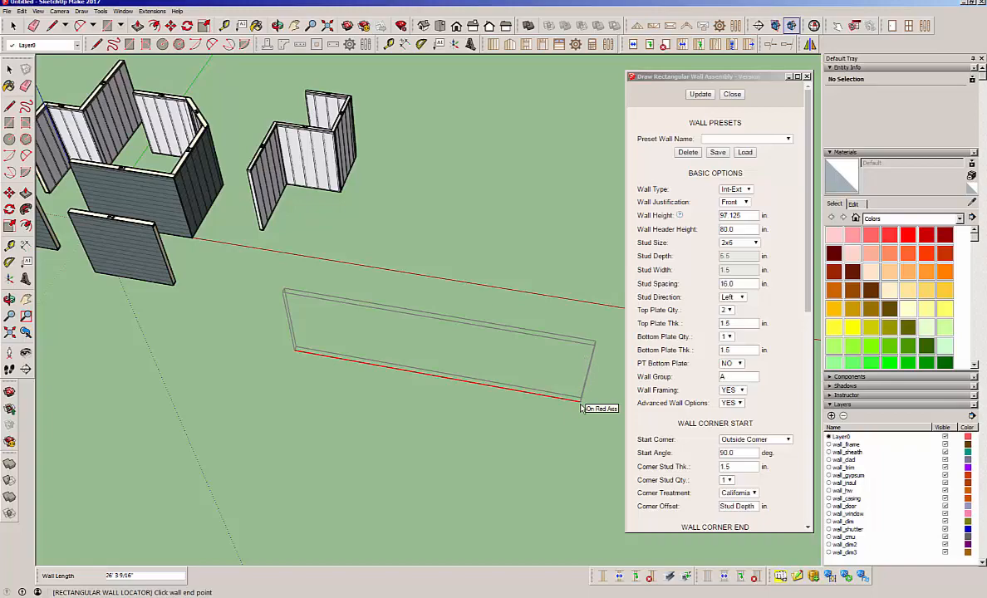
pyautogui.click(585, 407)
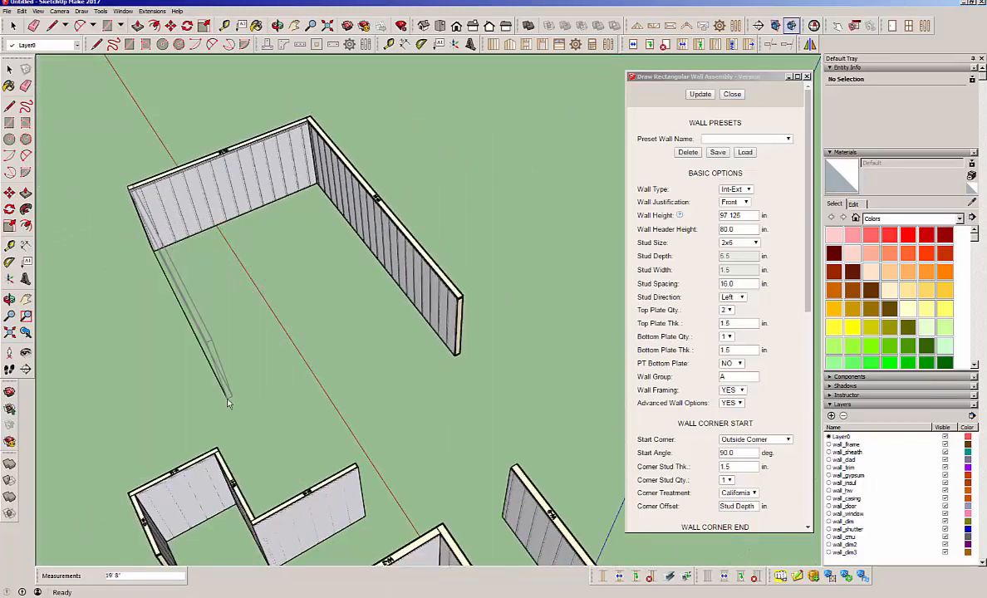
# - Orbit the view to inspect the new four-wall enclosure and its wall ends
pyautogui.moveTo(229, 404); pyautogui.dragTo(359, 379)
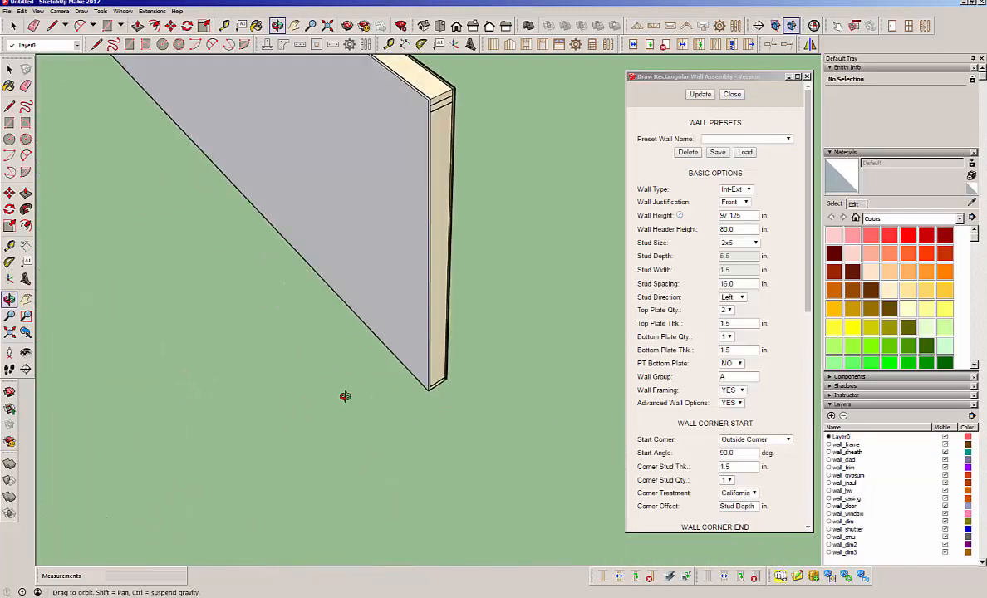
pyautogui.moveTo(345, 395); pyautogui.dragTo(430, 449)
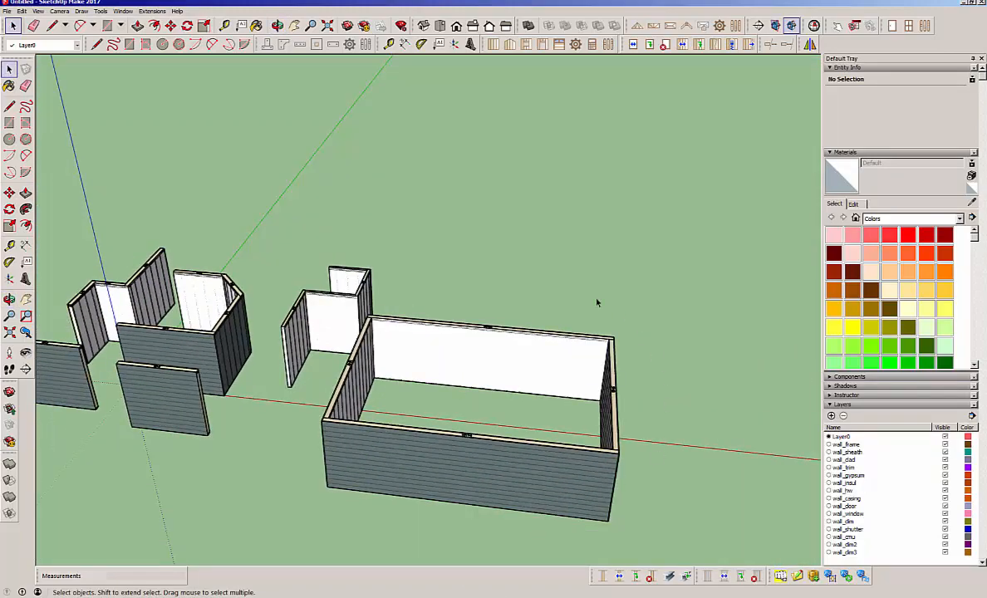
pyautogui.moveTo(329, 441)
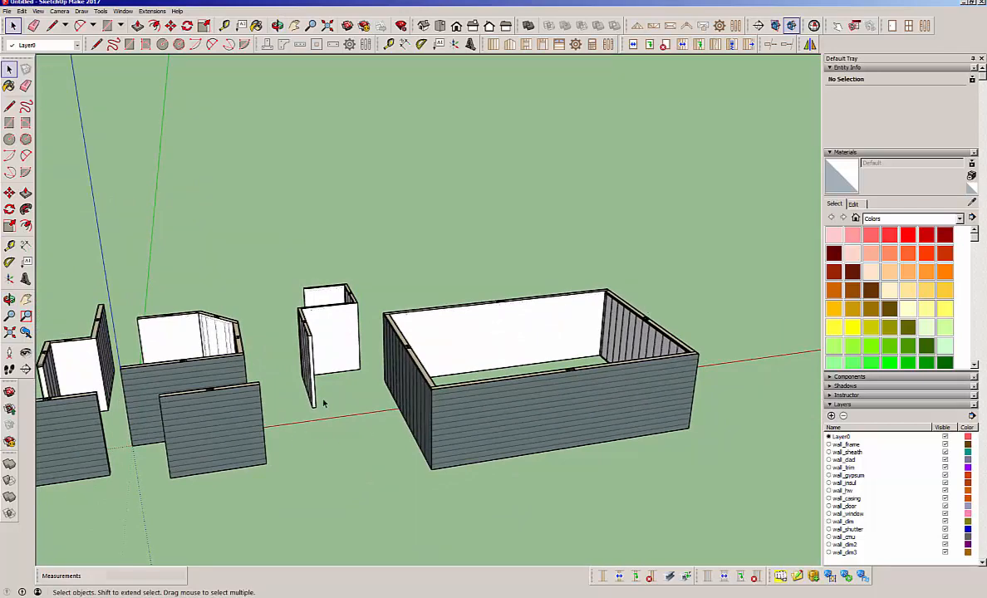
pyautogui.moveTo(474, 221)
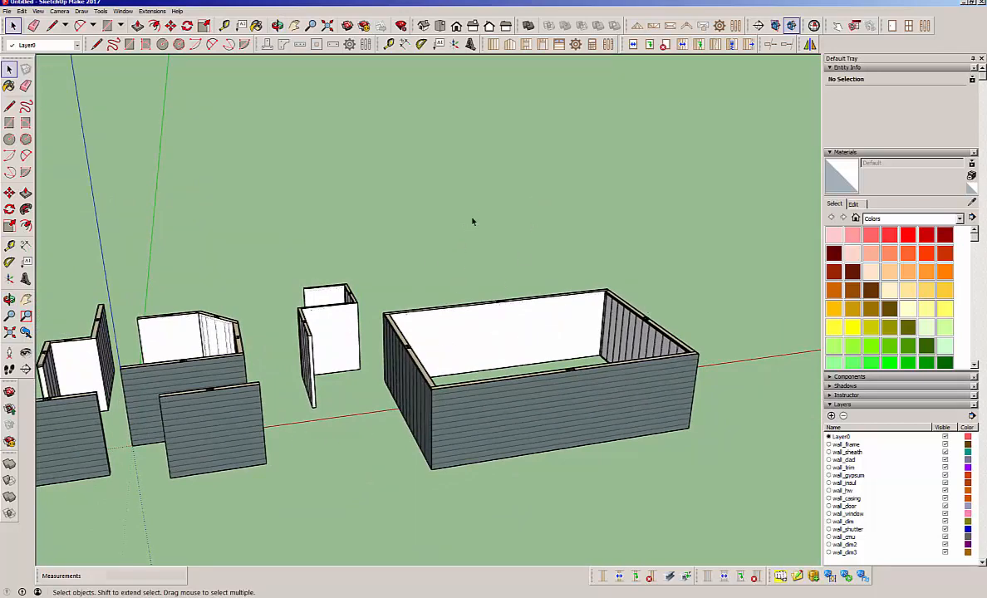
pyautogui.moveTo(648, 140)
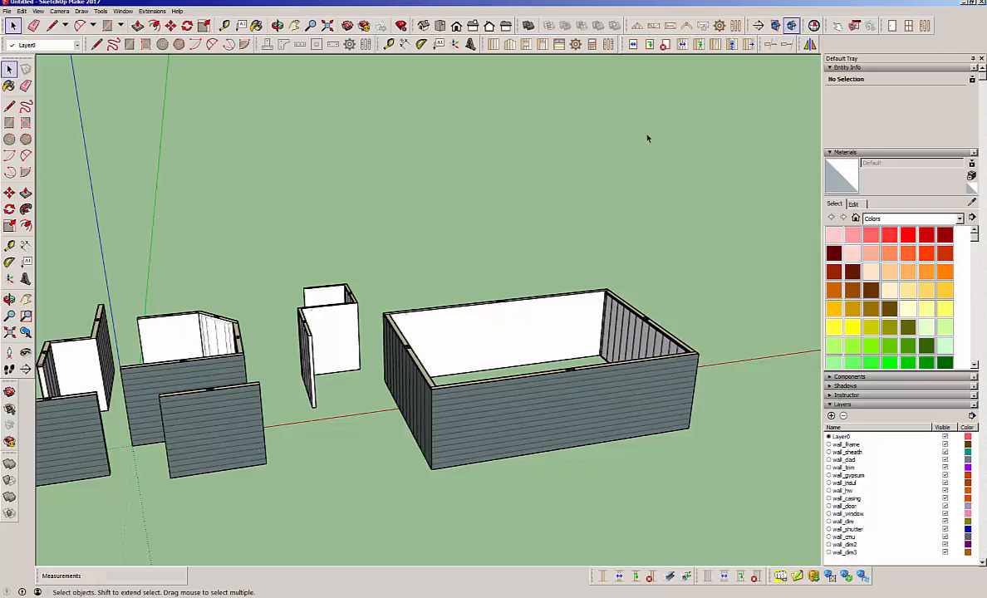
pyautogui.moveTo(559, 303)
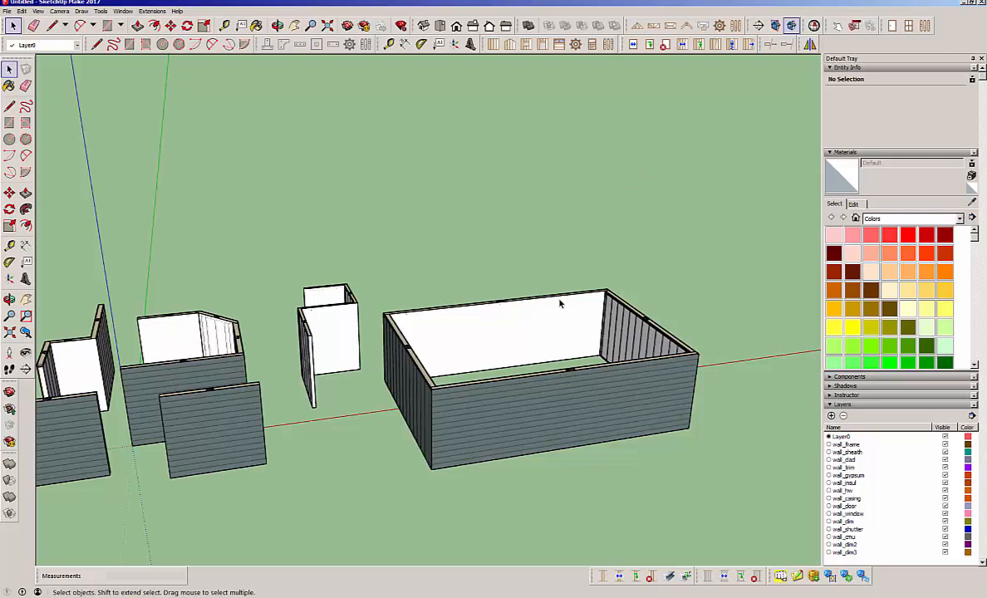
pyautogui.moveTo(565, 308)
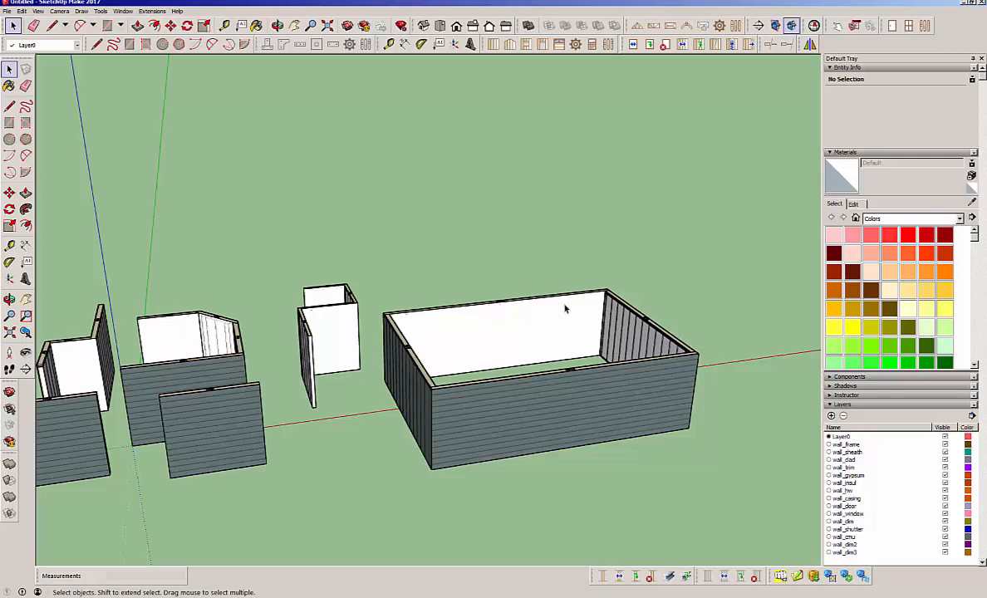
pyautogui.click(698, 45)
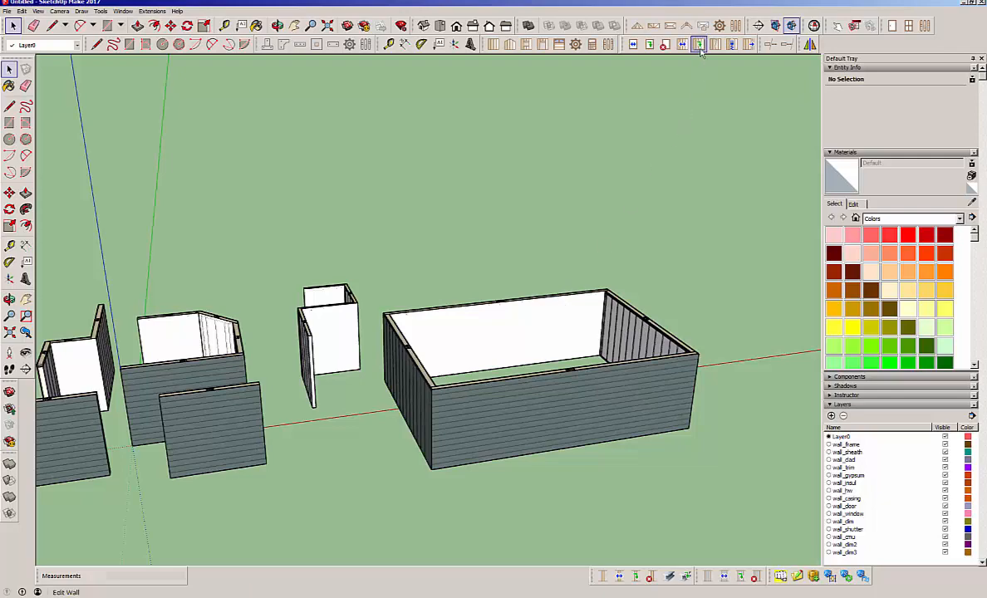
pyautogui.click(698, 43)
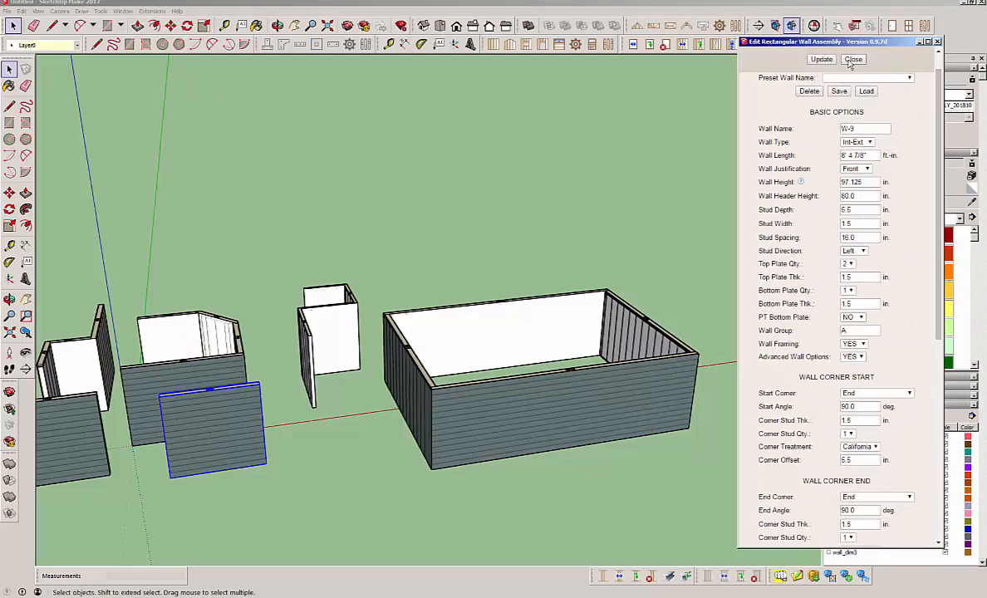
pyautogui.click(855, 60)
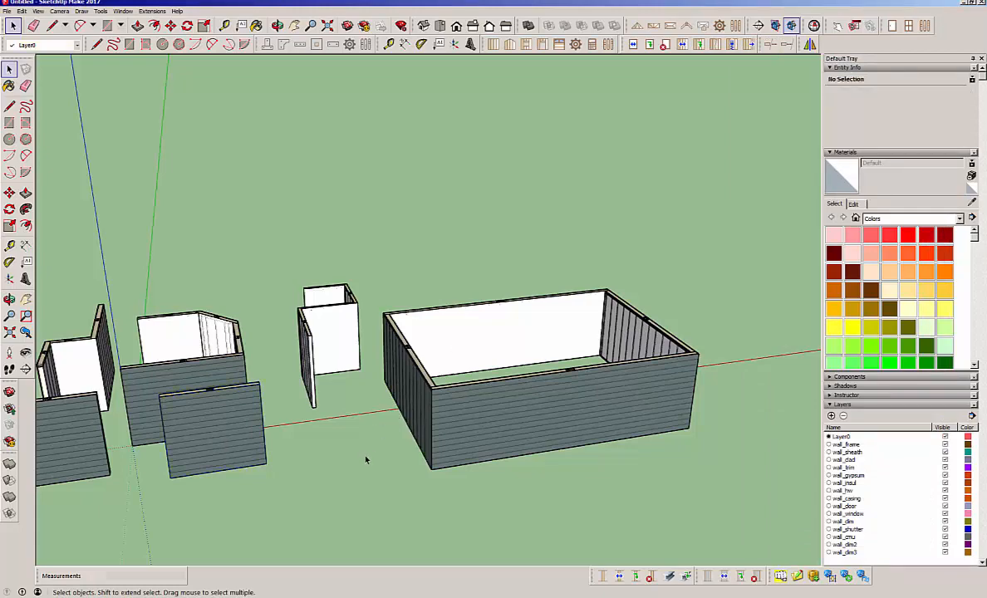
pyautogui.rightClick(212, 436)
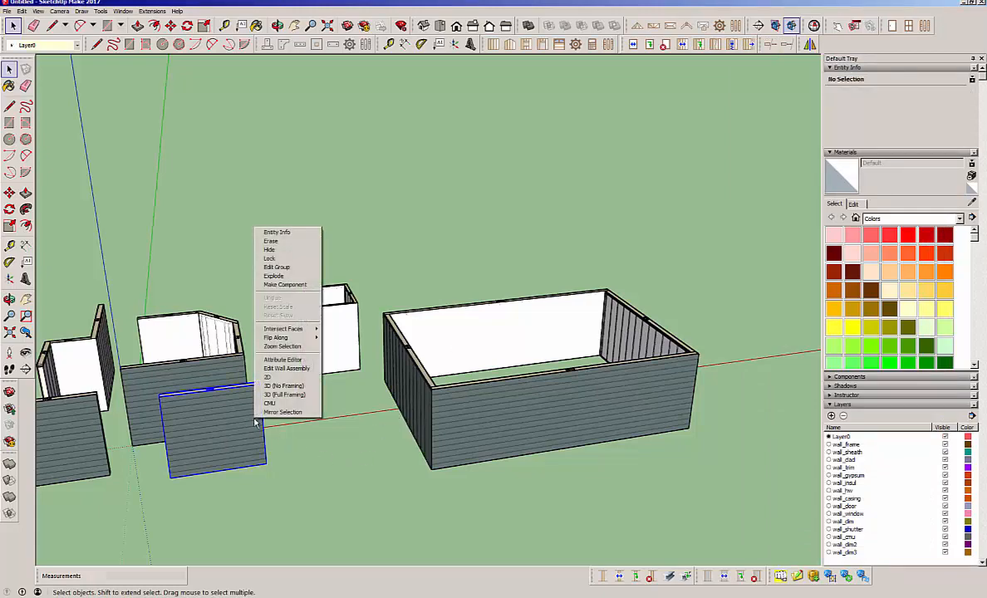
pyautogui.moveTo(270, 378)
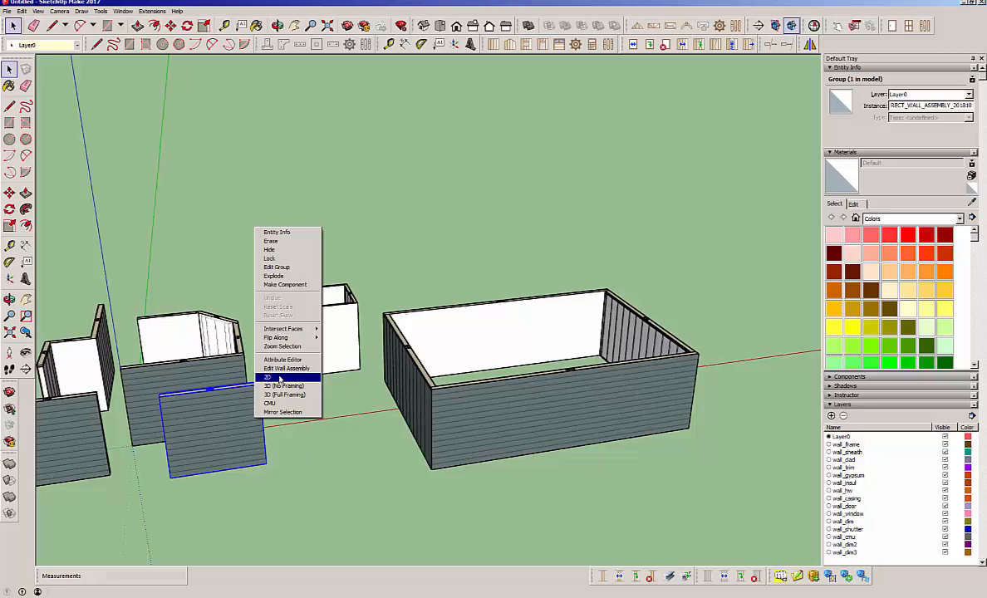
pyautogui.moveTo(286, 369)
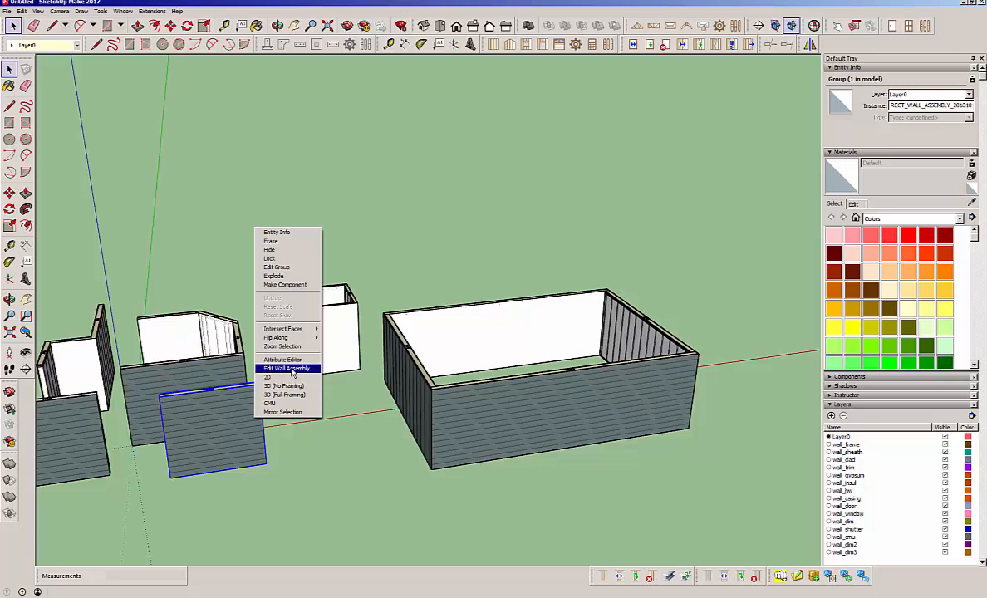
pyautogui.click(286, 369)
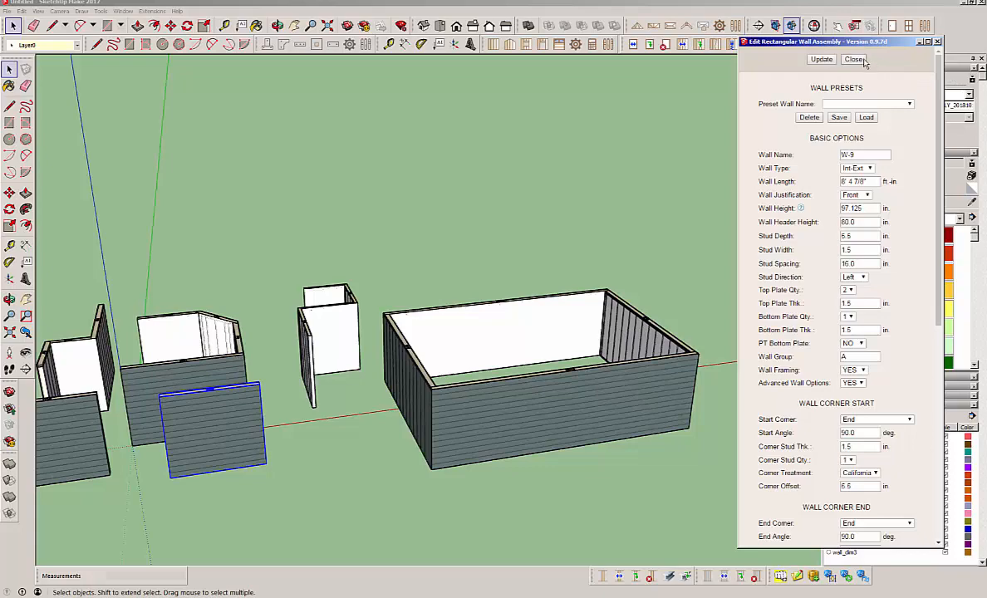
pyautogui.click(856, 60)
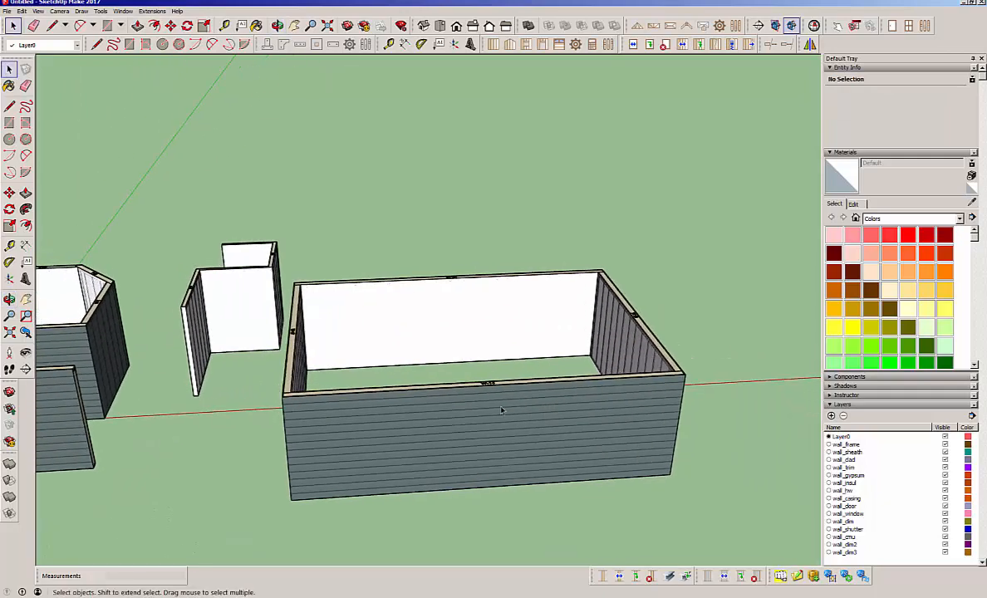
pyautogui.moveTo(593, 166)
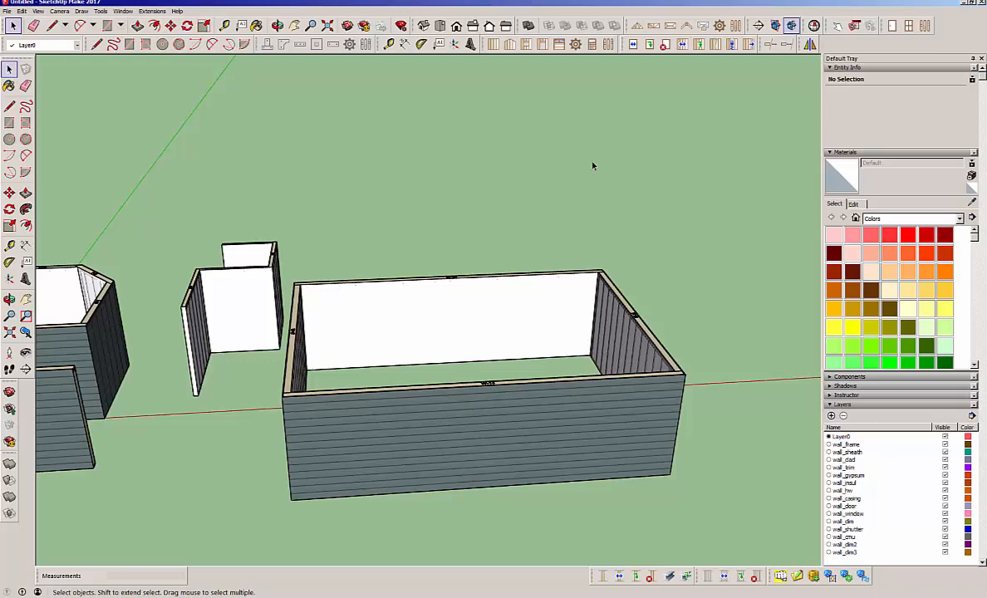
pyautogui.moveTo(542, 43)
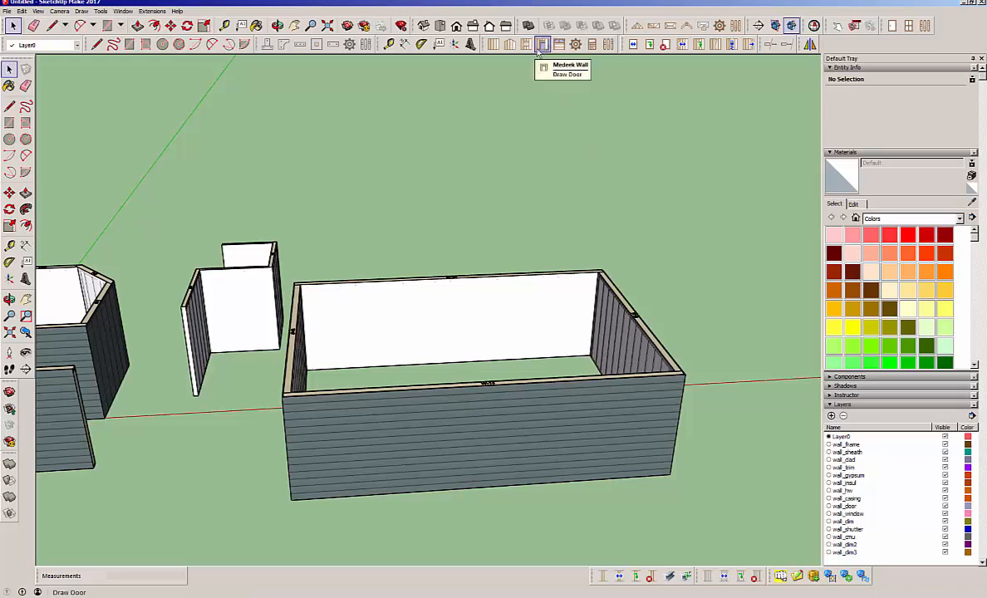
# - Start the Draw Door tool and accept the rectangular door parameters for placement
pyautogui.click(541, 43)
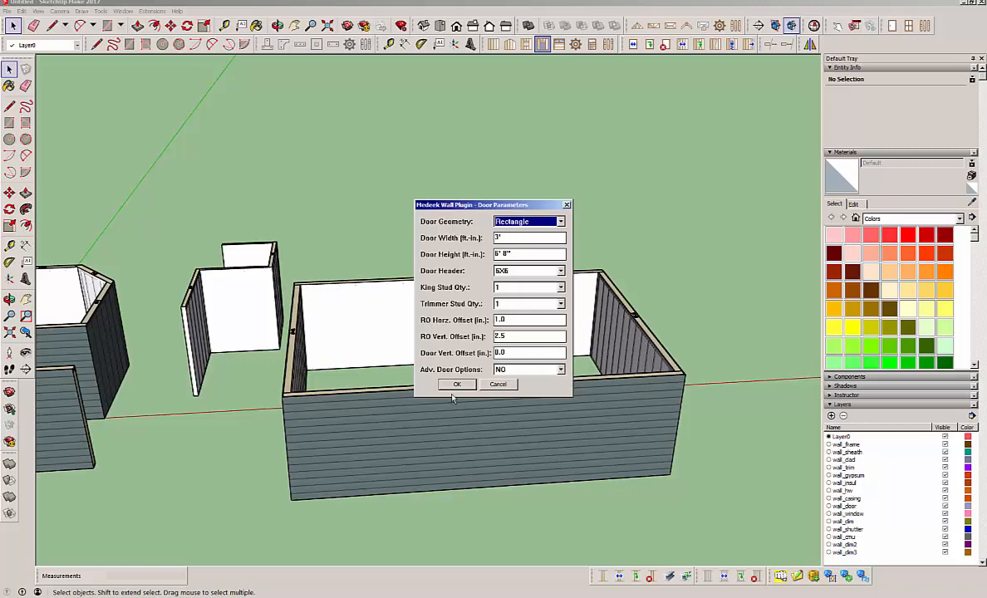
pyautogui.moveTo(564, 379)
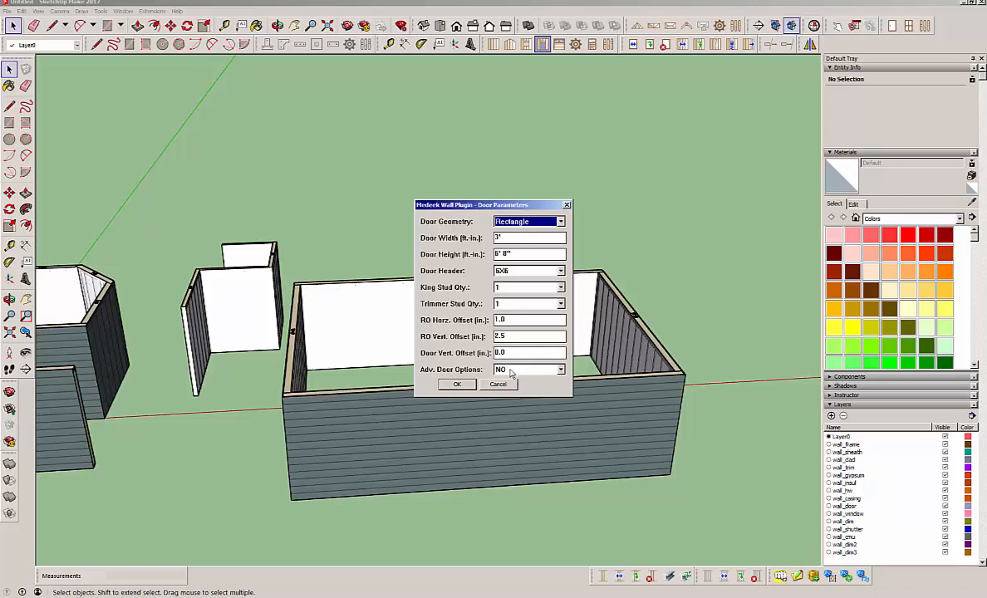
pyautogui.moveTo(519, 375)
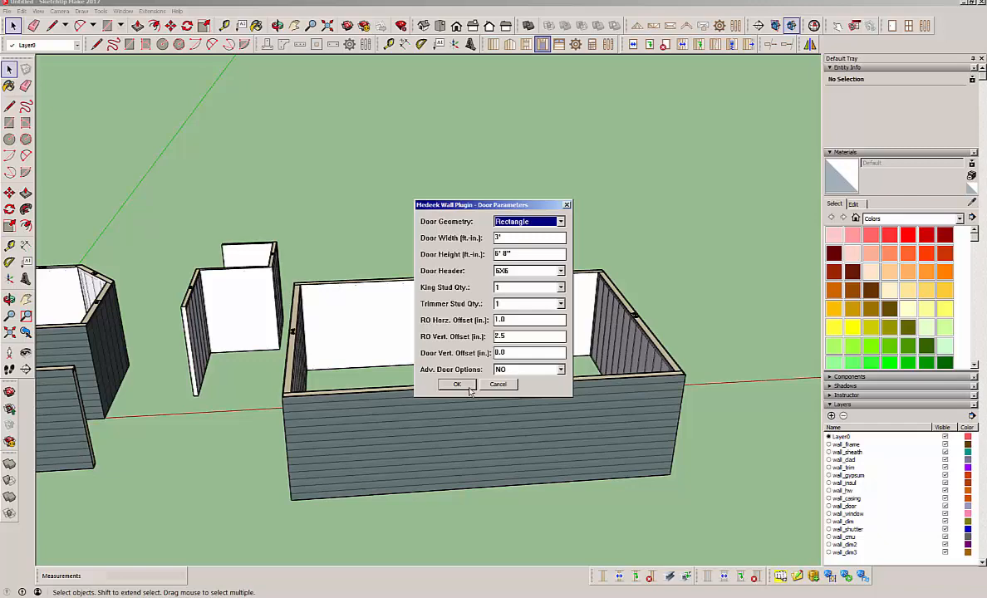
pyautogui.click(457, 384)
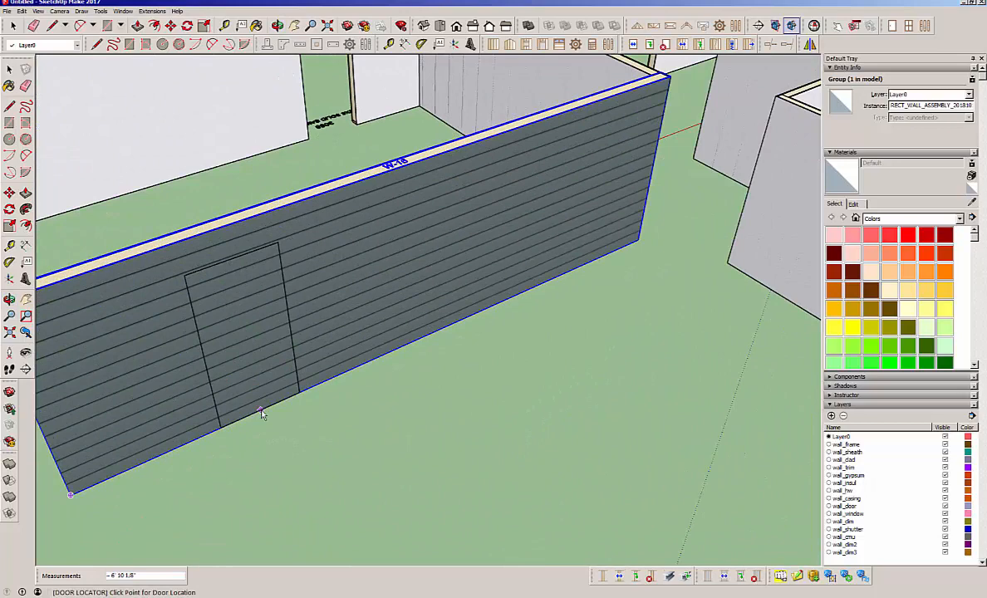
pyautogui.moveTo(263, 416)
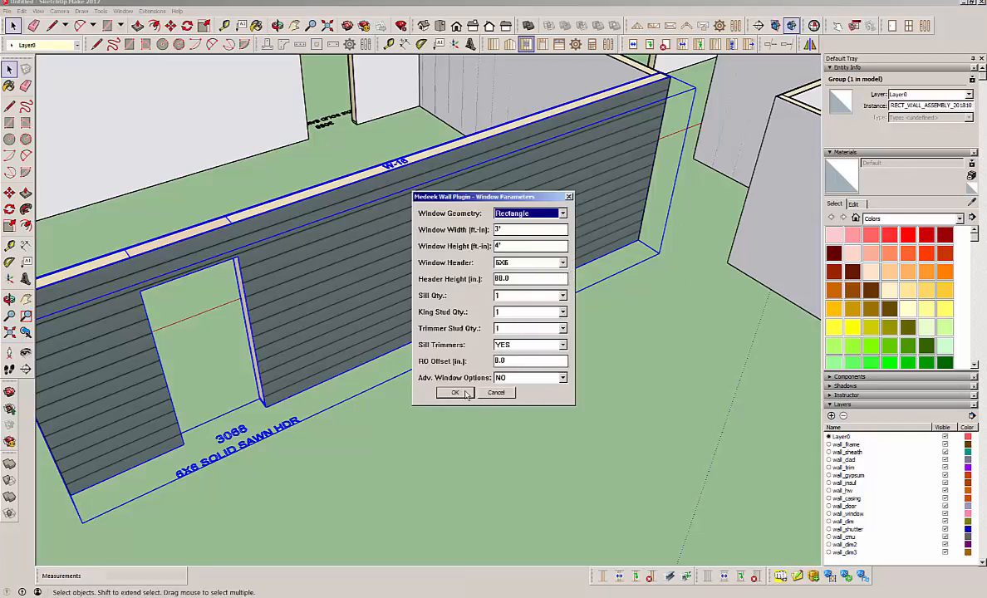
# - Confirm the window size and framing settings for placement beside the door
pyautogui.click(455, 392)
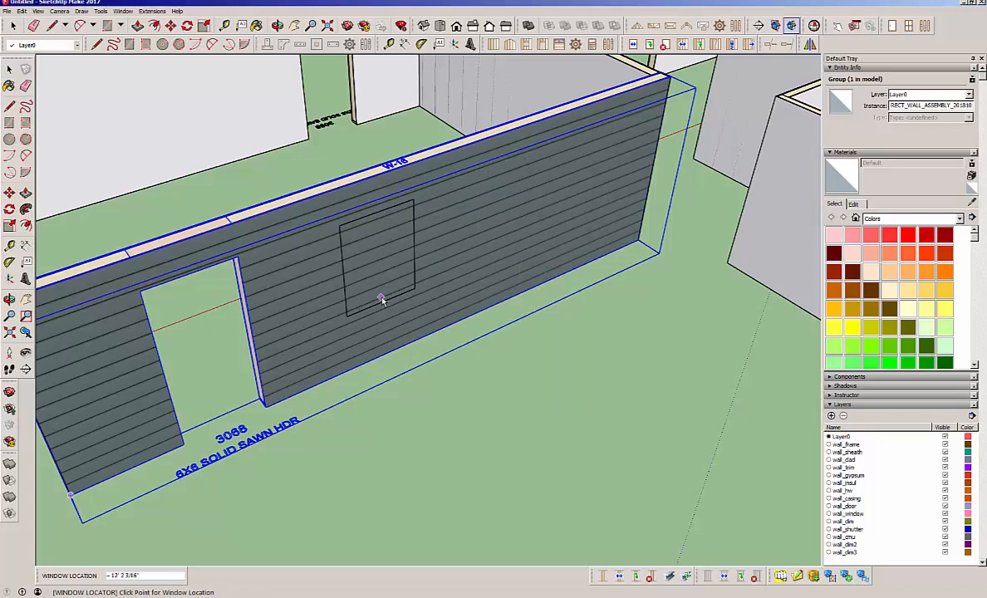
pyautogui.moveTo(412, 286)
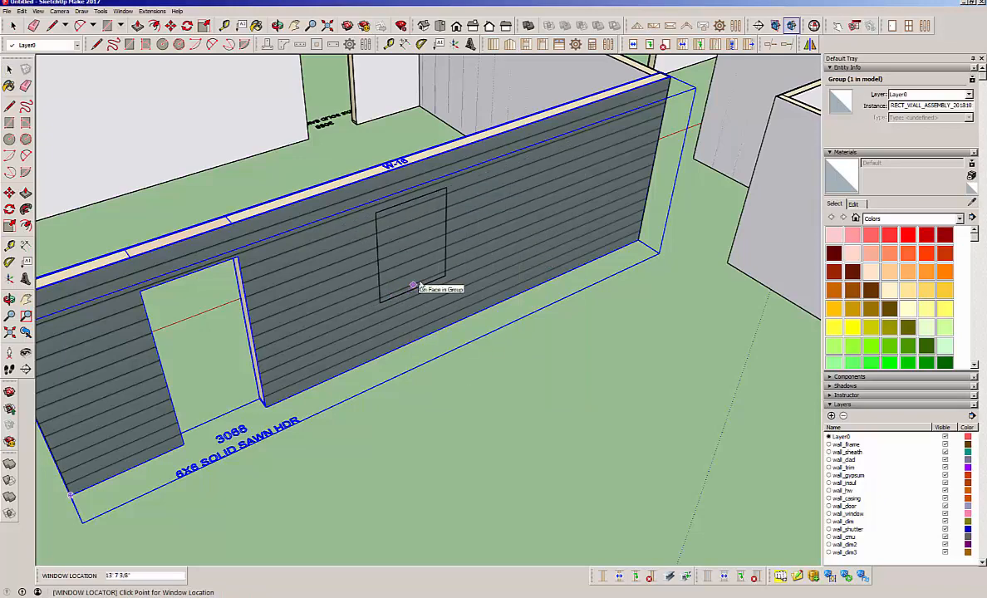
pyautogui.moveTo(448, 282)
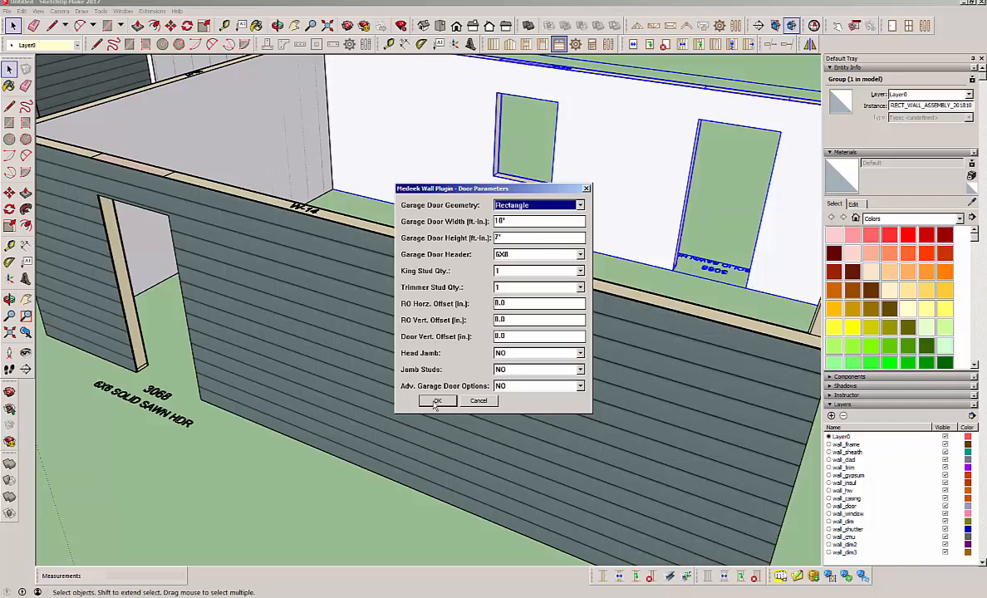
# - Confirm the 10' x 7' garage door with 6X8 header and place it on the front wall
pyautogui.click(438, 401)
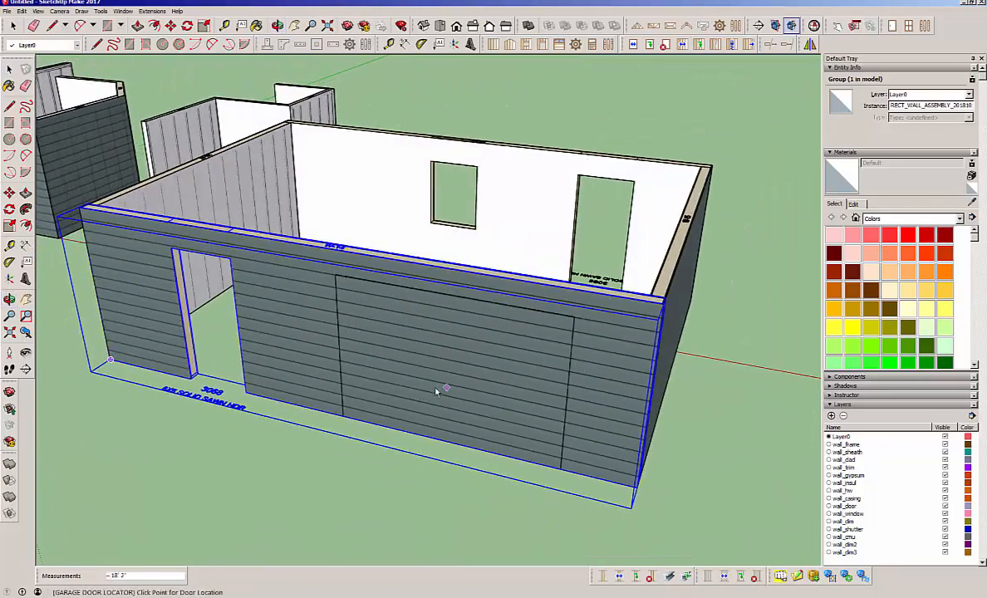
pyautogui.click(412, 405)
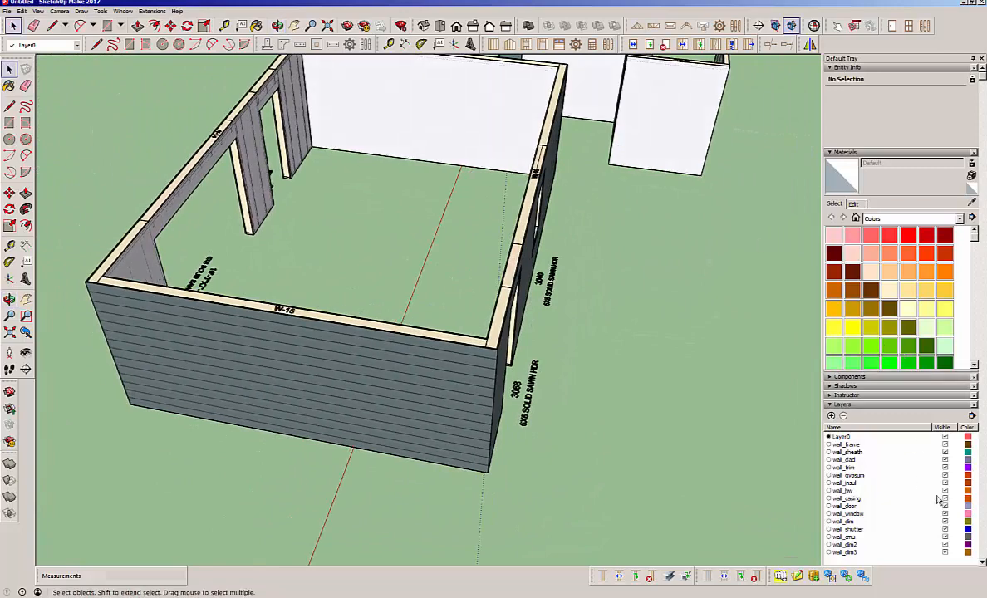
# - Hide the interior drywall layer so the stud framing and openings show
pyautogui.click(944, 476)
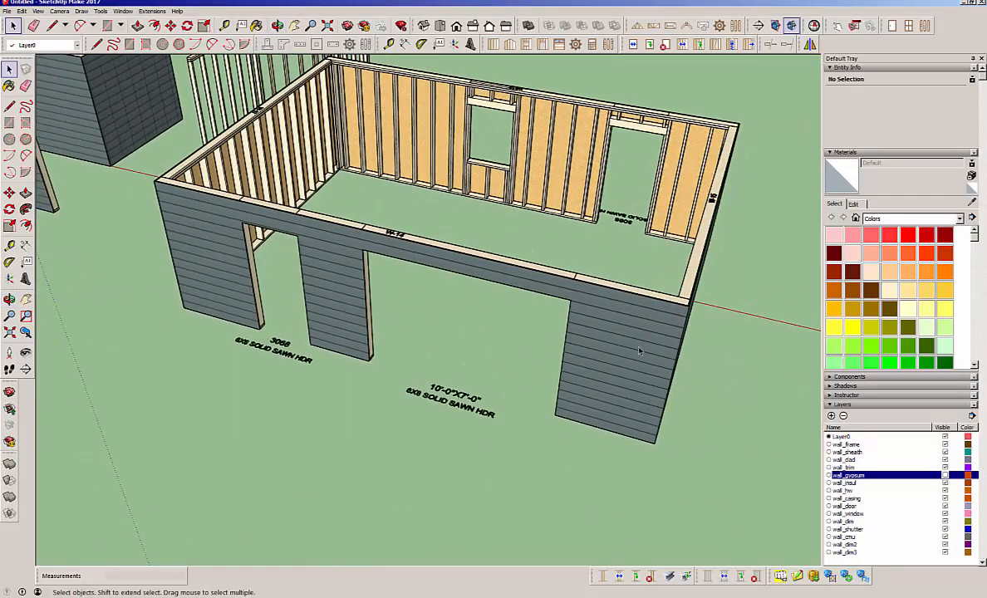
pyautogui.click(592, 43)
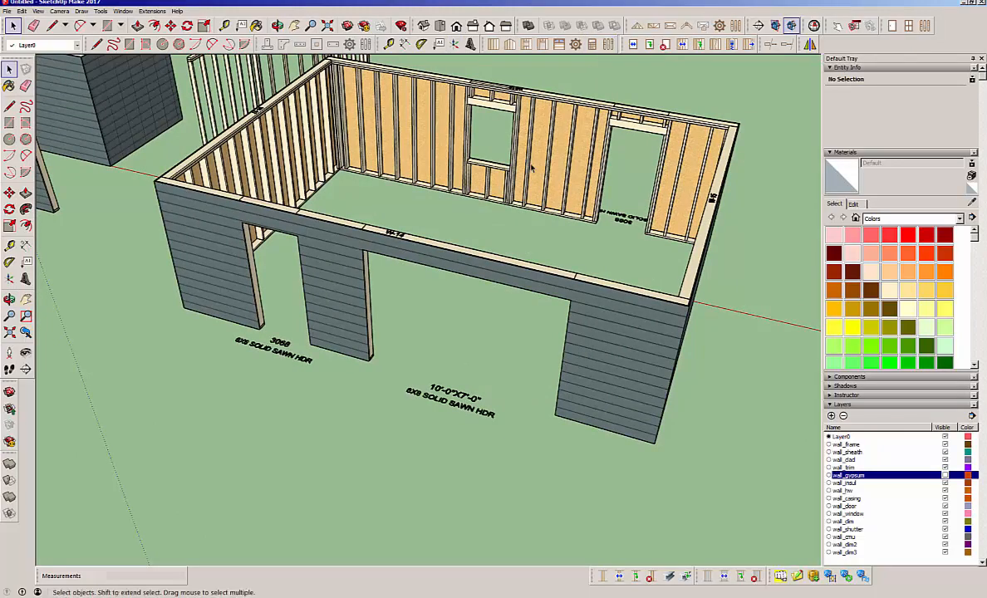
pyautogui.moveTo(540, 229)
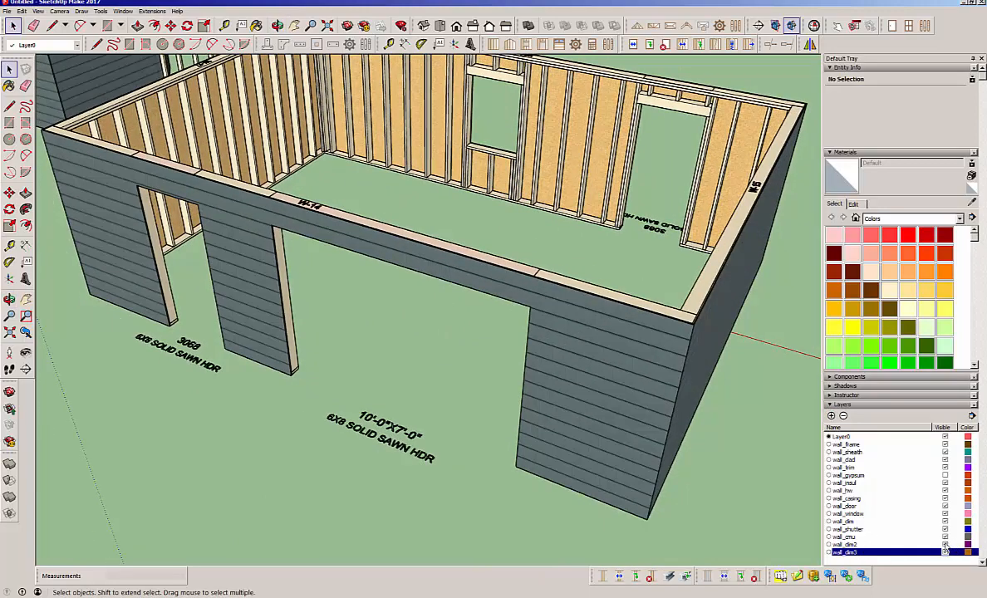
pyautogui.click(844, 545)
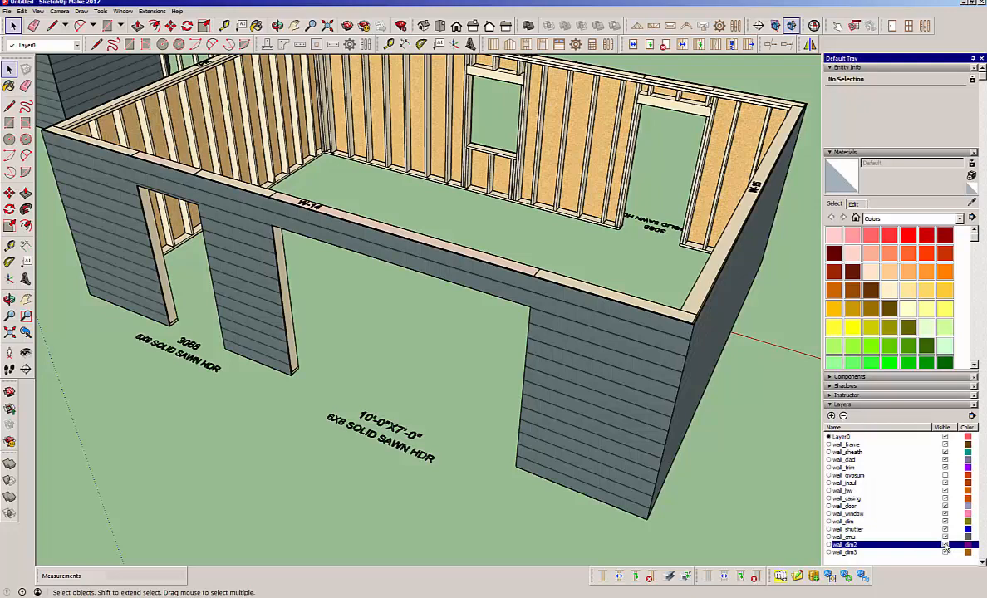
pyautogui.moveTo(721, 512)
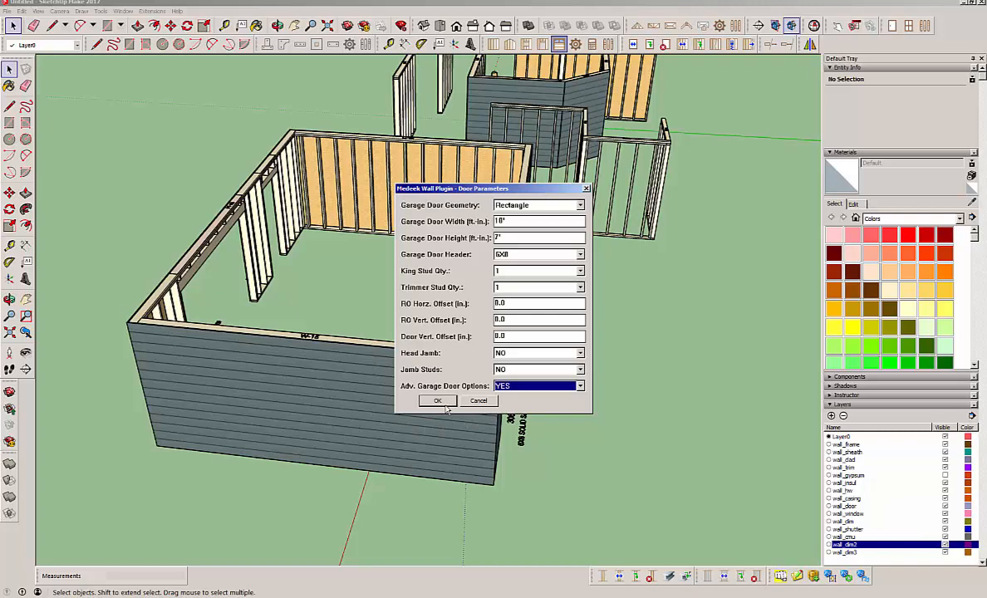
# - Enable advanced options with Install Door, trim and casing, accepting trim and raised-panel settings
pyautogui.click(437, 401)
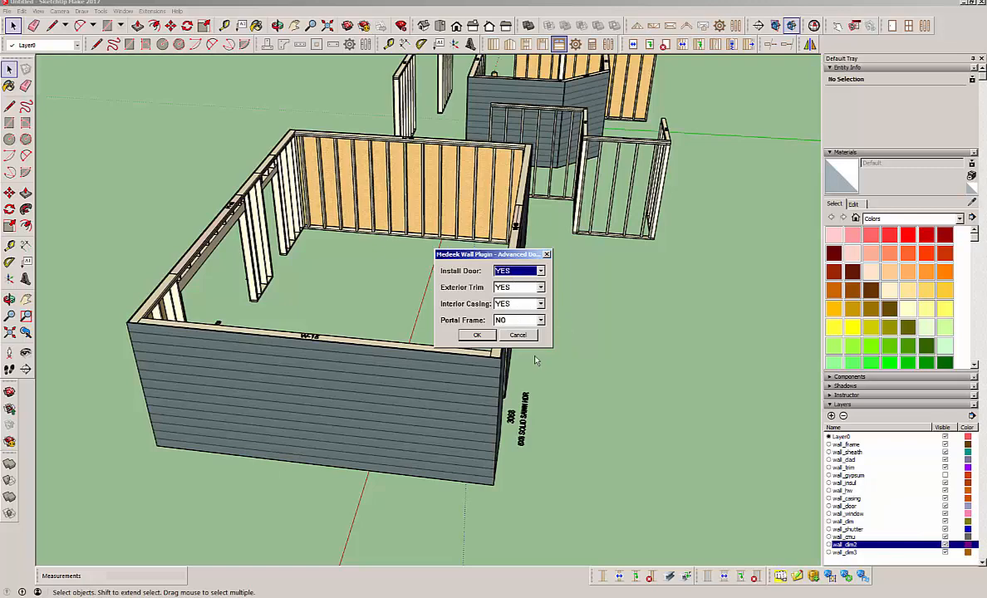
pyautogui.click(475, 336)
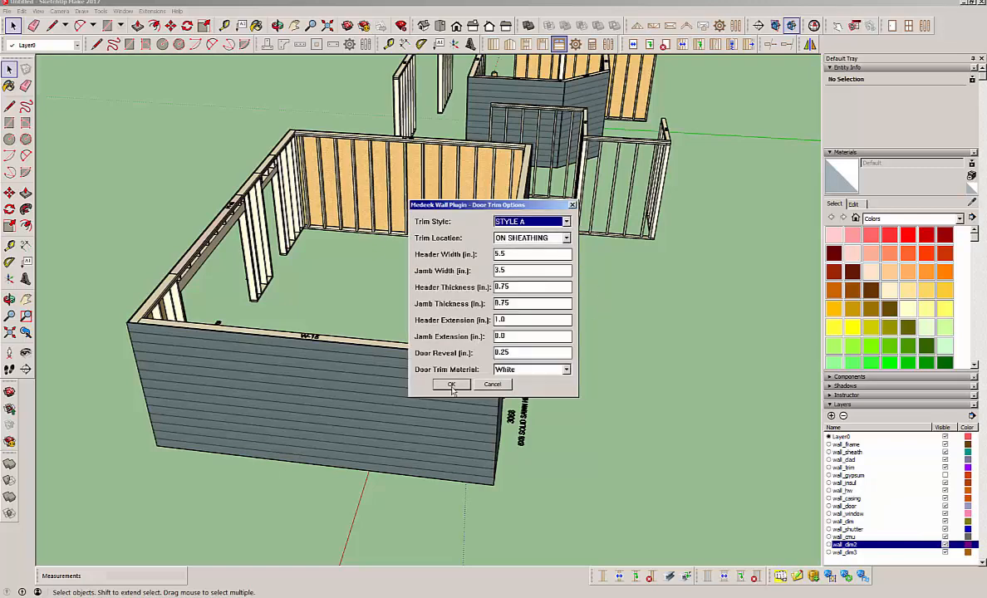
pyautogui.click(452, 384)
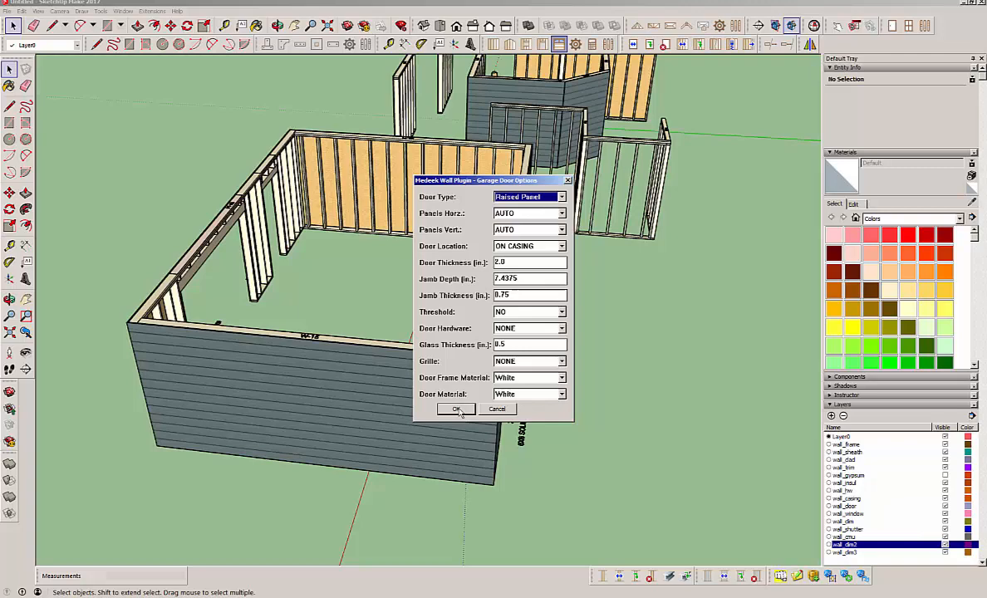
pyautogui.click(456, 409)
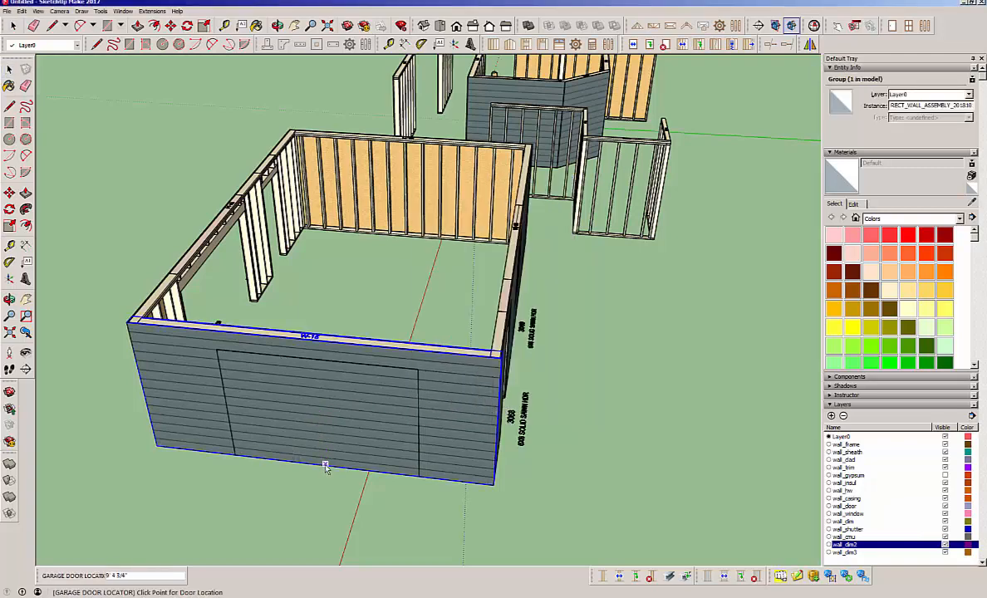
# - Insert the raised-panel garage door assembly into the front garage wall
pyautogui.click(323, 465)
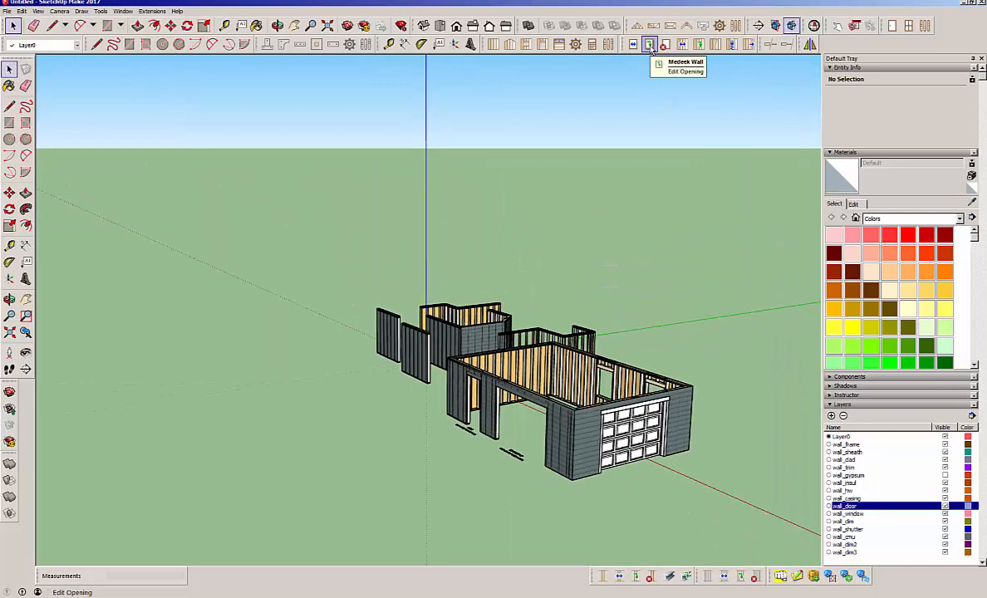
pyautogui.moveTo(652, 45)
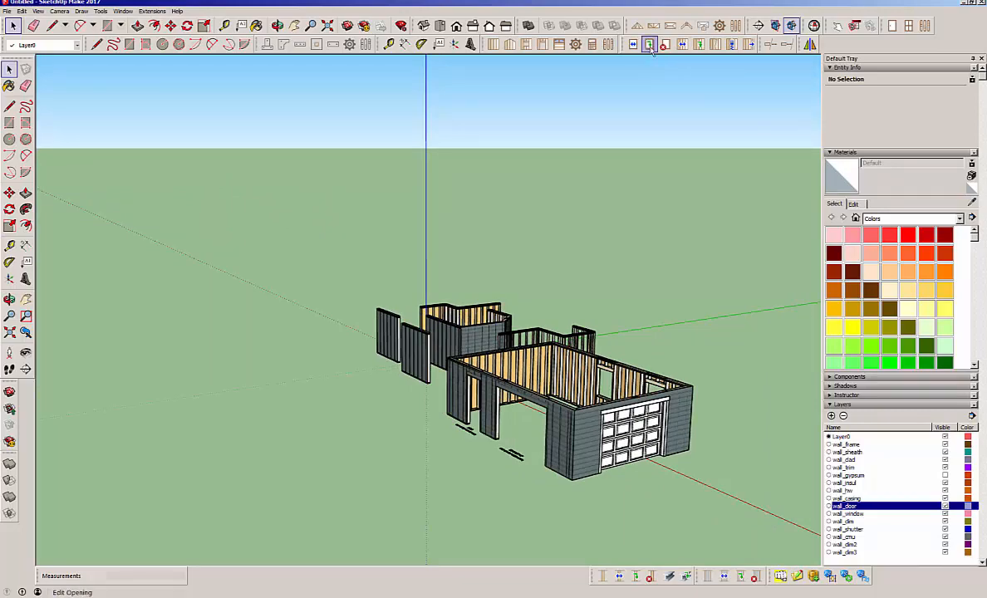
pyautogui.moveTo(649, 45)
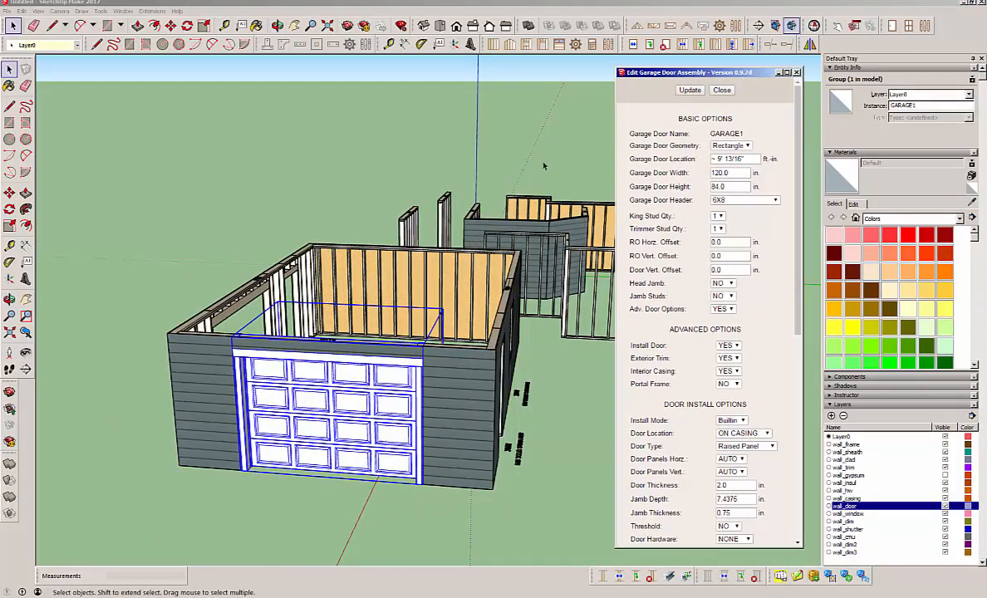
pyautogui.moveTo(778, 253)
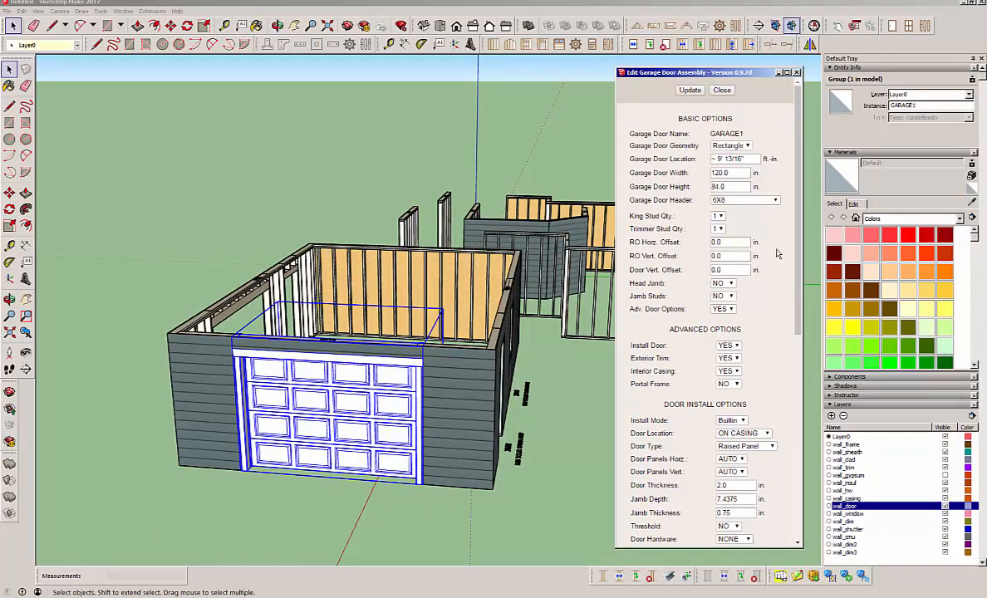
pyautogui.moveTo(771, 233)
pyautogui.write('96')
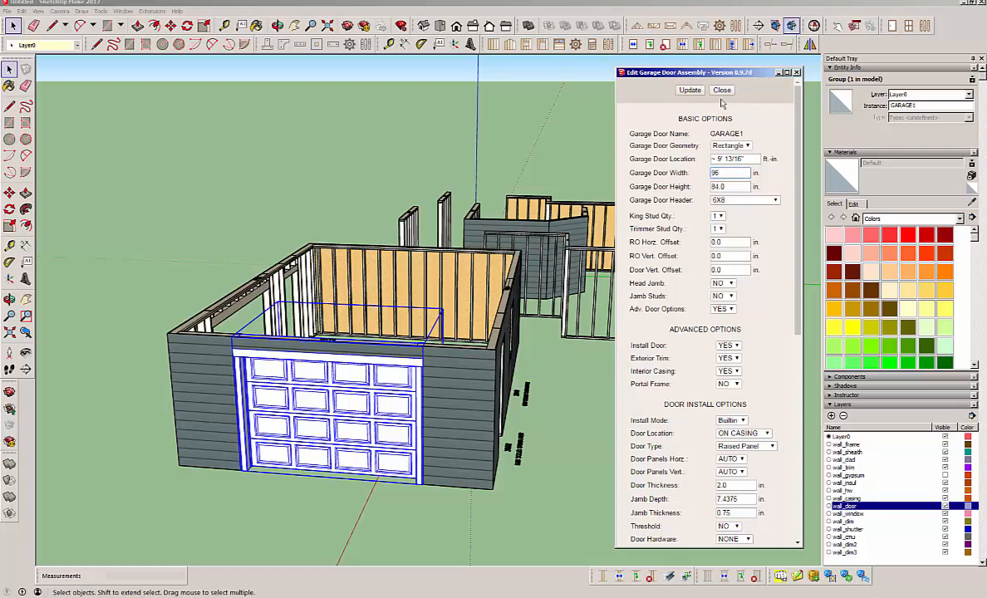
# - Apply a 96-inch Garage Door Width so the door regenerates narrower
pyautogui.click(689, 90)
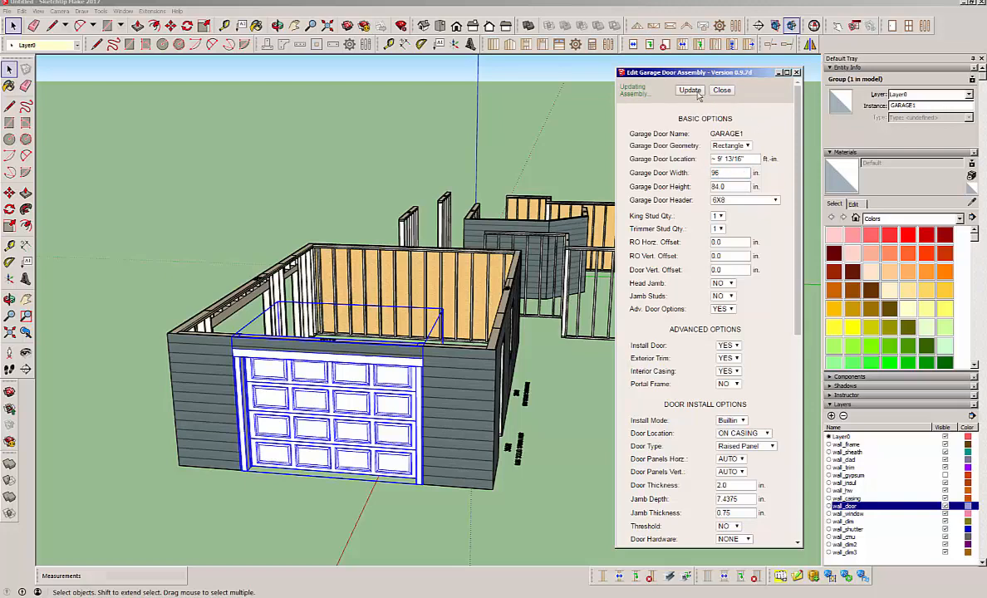
pyautogui.click(692, 90)
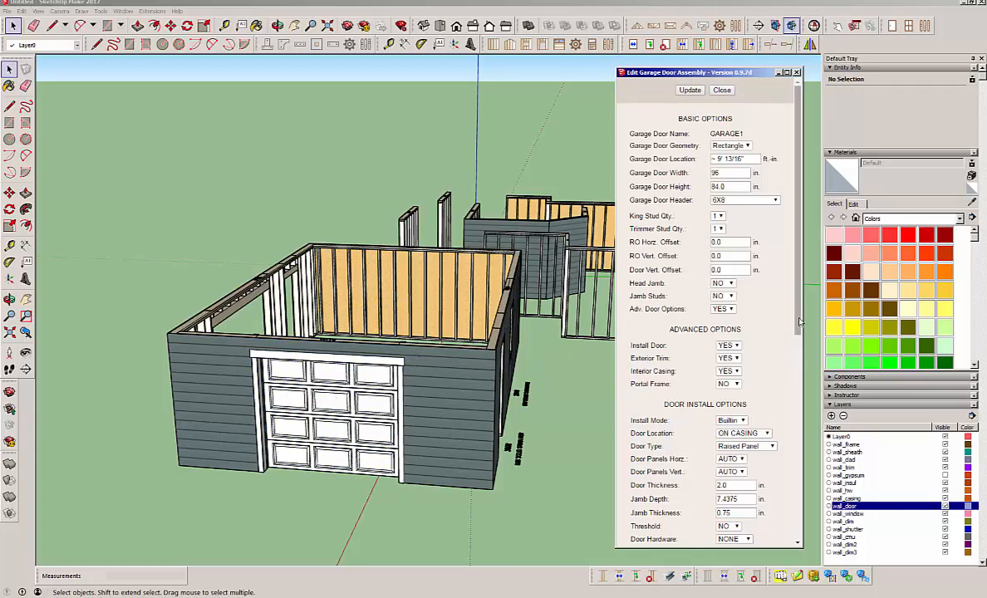
pyautogui.scroll(-3)
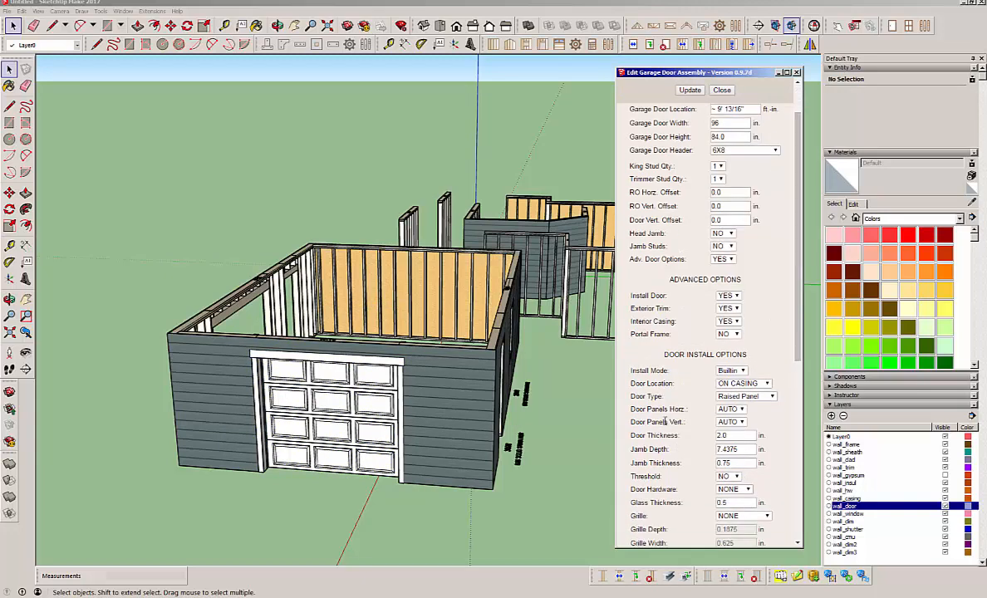
pyautogui.moveTo(751, 431)
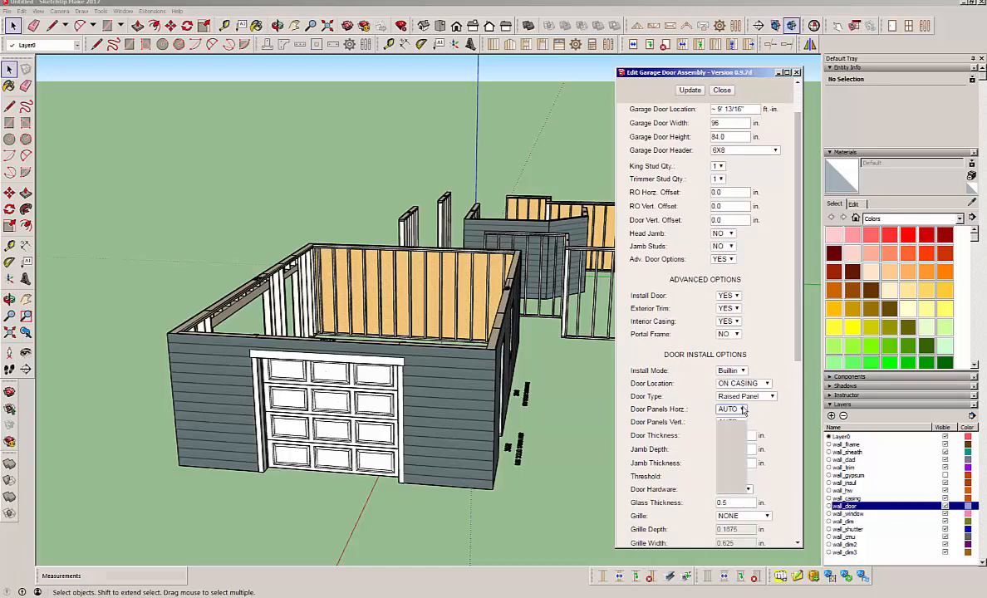
# - Set the horizontal and vertical Door Panels counts and update the door to a denser panel grid
pyautogui.click(742, 409)
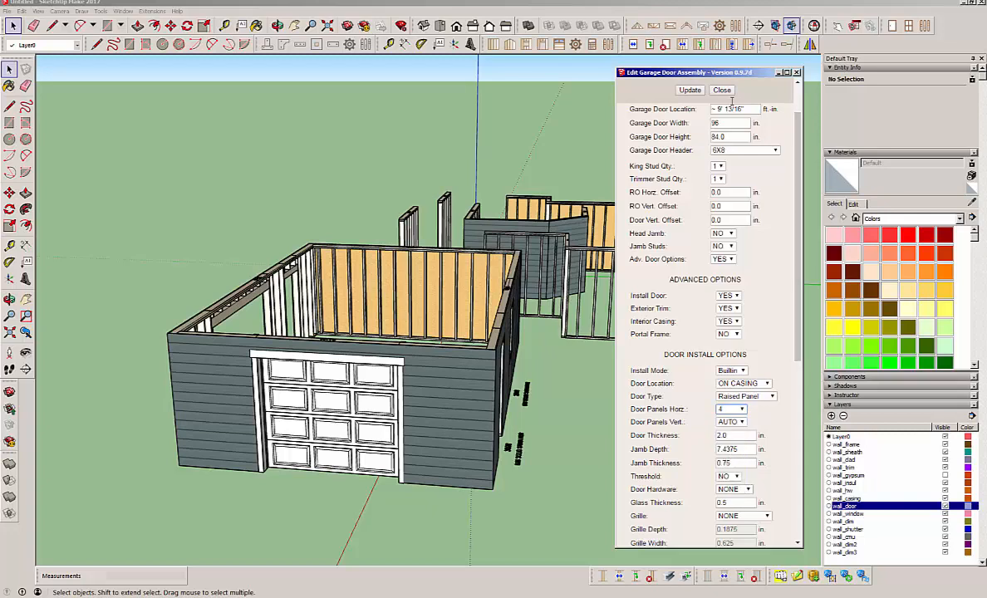
pyautogui.click(689, 89)
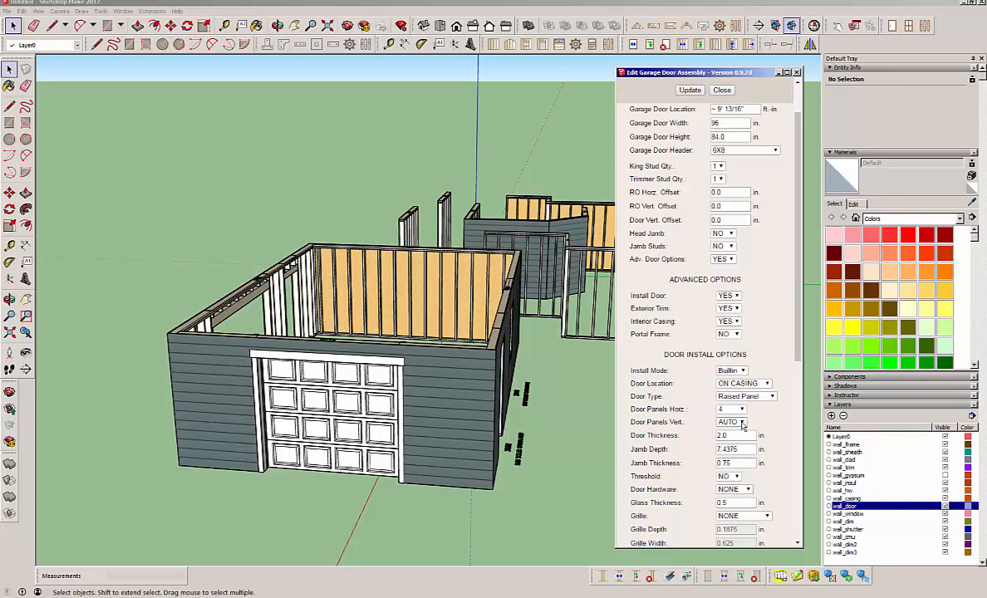
pyautogui.click(745, 422)
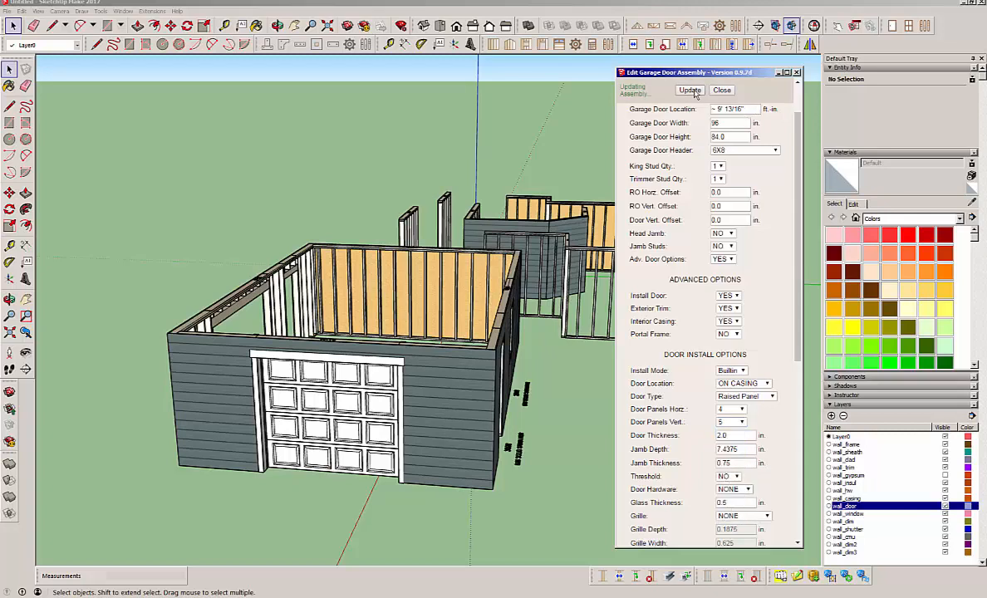
pyautogui.click(690, 90)
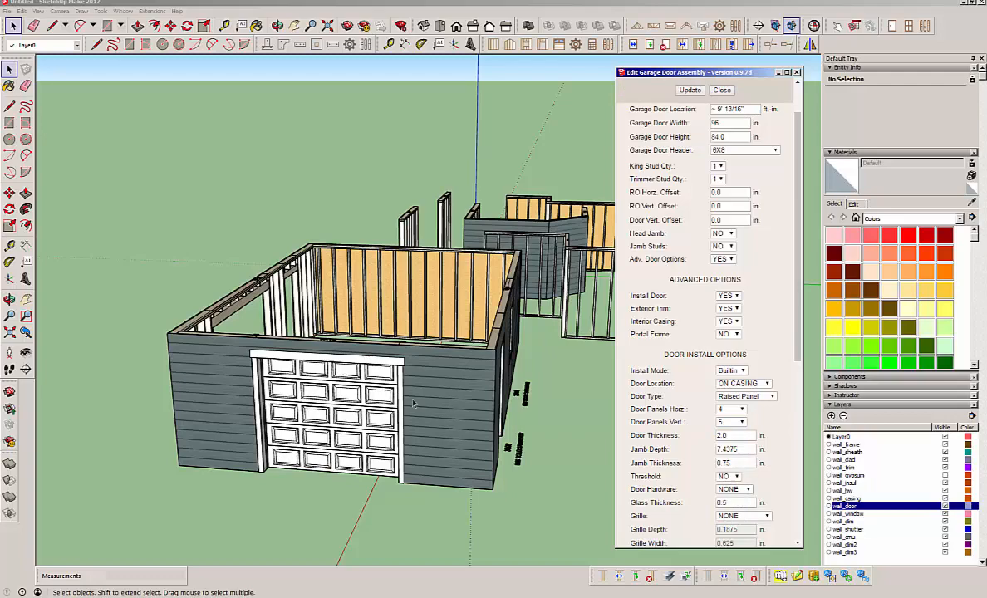
pyautogui.moveTo(812, 348)
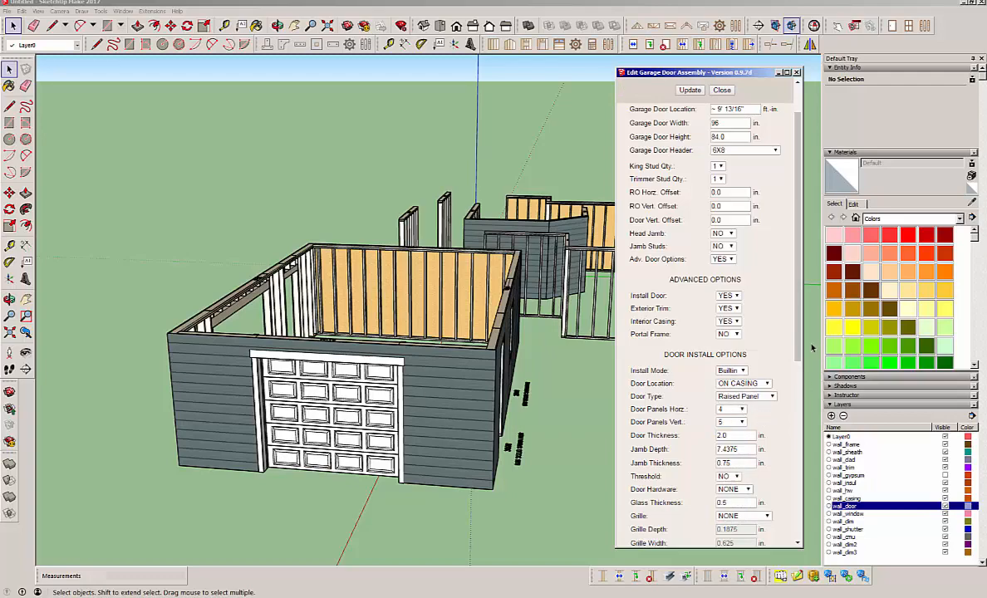
pyautogui.scroll(-3)
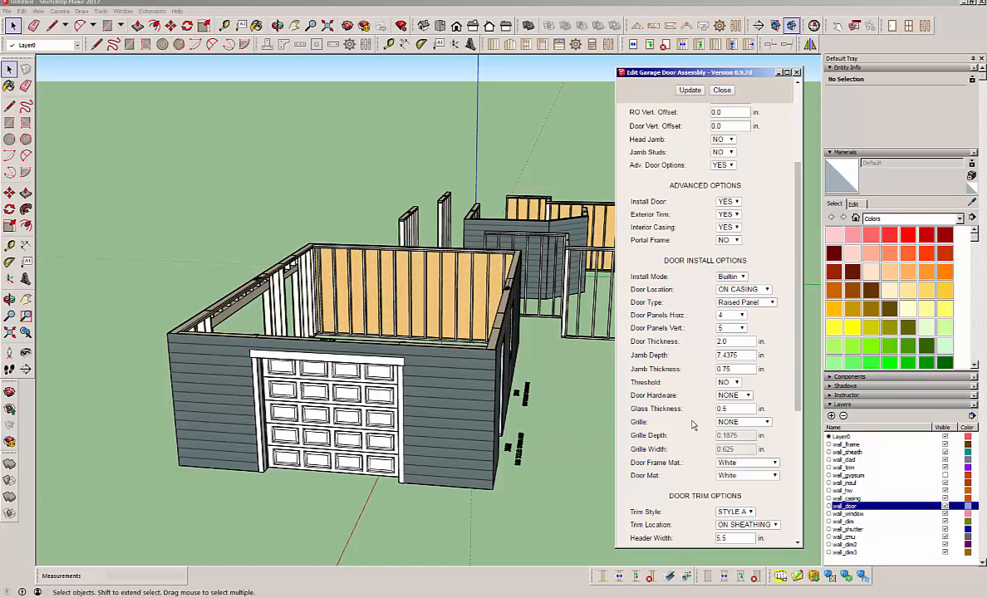
pyautogui.moveTo(729, 429)
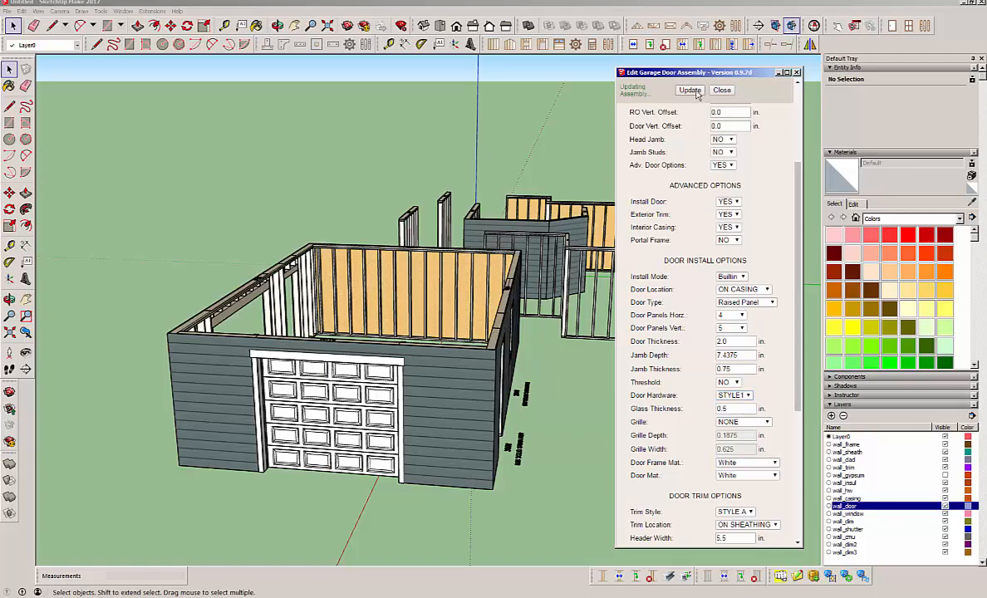
pyautogui.click(690, 90)
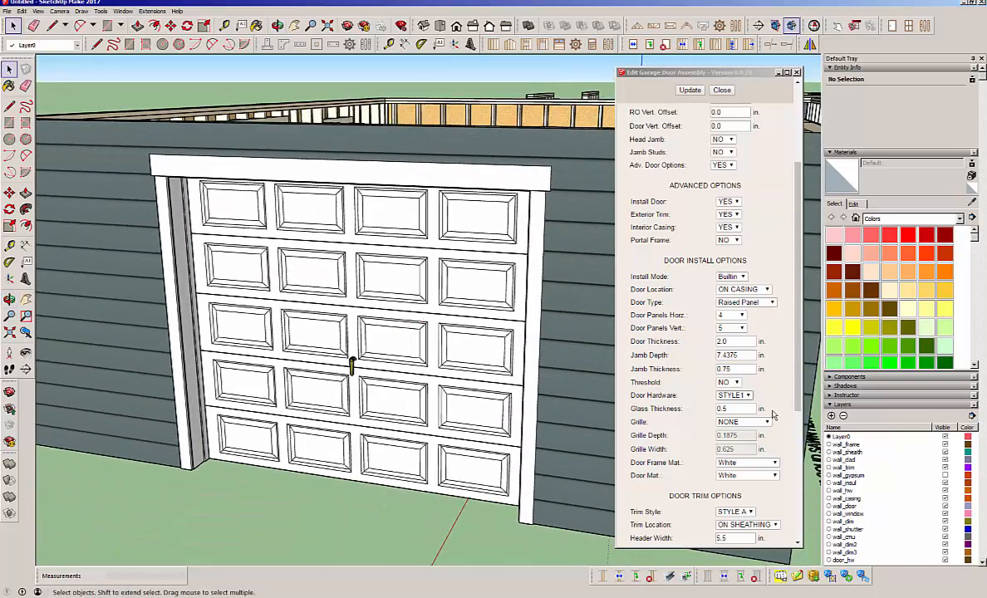
pyautogui.click(734, 396)
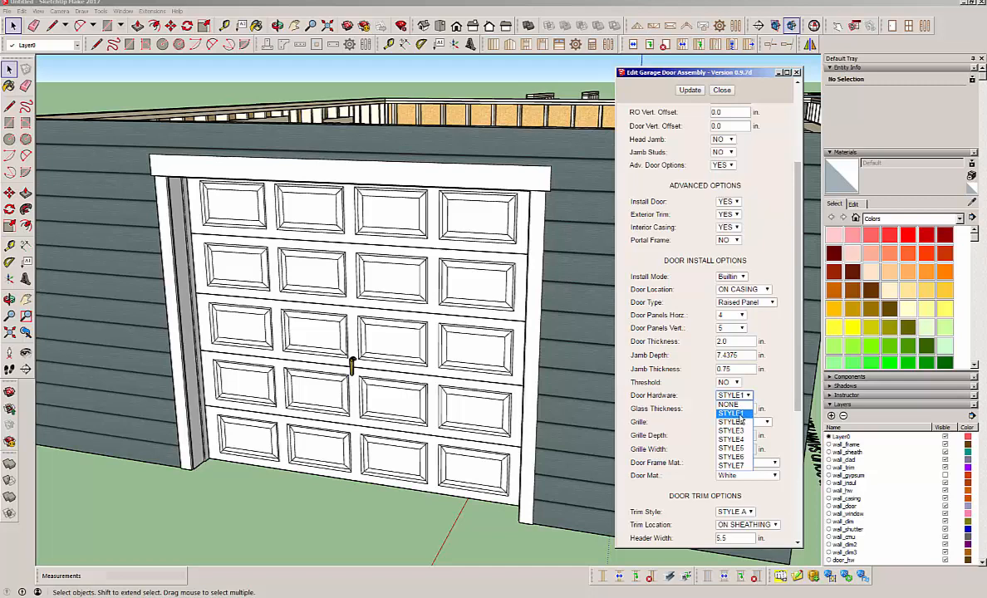
pyautogui.click(732, 449)
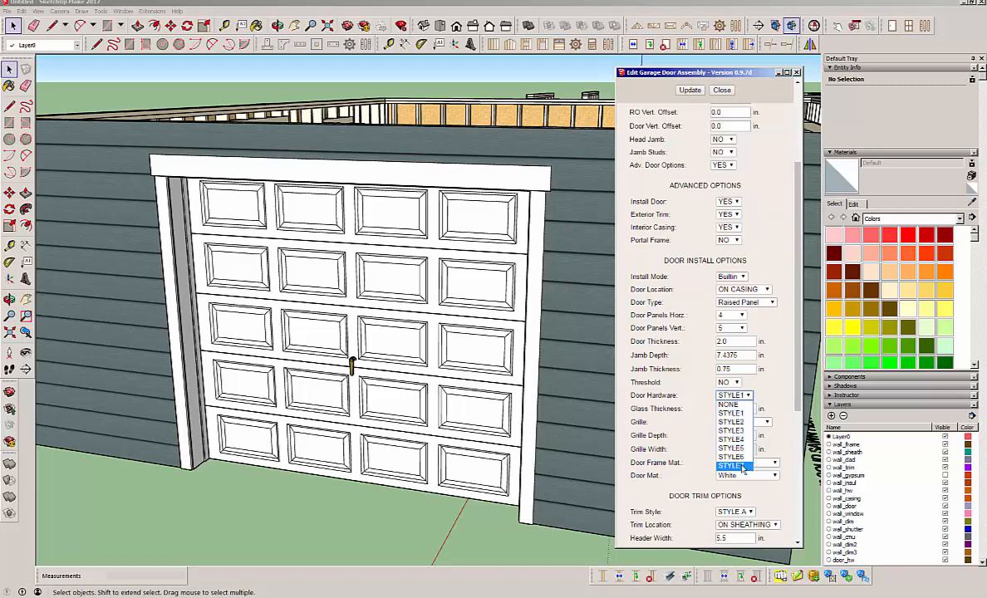
pyautogui.click(728, 406)
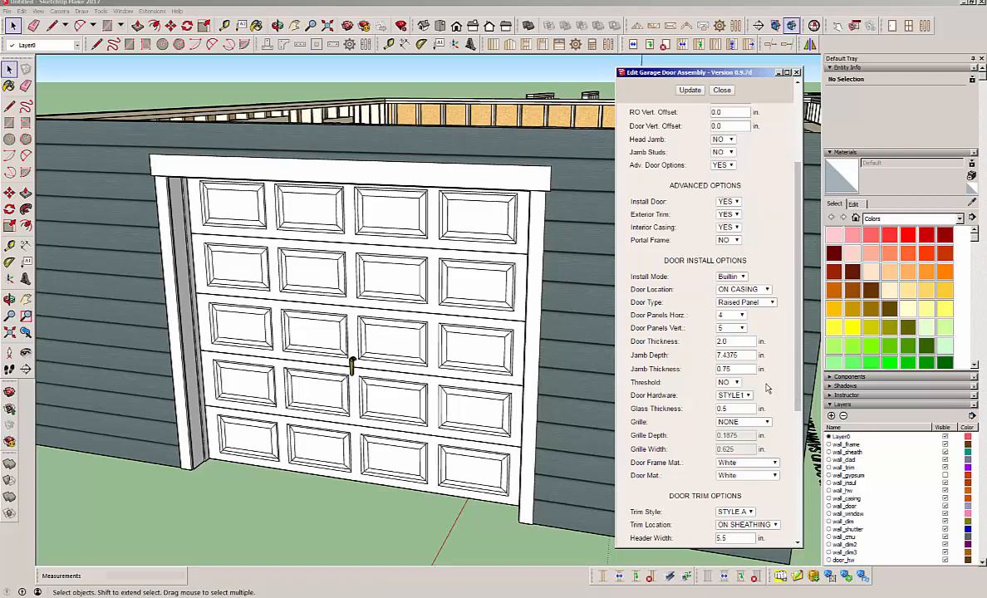
pyautogui.moveTo(372, 369)
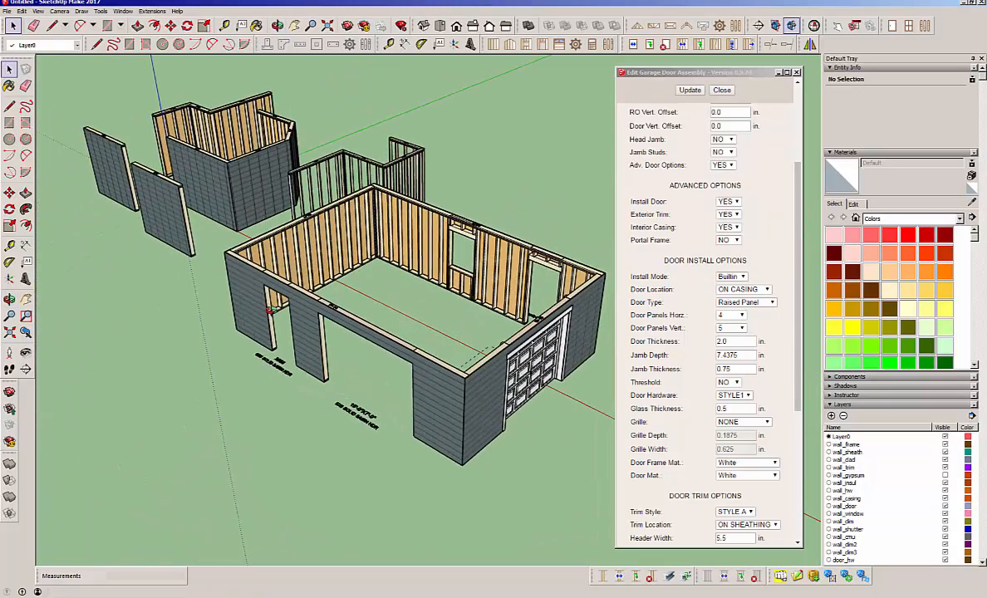
# - Close the garage door dialog and bring up the front wall's Edit Rectangular Wall Assembly advanced options
pyautogui.click(721, 90)
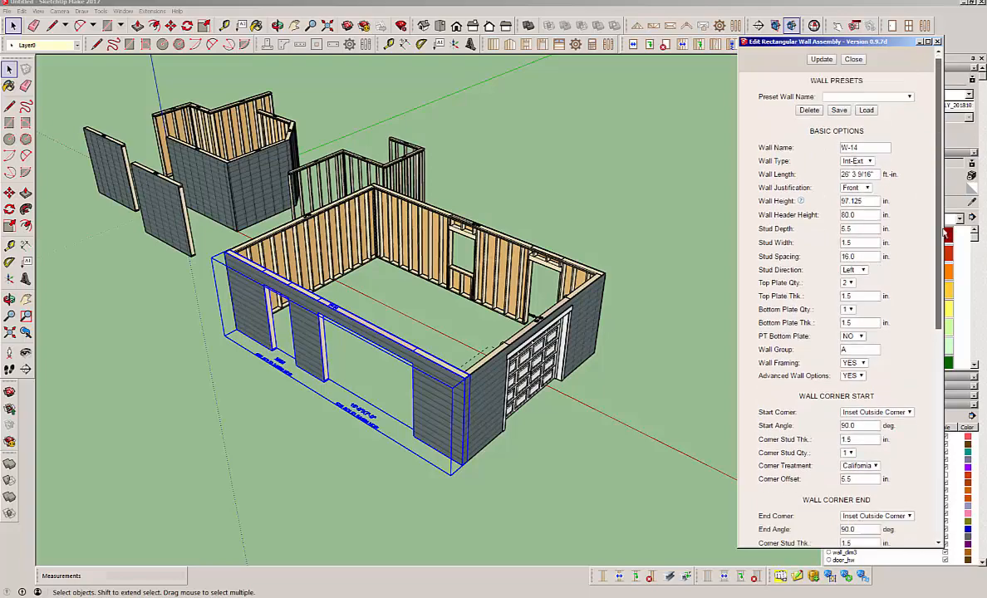
pyautogui.scroll(-3)
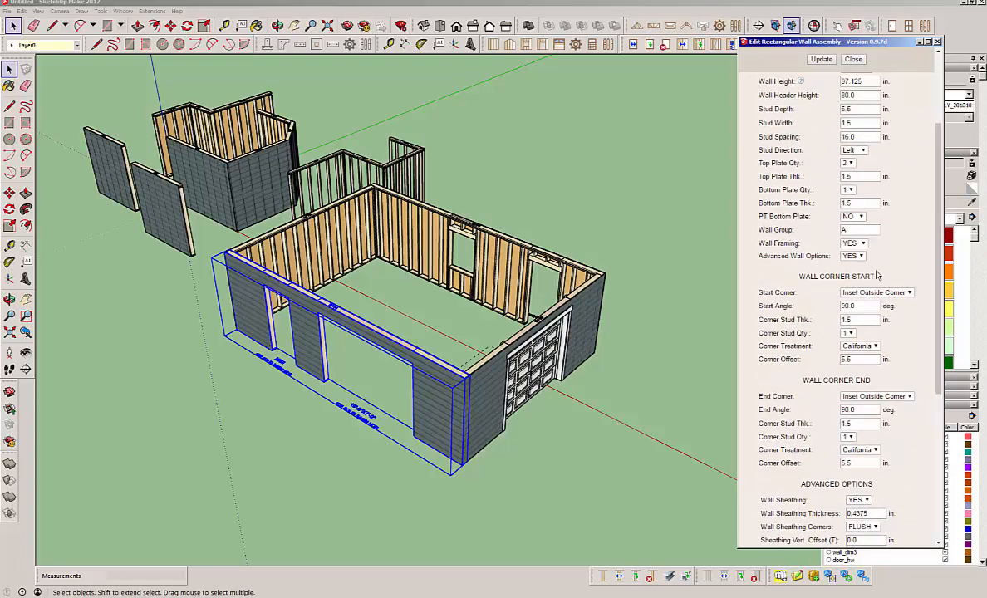
pyautogui.moveTo(889, 379)
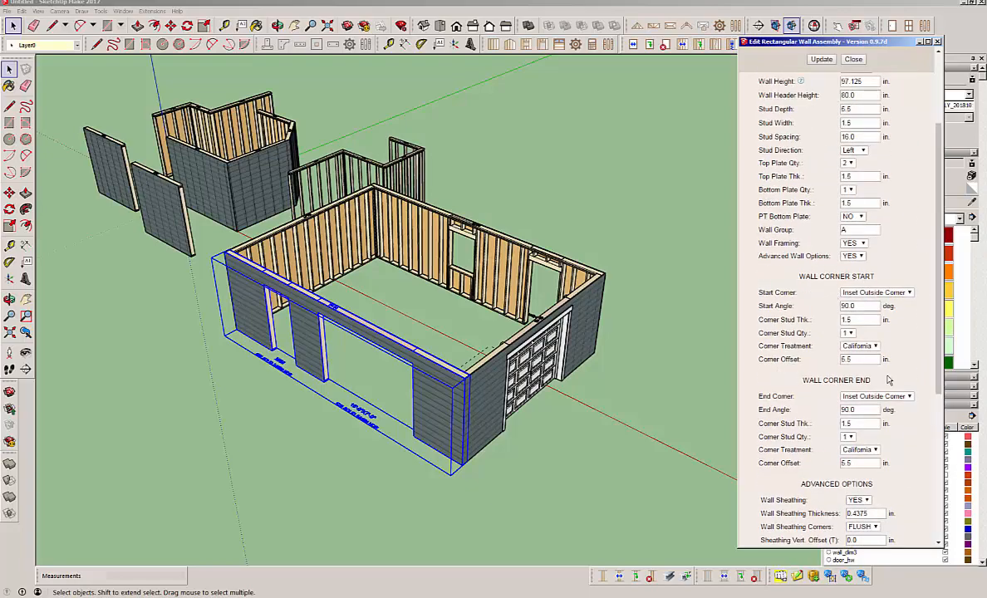
pyautogui.moveTo(890, 276)
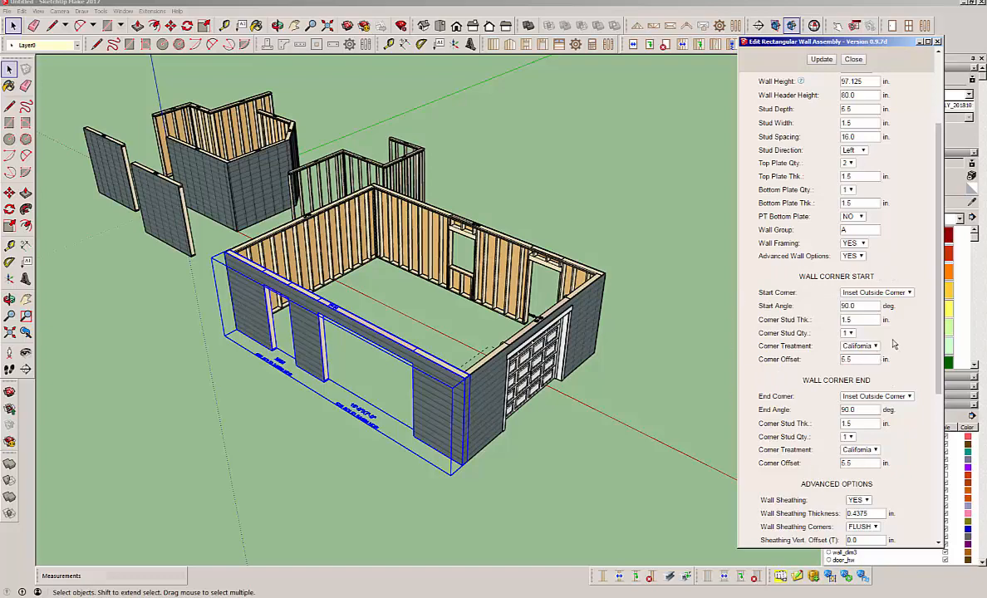
pyautogui.moveTo(730, 339)
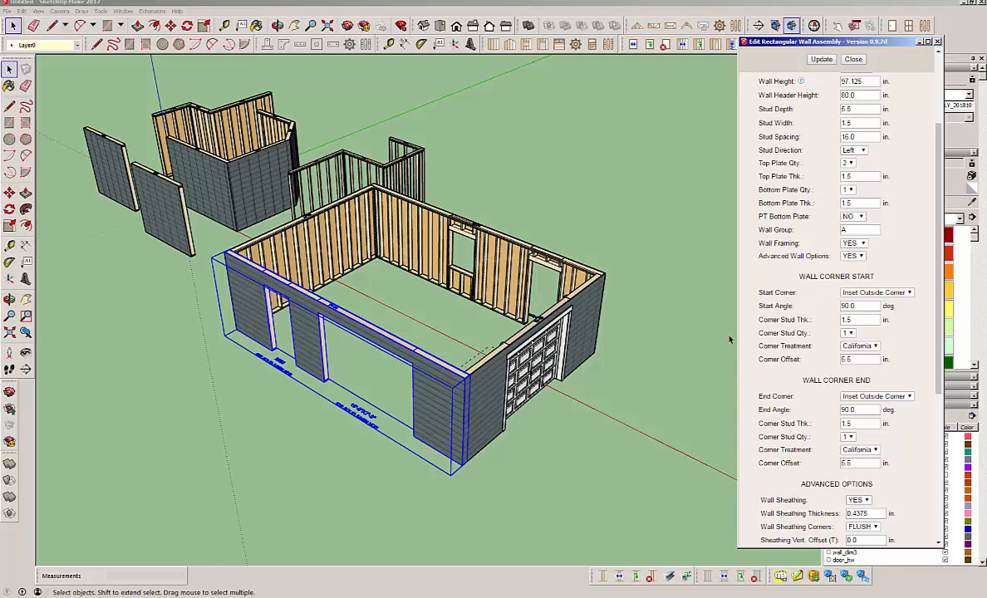
pyautogui.click(861, 462)
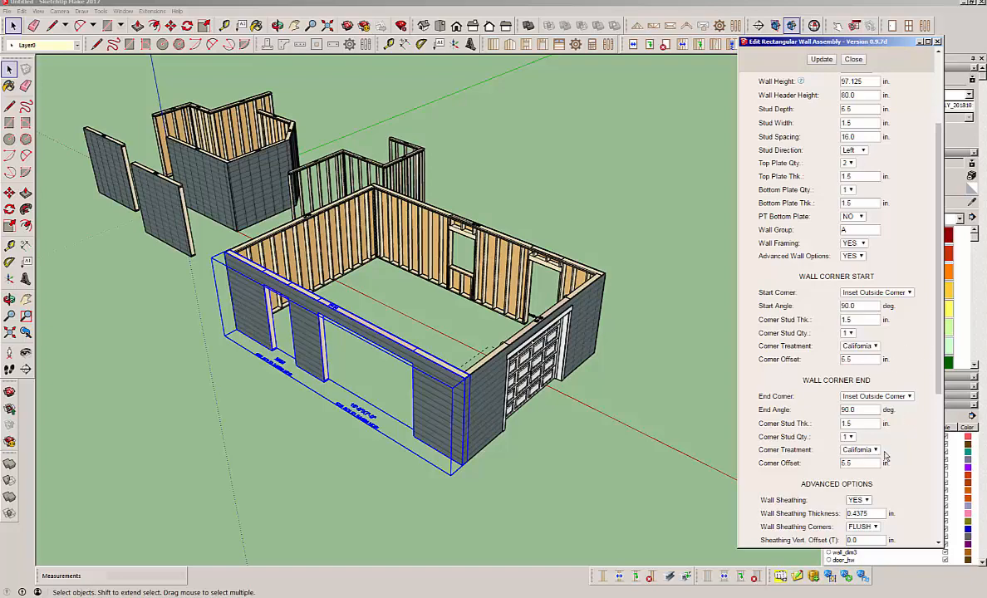
pyautogui.moveTo(838, 442)
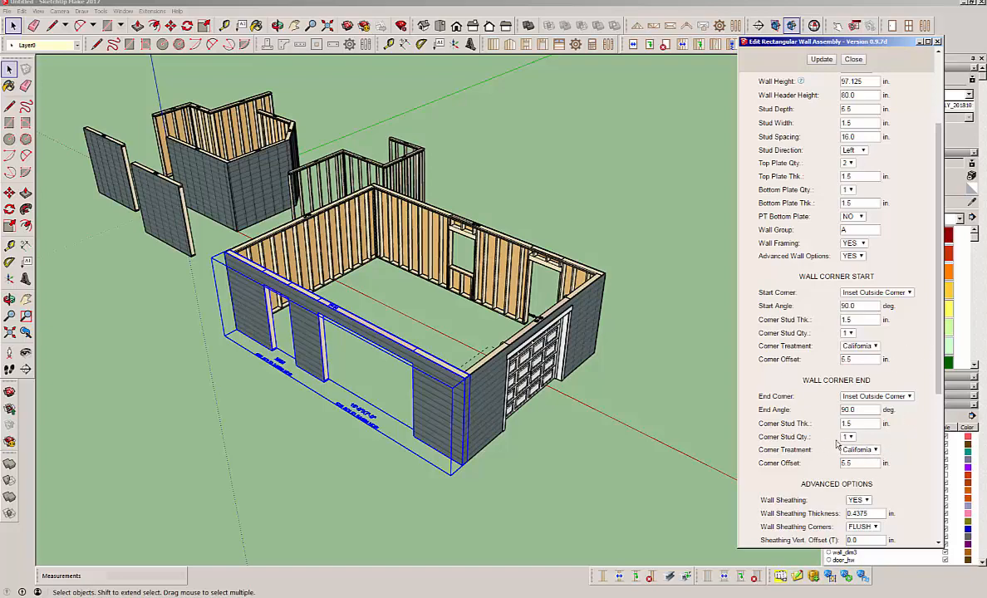
pyautogui.scroll(-3)
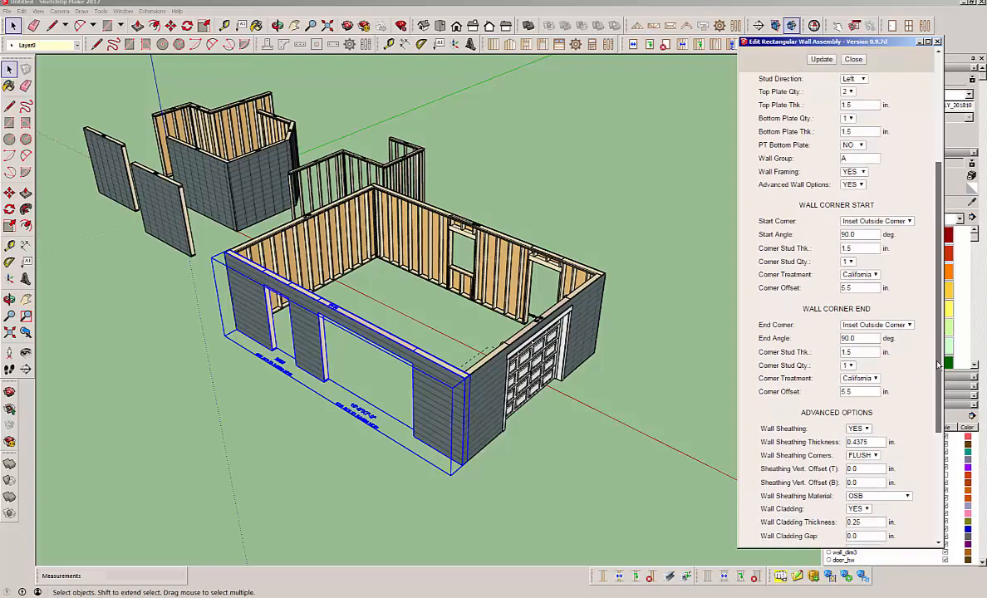
pyautogui.scroll(-3)
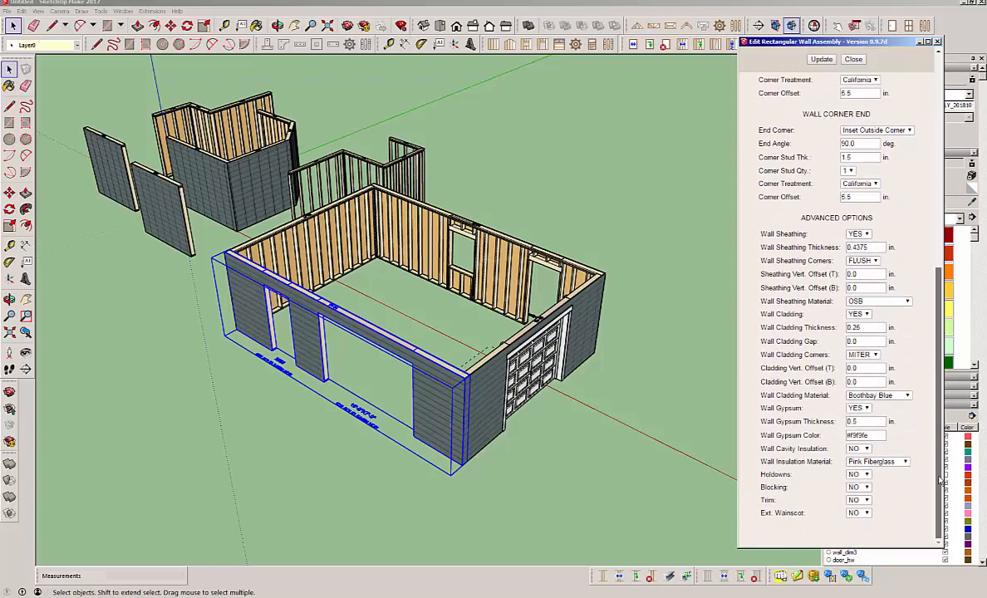
pyautogui.scroll(-3)
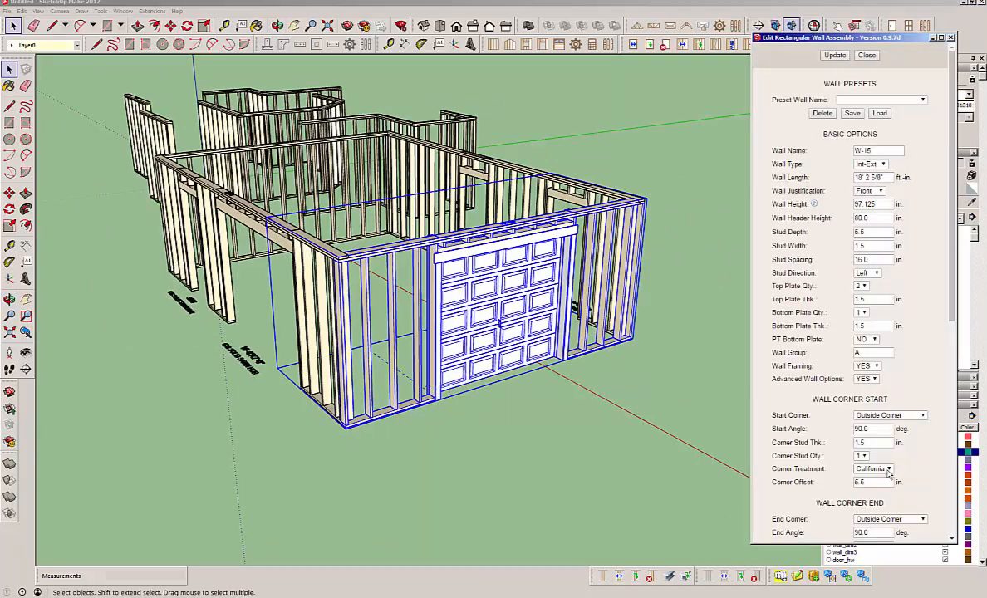
# - Update the front wall W-10 so its framing rebuilds around the garage door
pyautogui.click(887, 469)
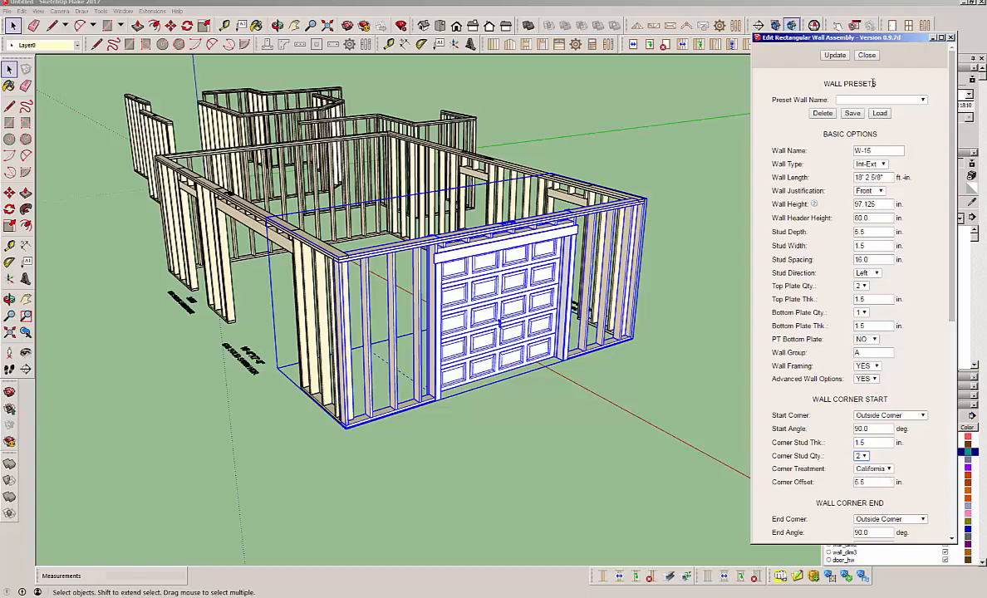
pyautogui.click(835, 54)
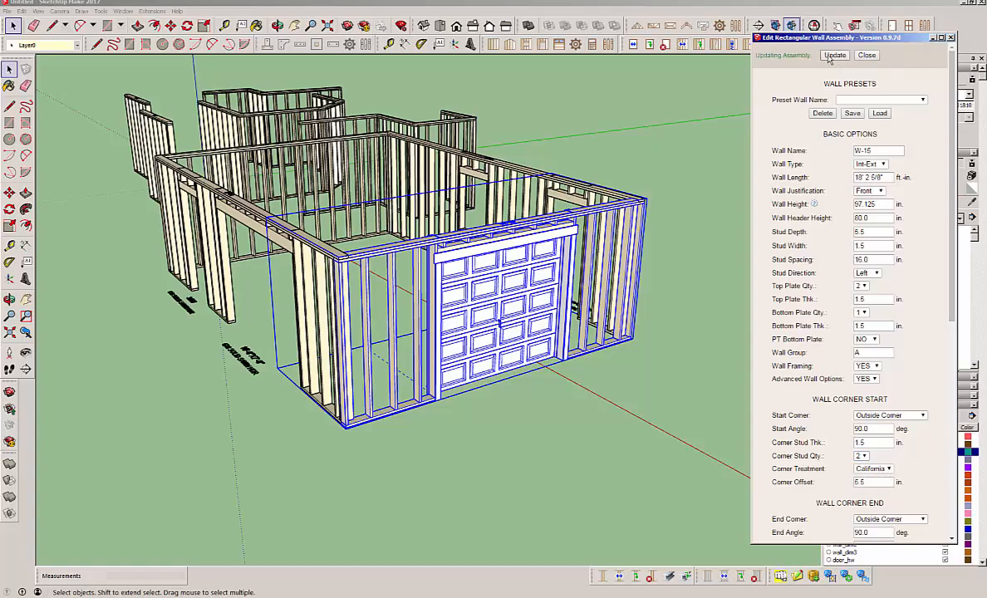
pyautogui.click(834, 55)
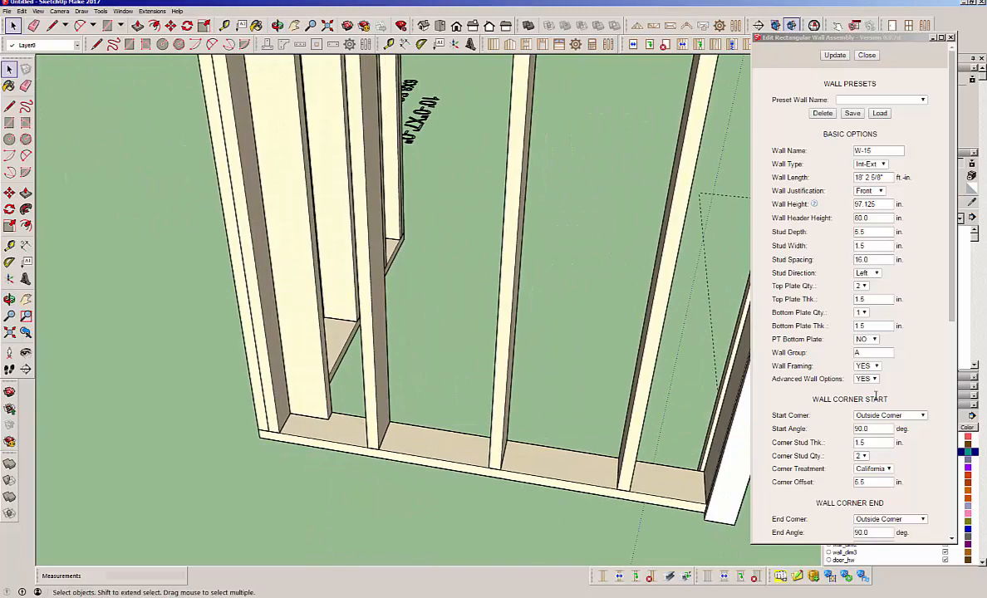
# - Set the Wall Corner Start treatment to None and rebuild the wall with two corner studs
pyautogui.scroll(-3)
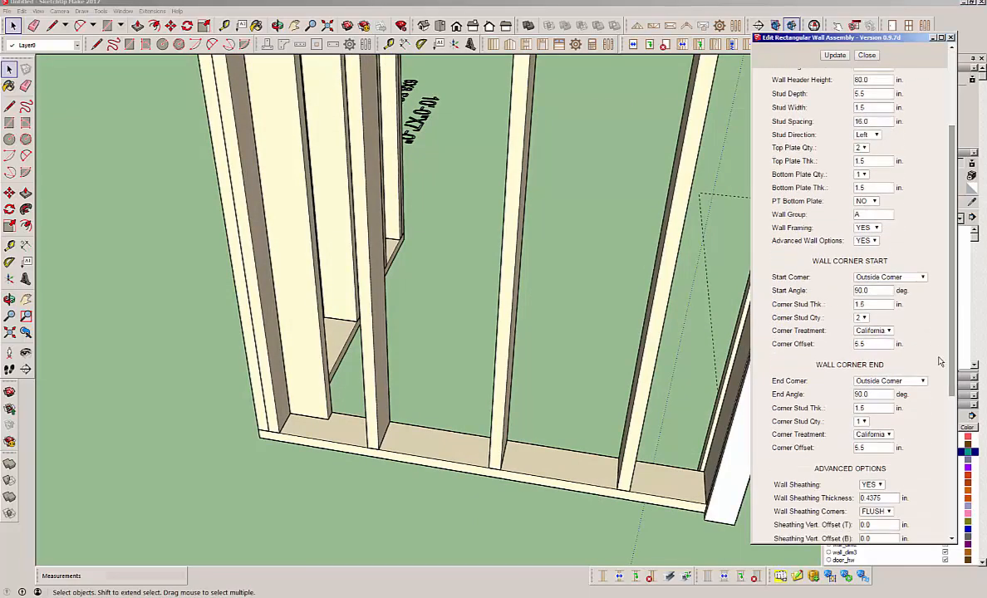
pyautogui.click(873, 329)
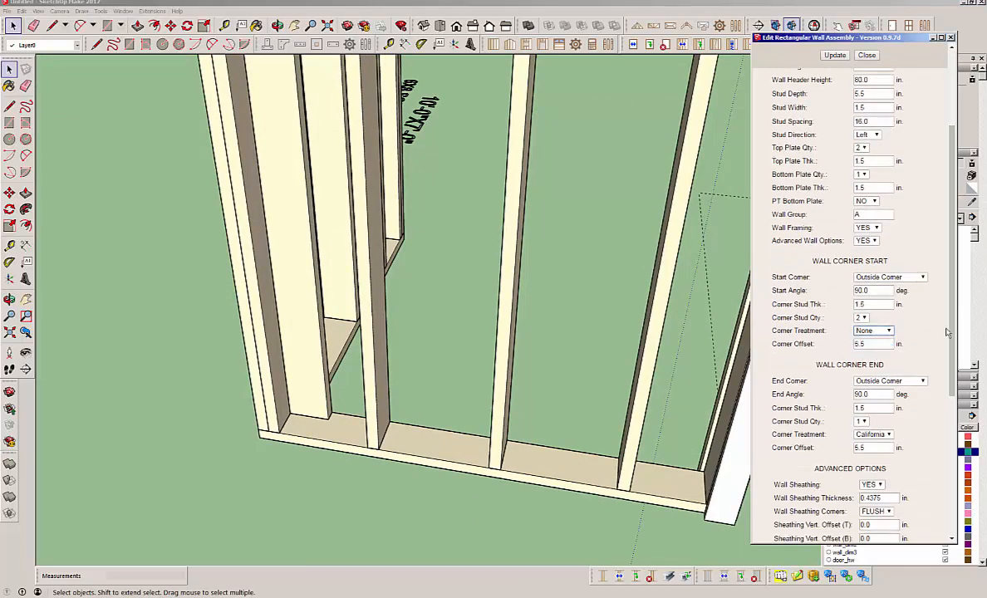
pyautogui.click(834, 55)
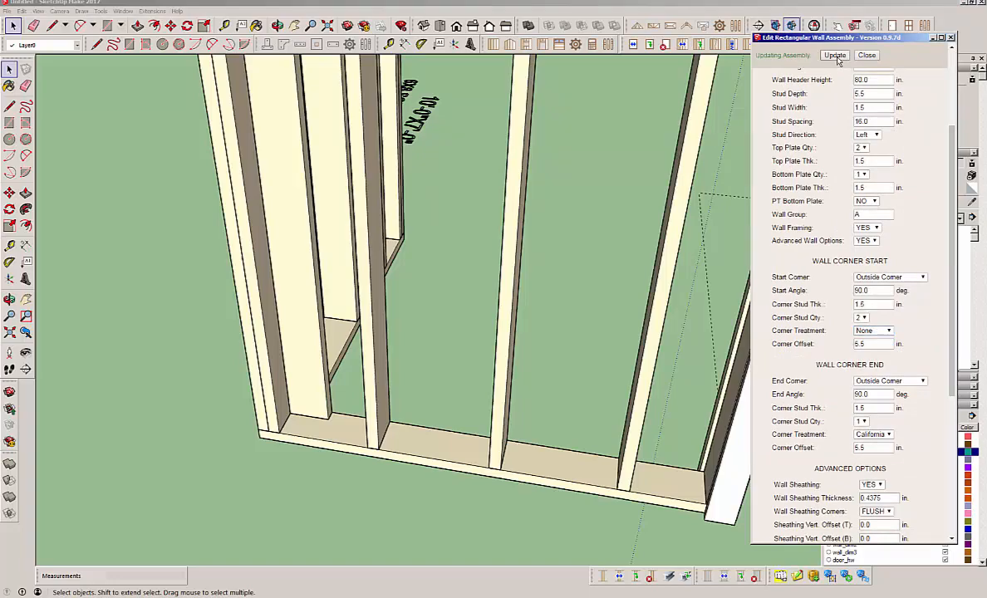
pyautogui.click(835, 54)
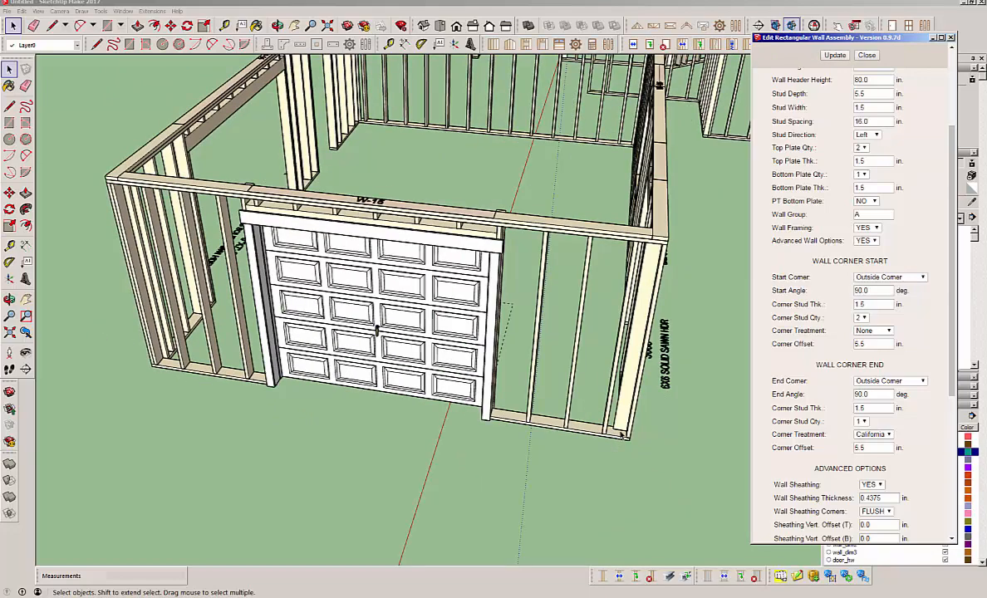
pyautogui.moveTo(635, 302)
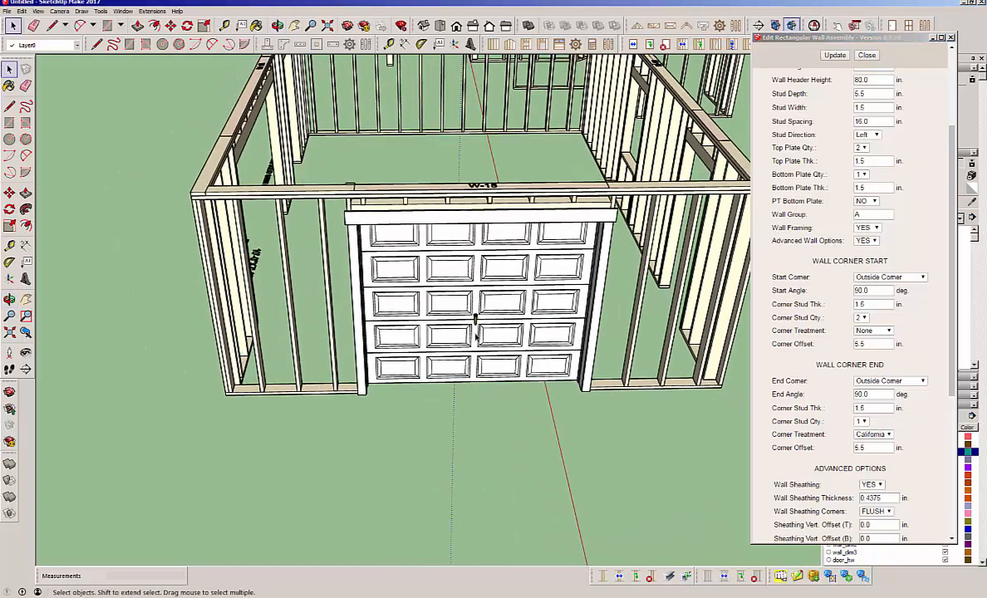
pyautogui.scroll(-3)
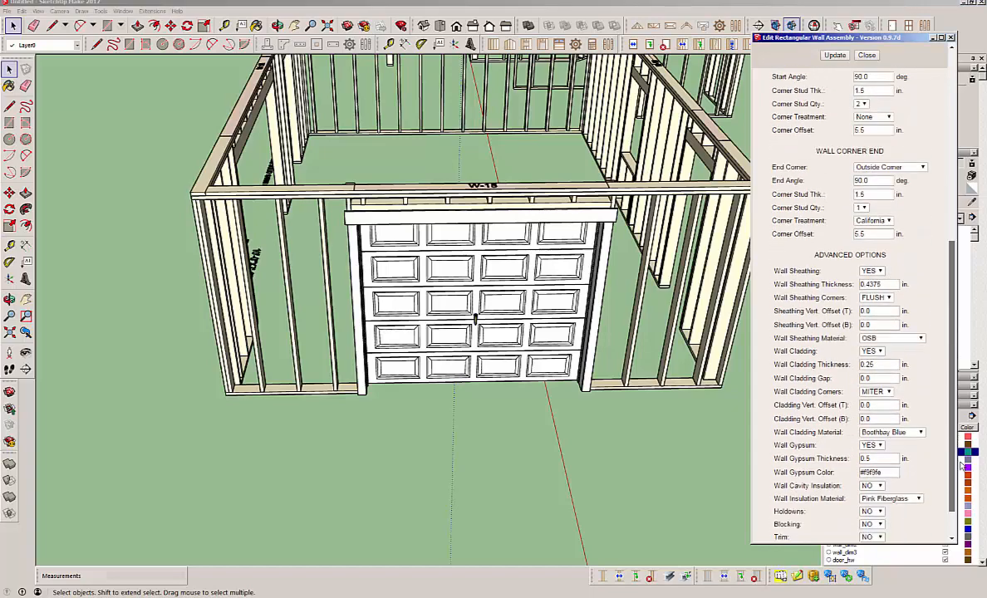
pyautogui.scroll(-3)
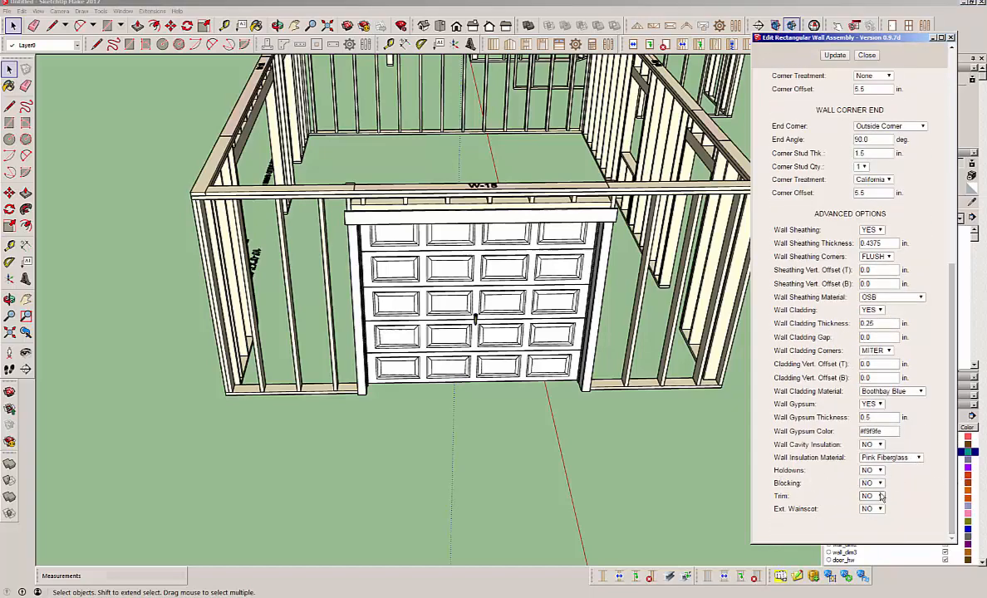
pyautogui.click(871, 482)
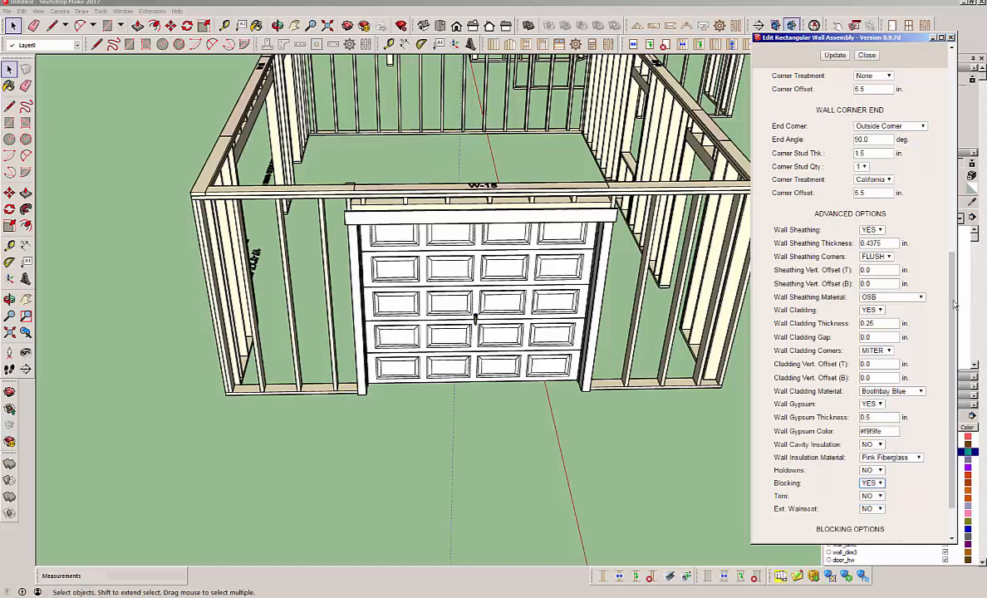
pyautogui.click(835, 55)
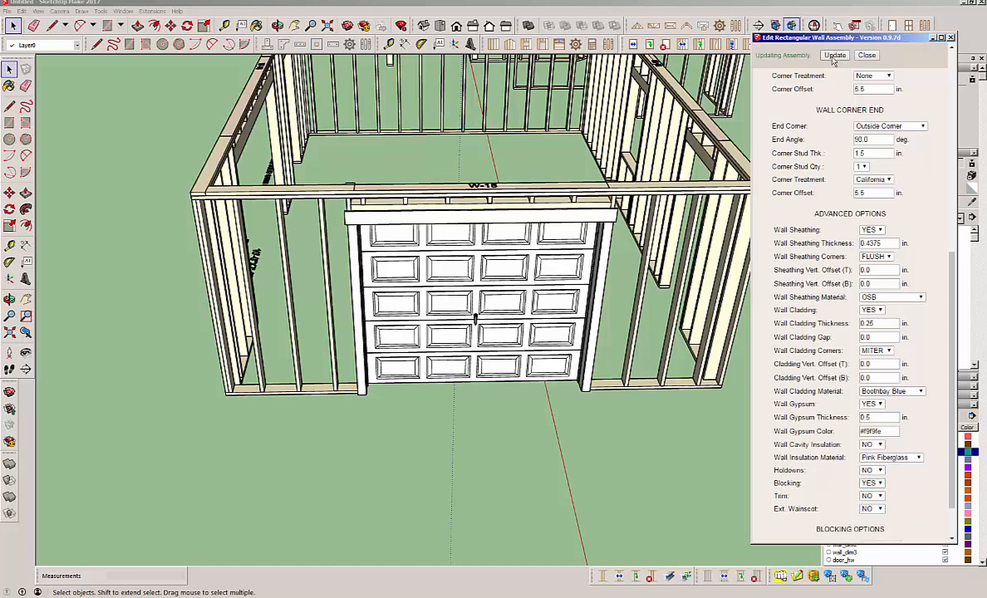
pyautogui.click(834, 55)
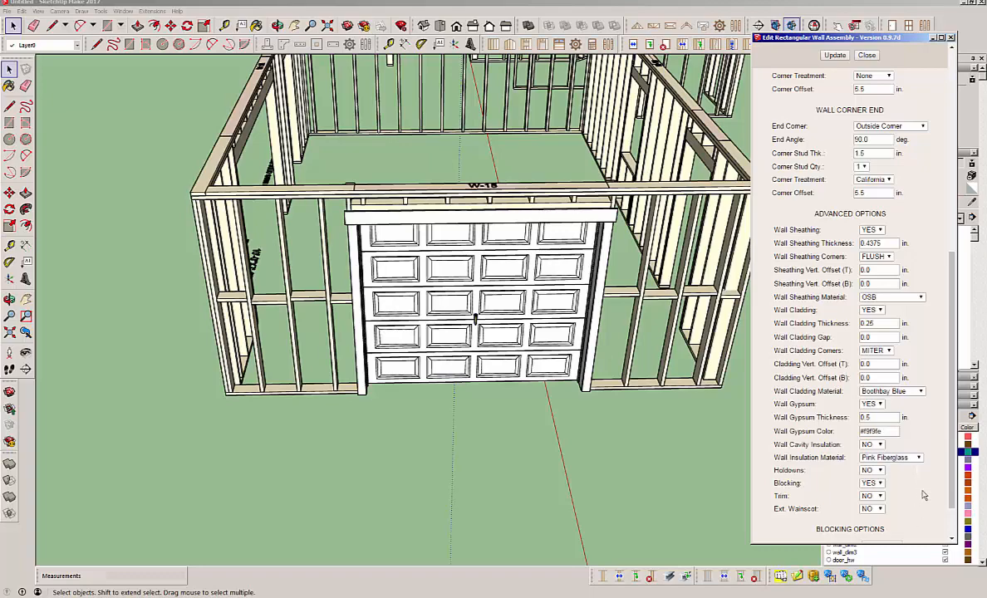
pyautogui.scroll(-3)
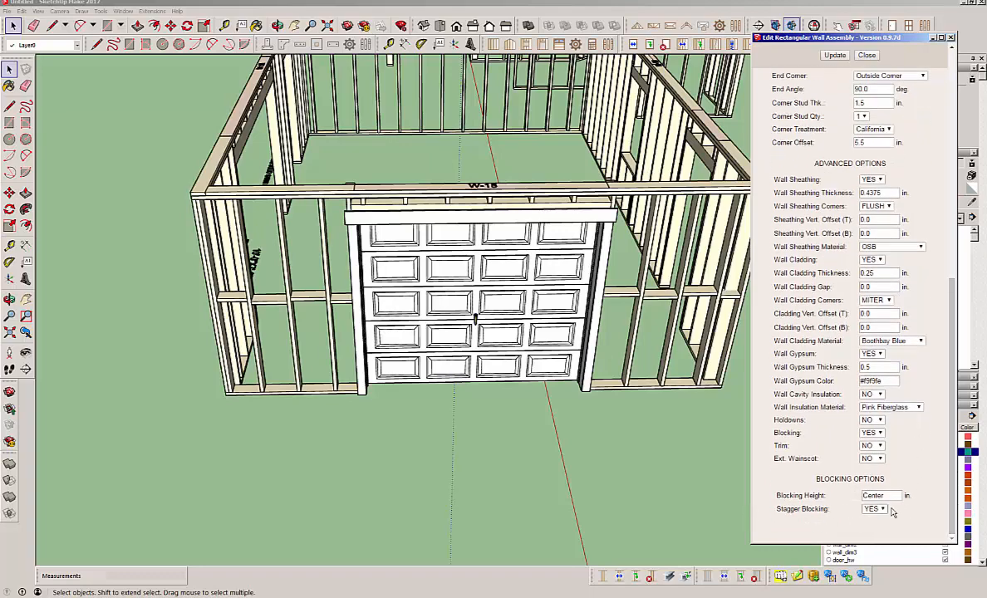
pyautogui.click(874, 509)
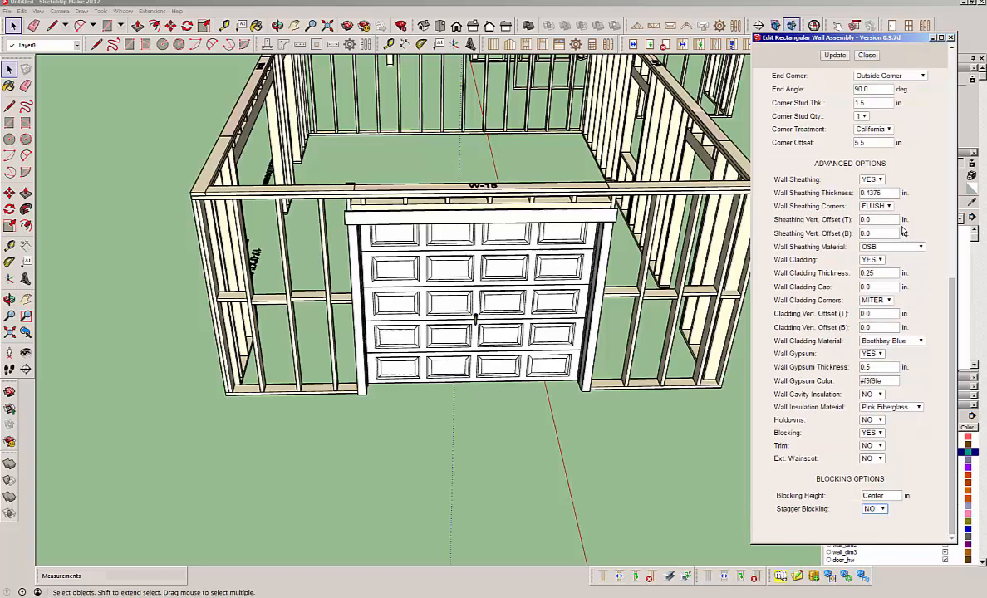
pyautogui.click(834, 55)
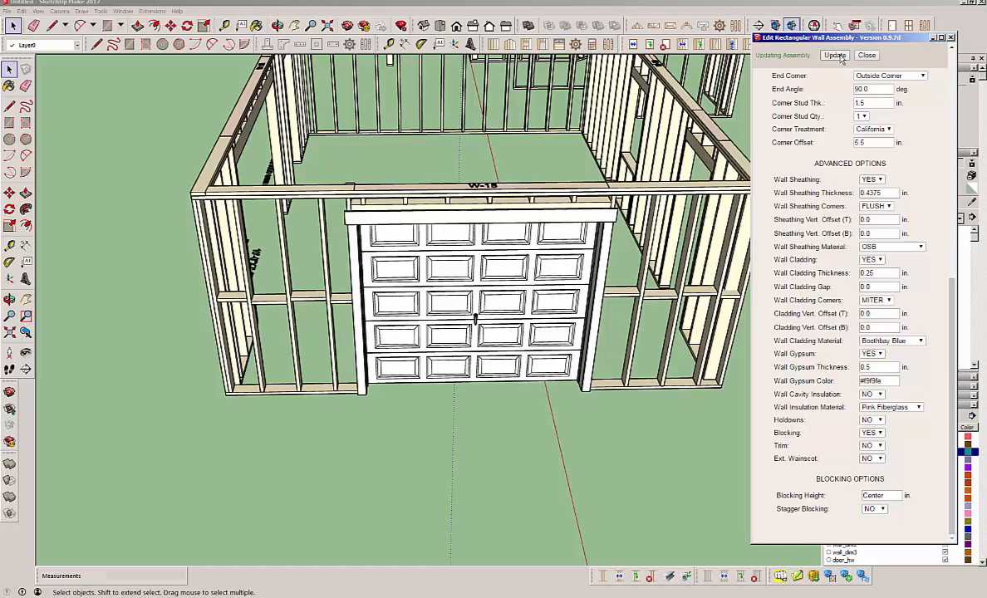
pyautogui.click(834, 55)
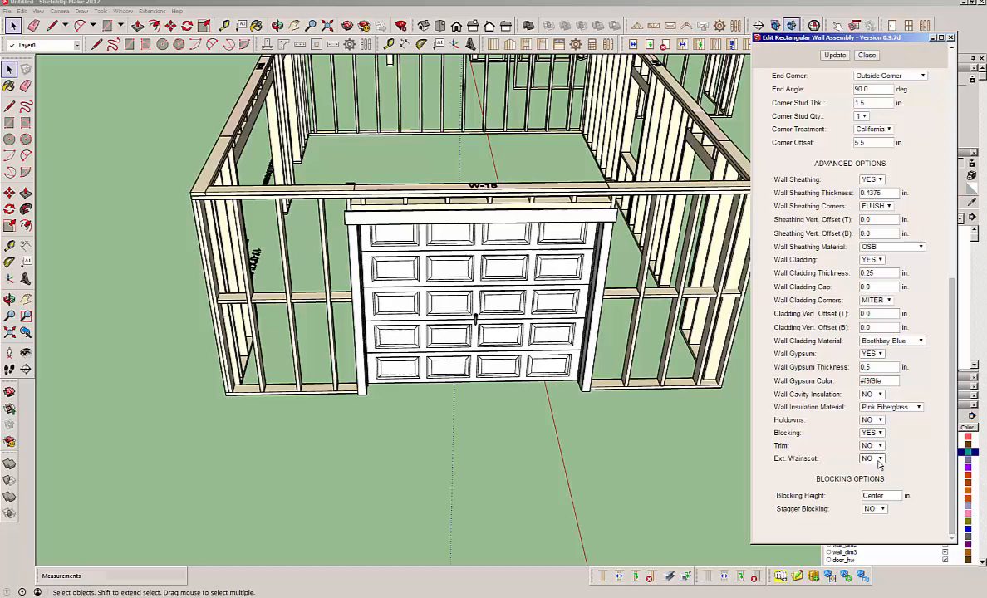
# - Enable Ext. Wainscot as Red Brick and update the wall to show brick below the blue siding
pyautogui.click(872, 459)
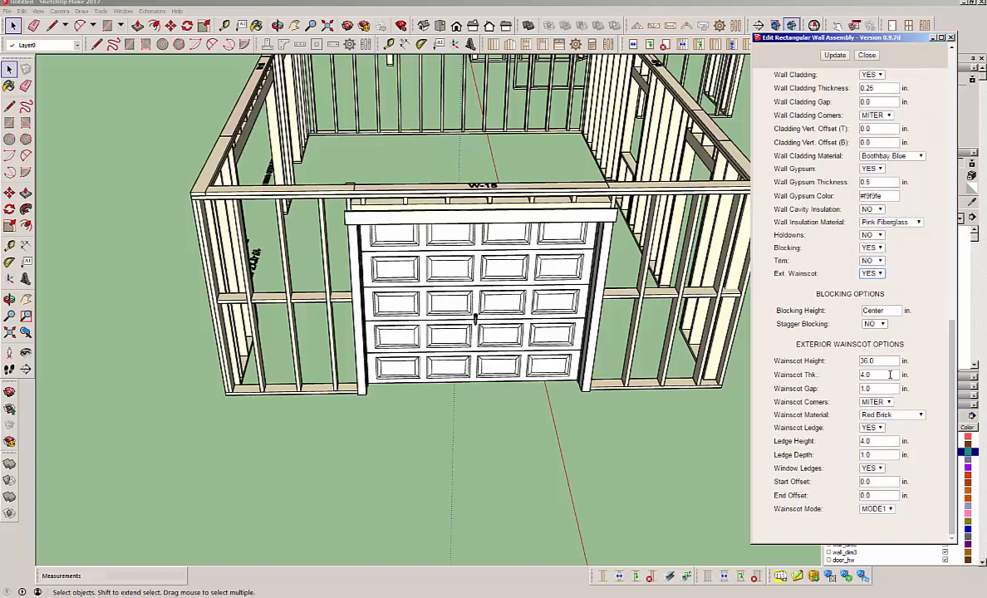
pyautogui.click(834, 55)
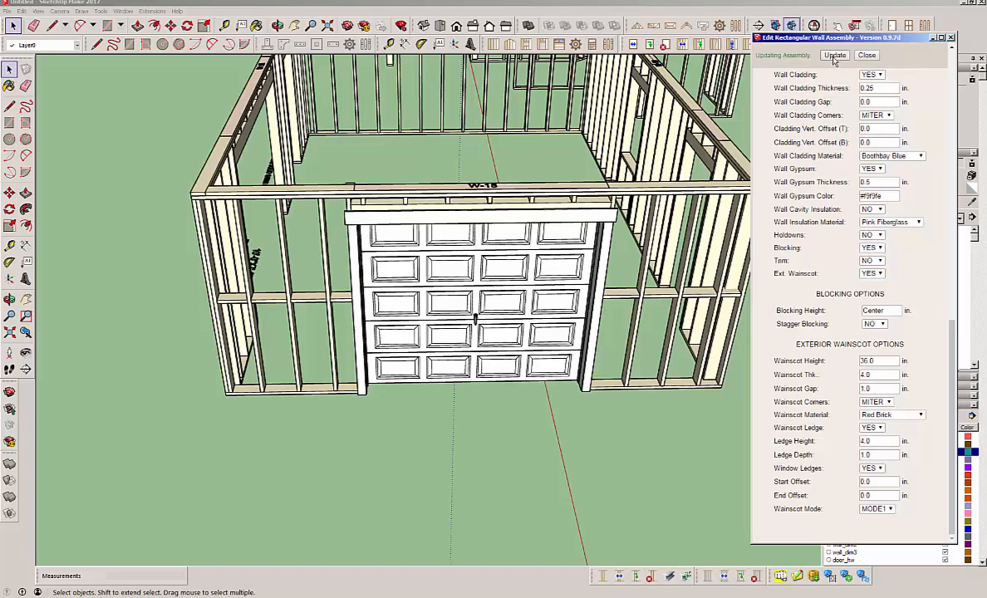
pyautogui.click(834, 55)
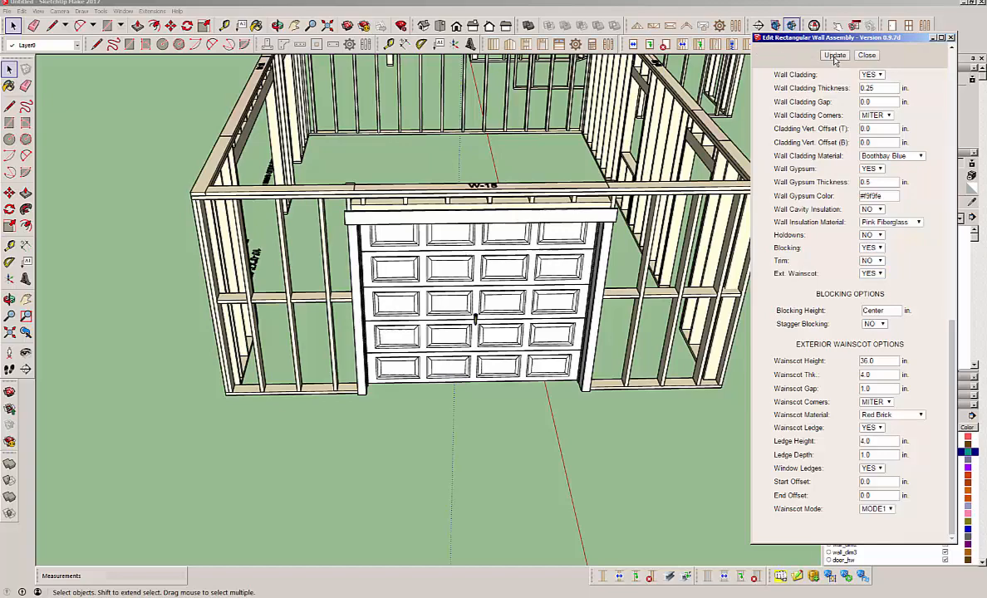
pyautogui.click(867, 55)
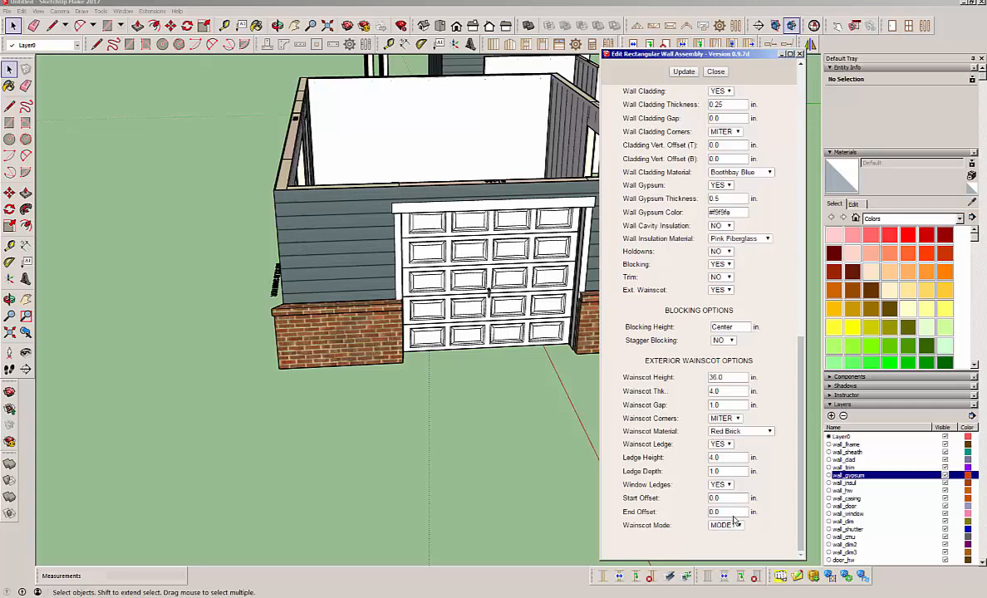
# - Set Wainscot Start Offset to 24 inches, update the wall, and review the Wainscot Mode choices
pyautogui.click(726, 499)
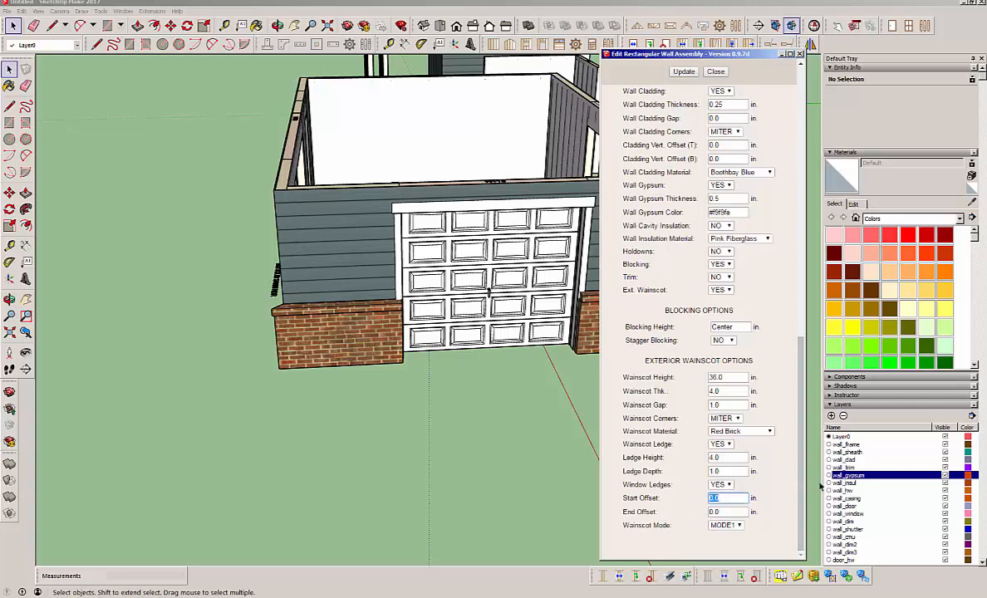
pyautogui.write('24')
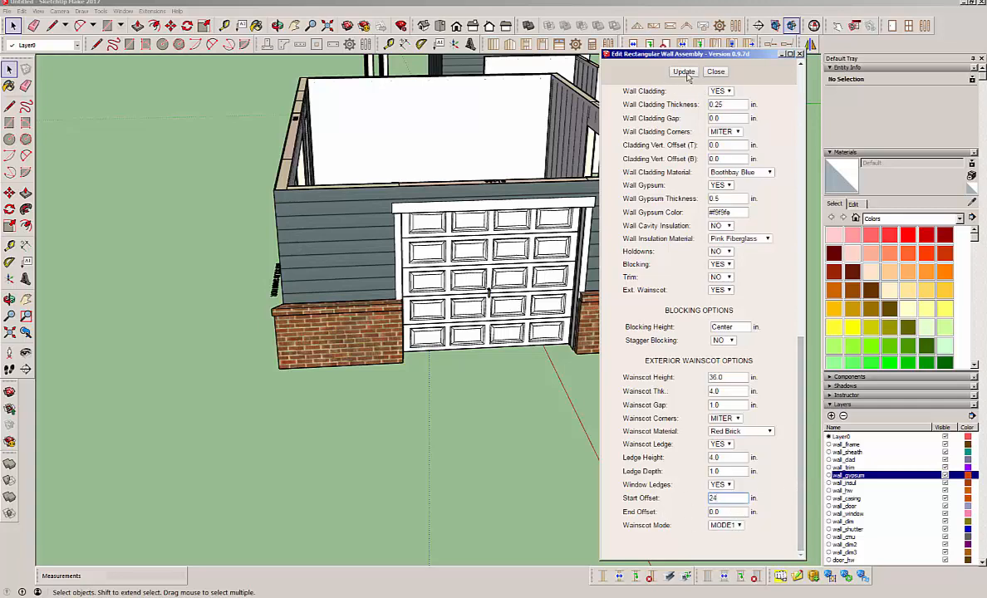
pyautogui.click(683, 71)
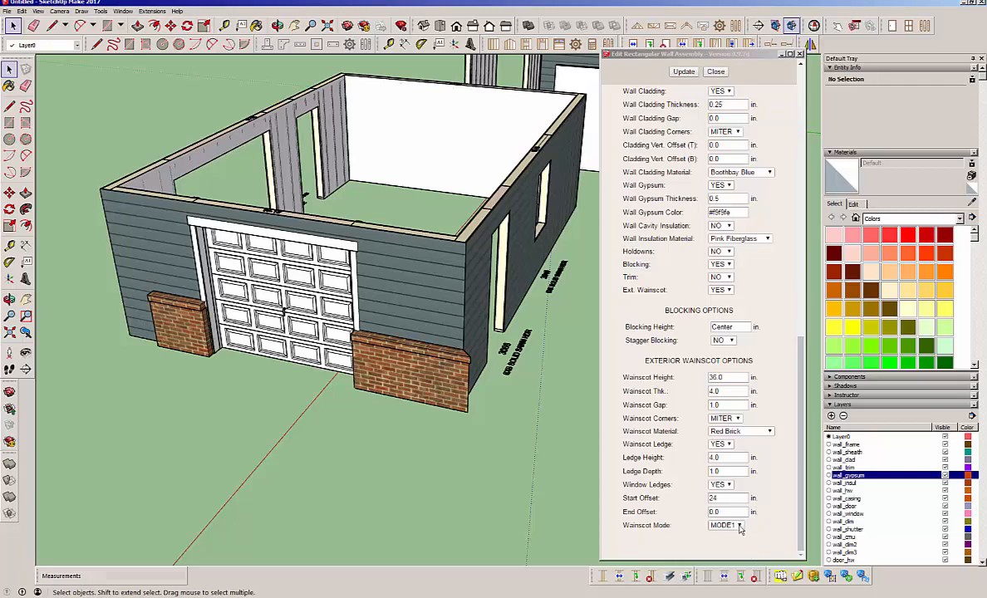
pyautogui.click(736, 525)
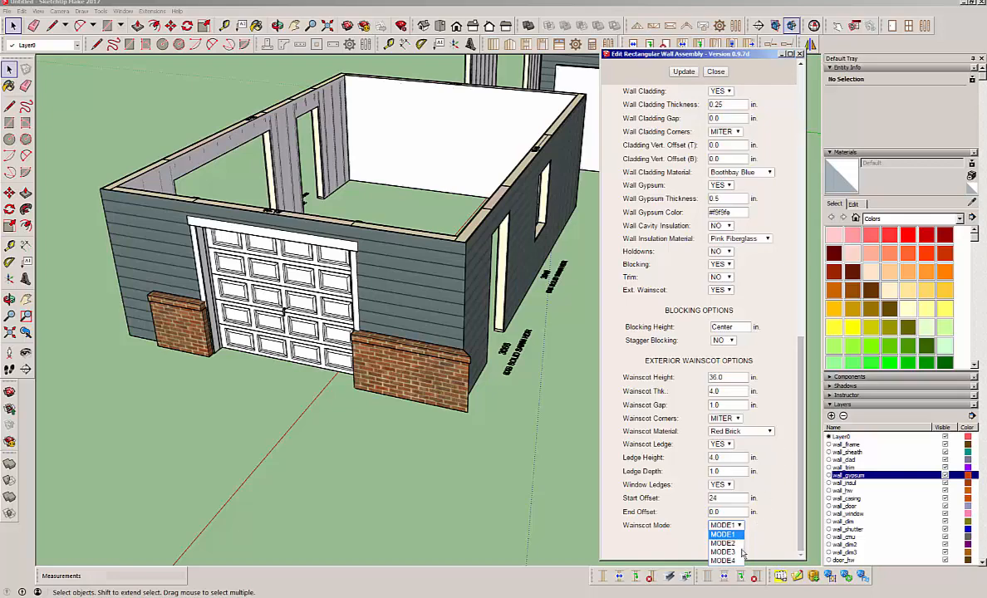
pyautogui.click(725, 533)
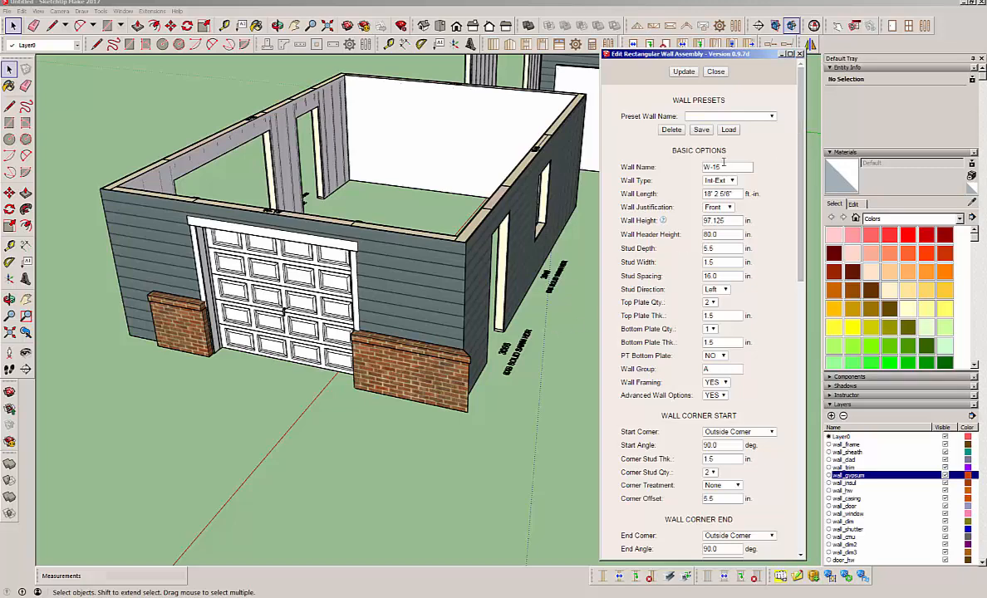
# - Save the wall's current settings under Wall Presets as a new preset named wainscot23
pyautogui.scroll(-3)
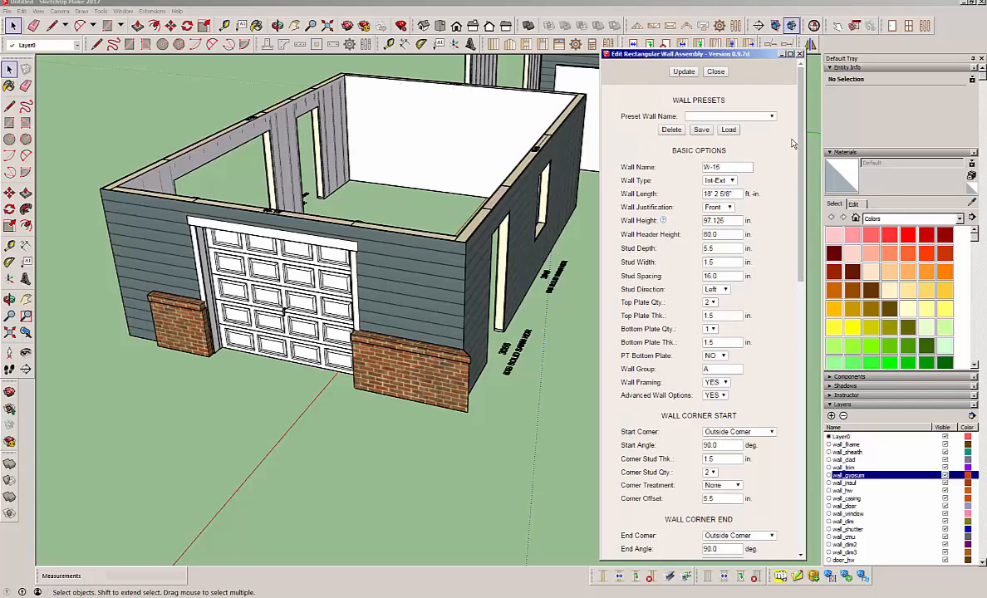
pyautogui.moveTo(691, 150)
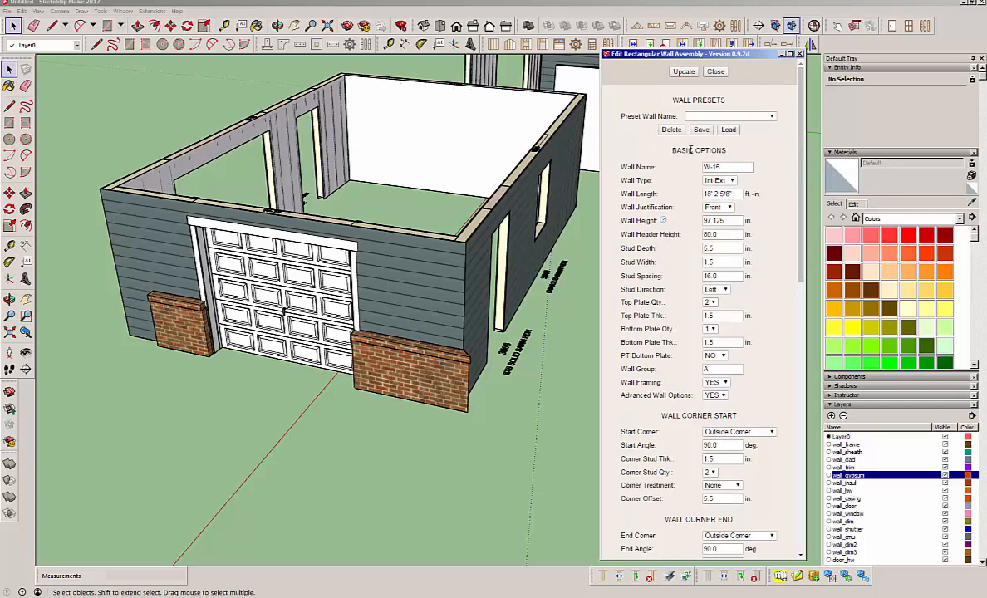
pyautogui.click(702, 130)
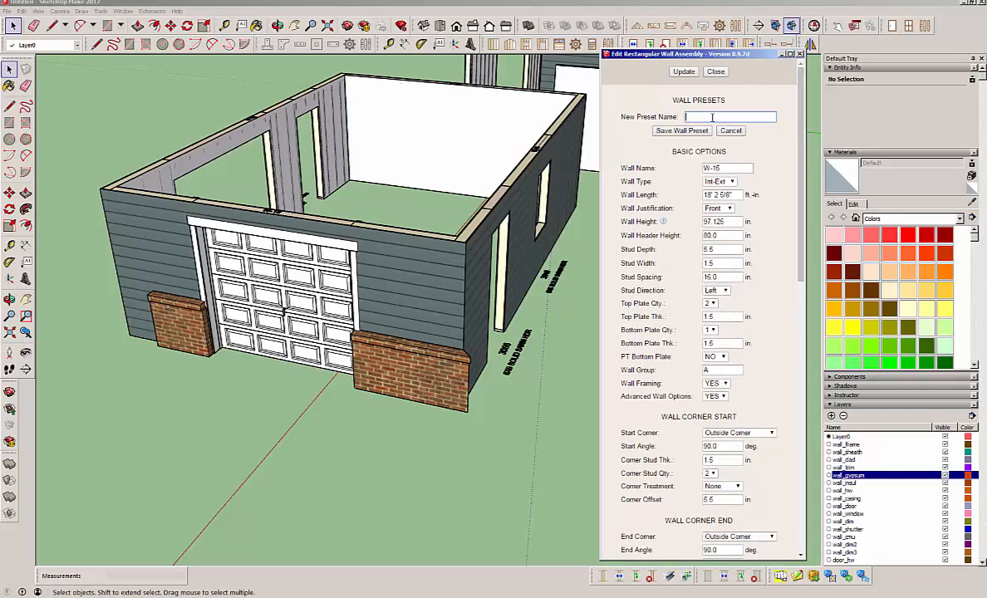
pyautogui.write('A')
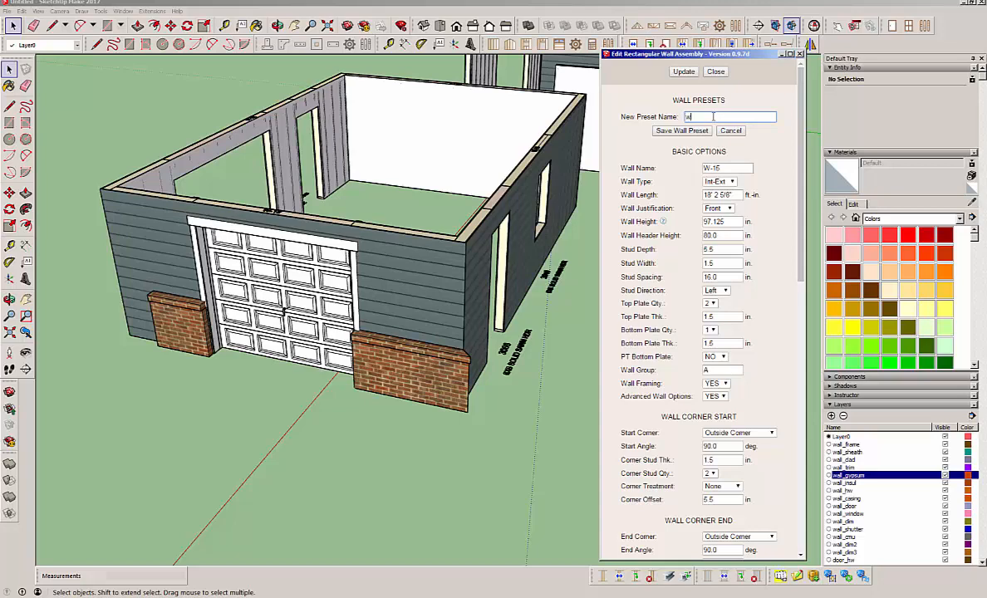
pyautogui.write('wall')
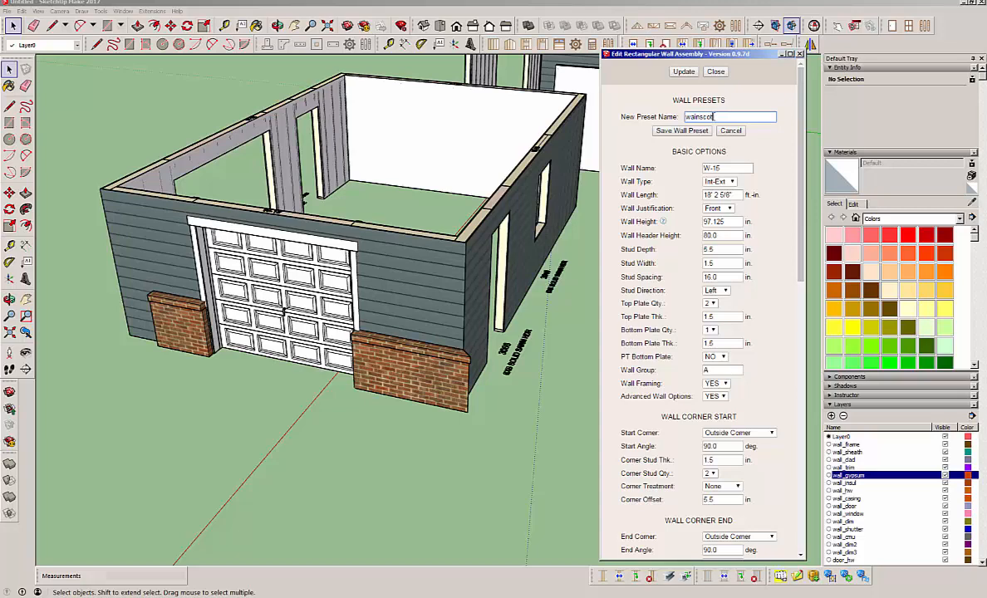
pyautogui.write('23')
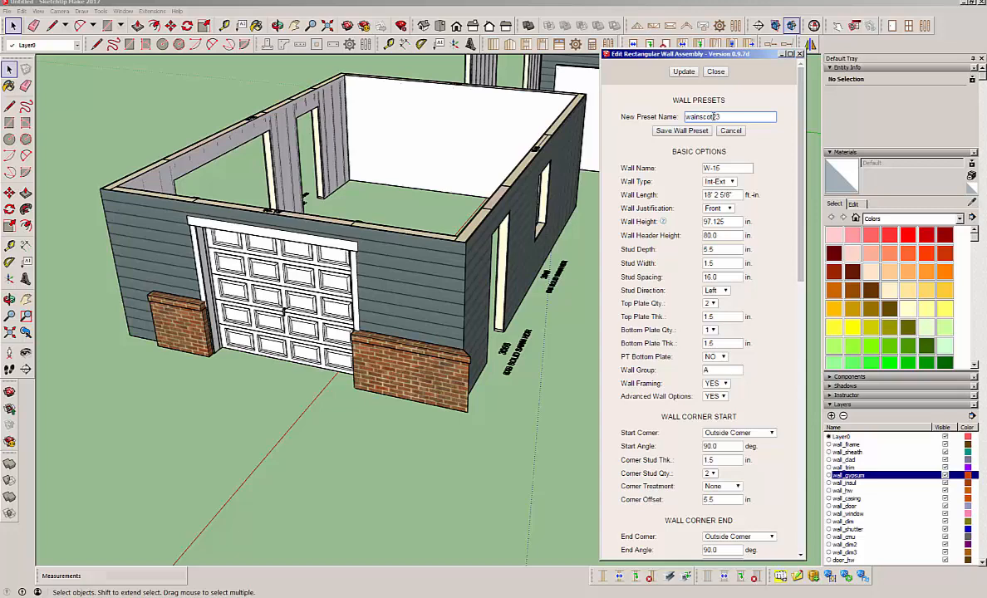
pyautogui.click(682, 130)
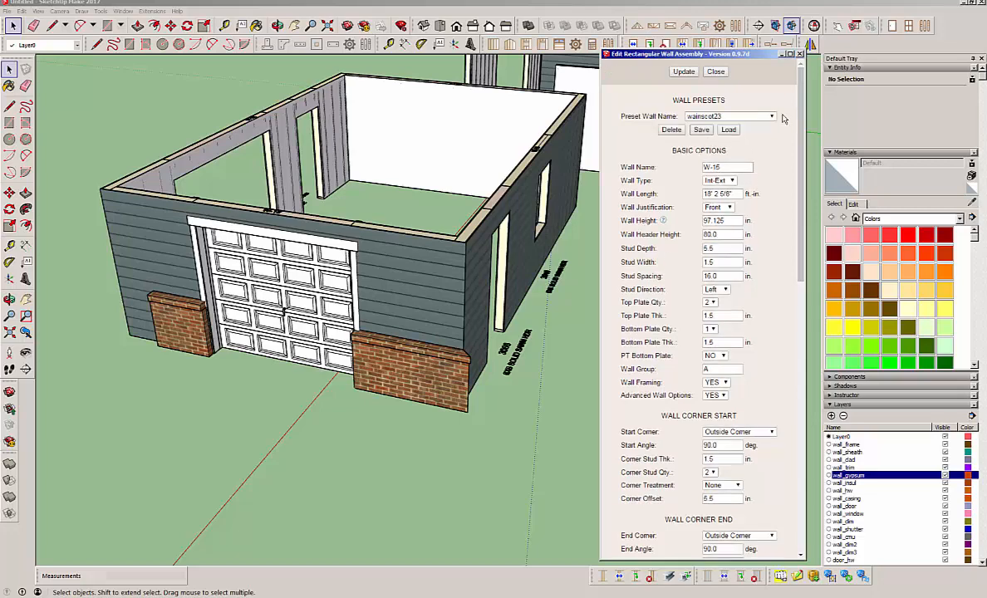
pyautogui.moveTo(768, 160)
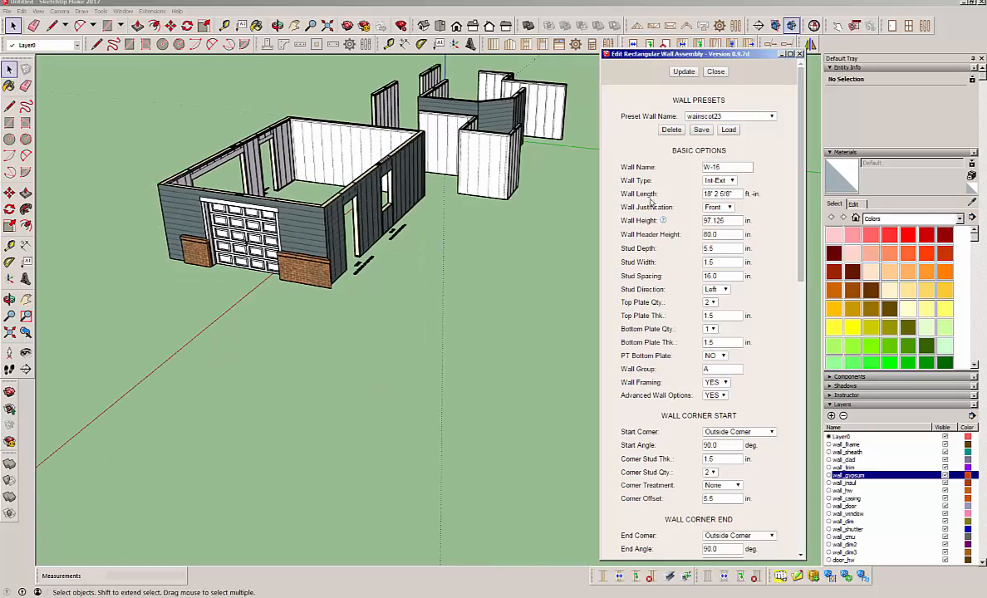
# - Start Draw Rectangular Wall and load the saved wainscot23 preset for the new wall
pyautogui.click(715, 70)
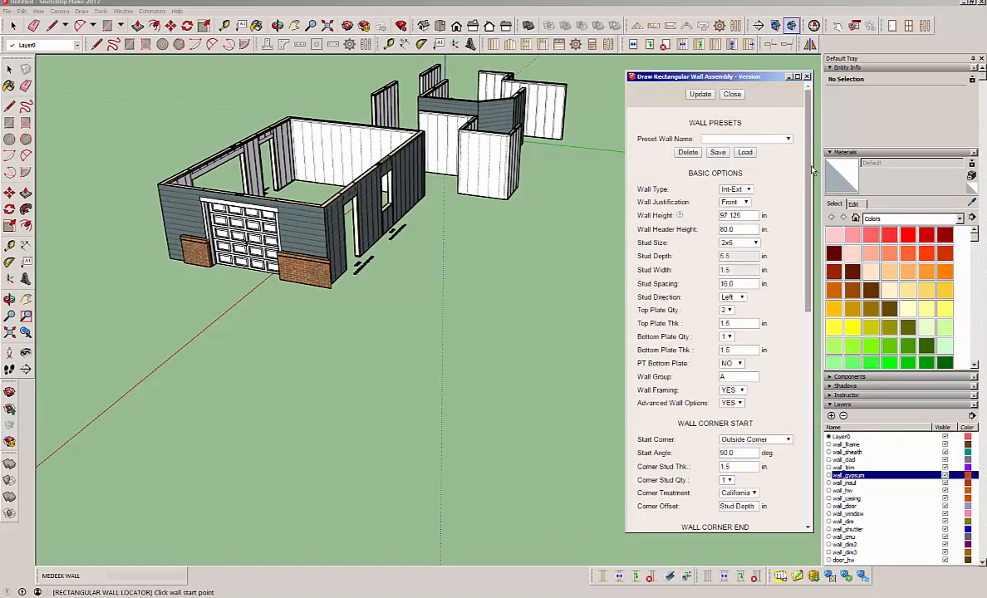
pyautogui.scroll(-3)
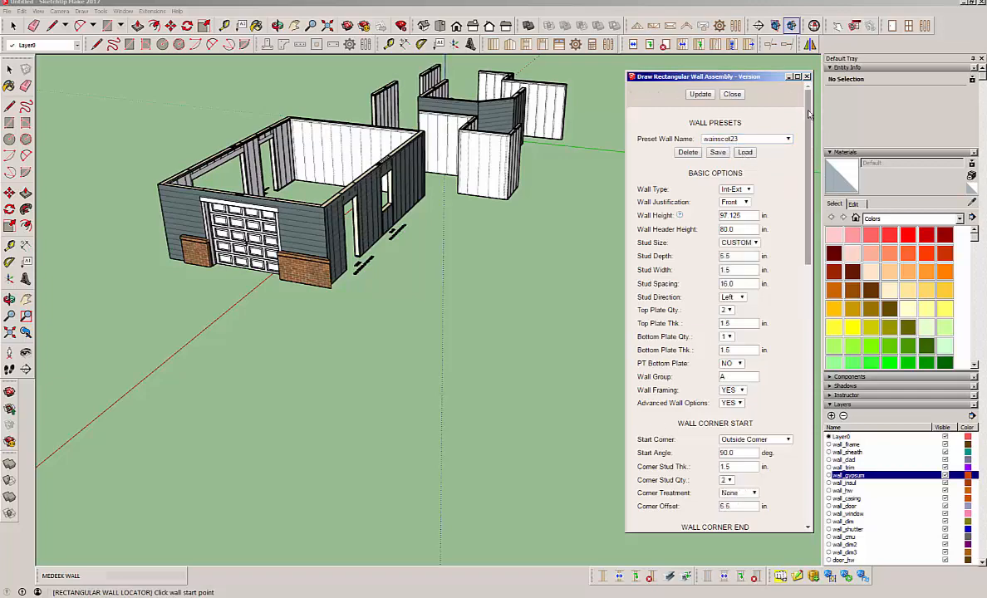
pyautogui.scroll(-3)
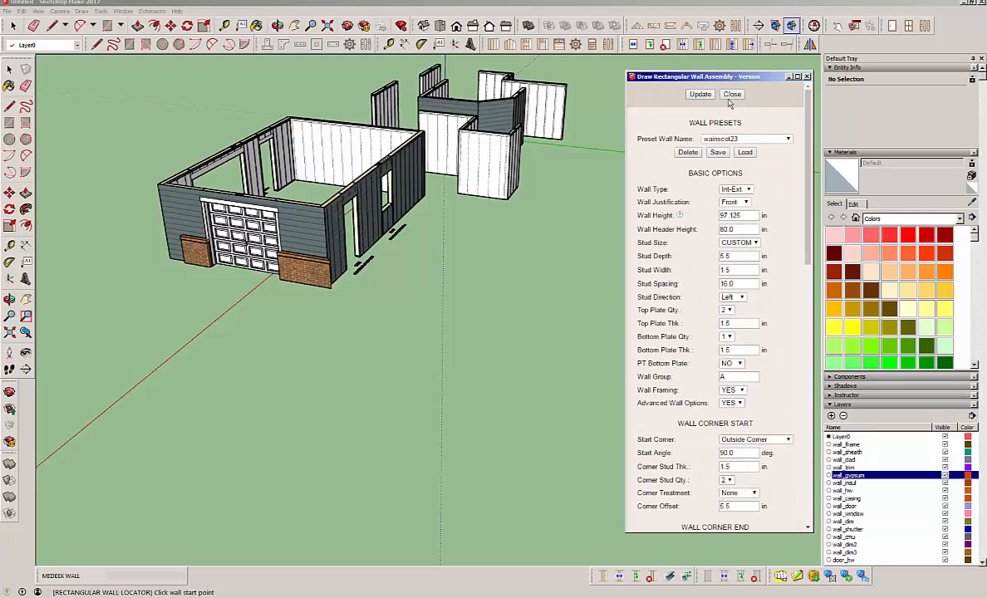
pyautogui.moveTo(763, 158)
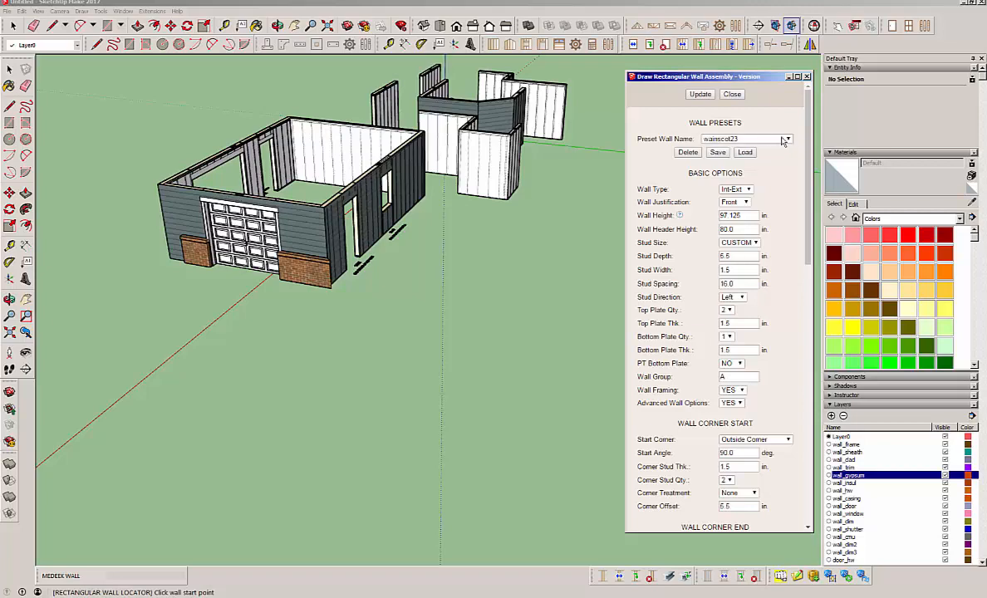
pyautogui.click(785, 140)
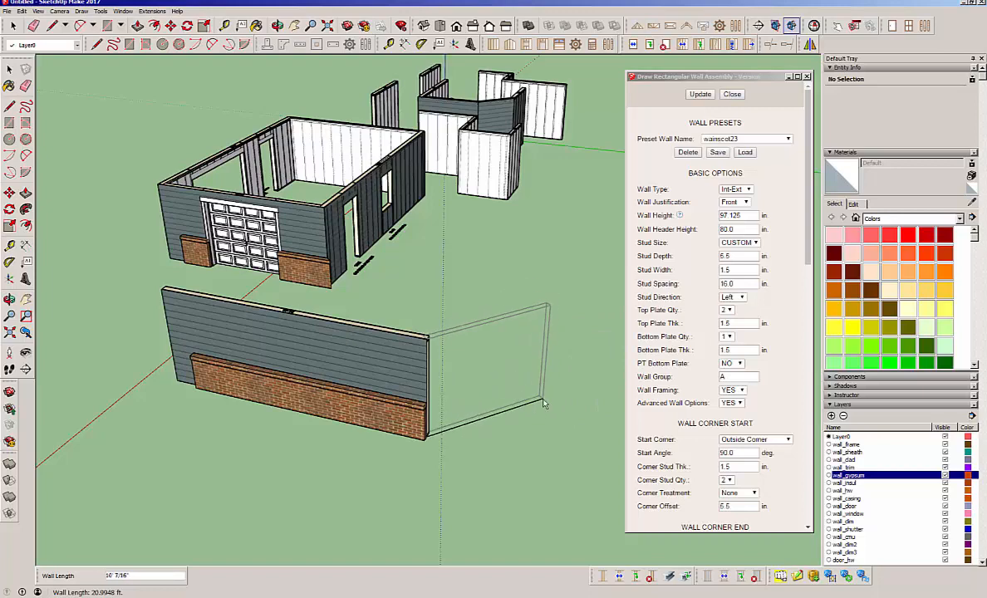
# - Place the new siding wall with brick wainscot and close the Draw Rectangular Wall dialog
pyautogui.click(732, 93)
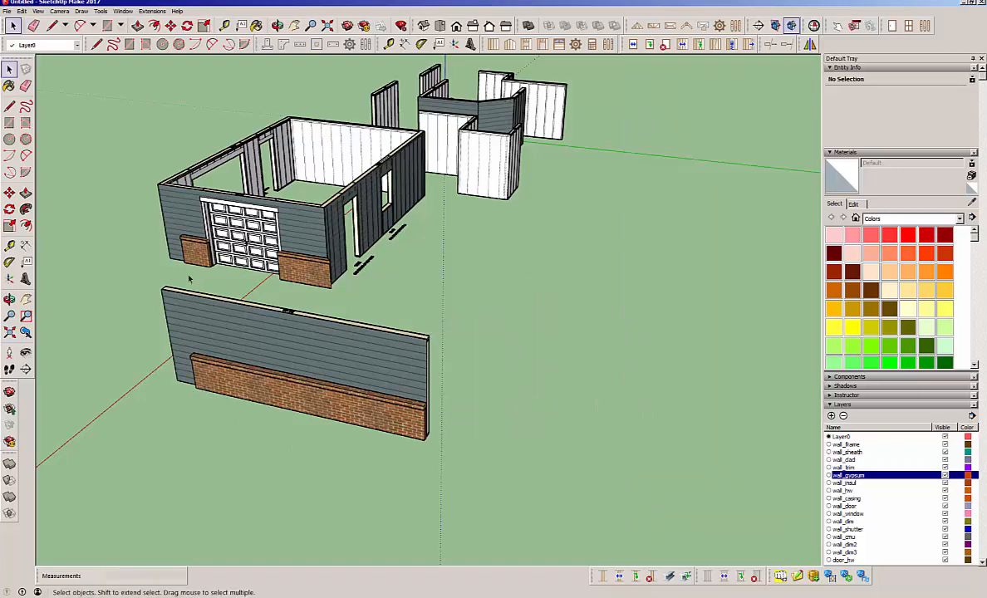
pyautogui.moveTo(615, 470)
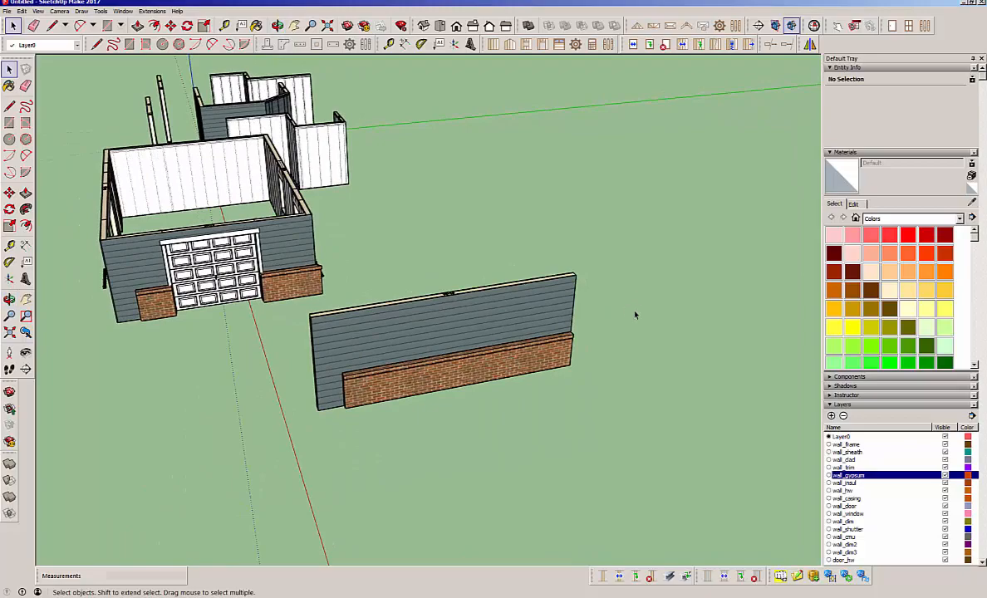
pyautogui.moveTo(718, 170)
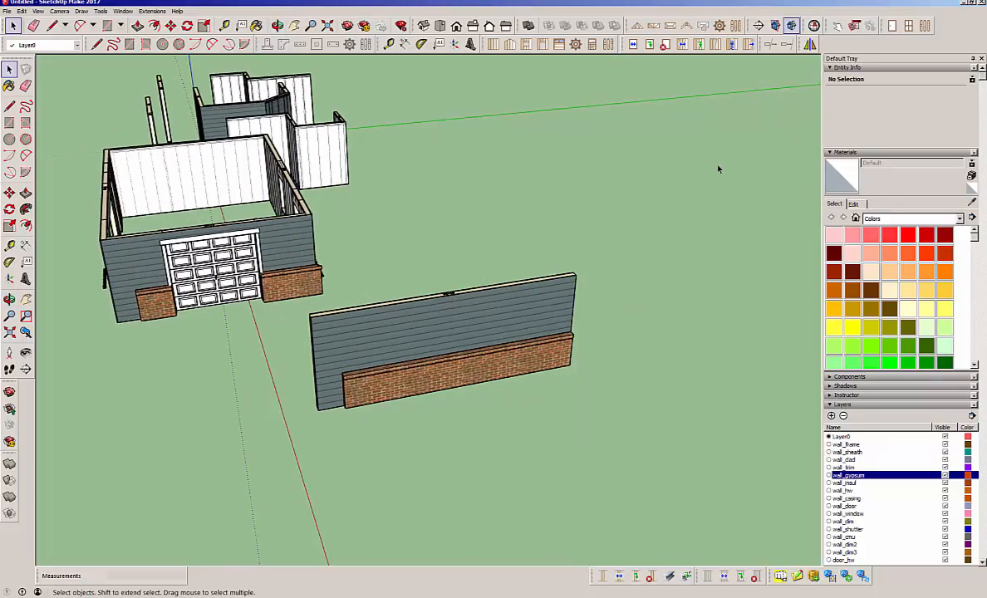